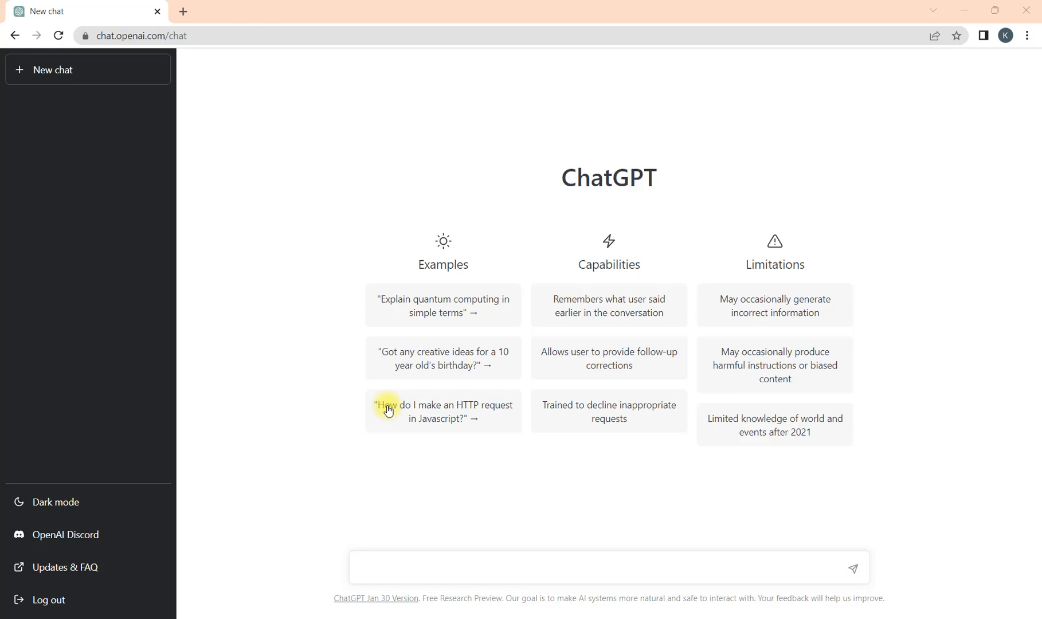
mouse_move(424, 354)
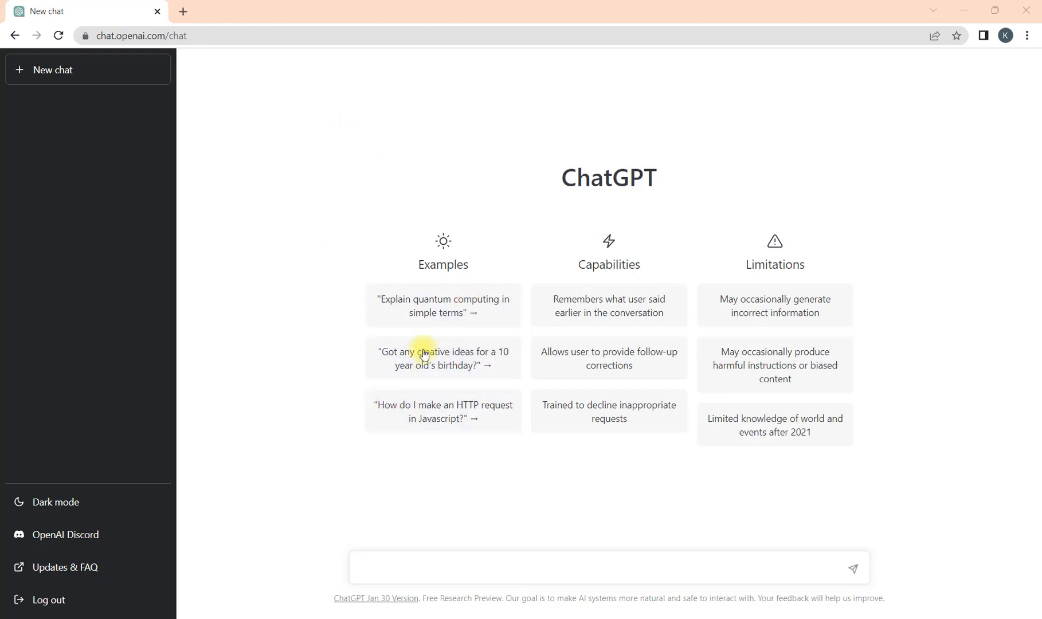
mouse_move(657, 334)
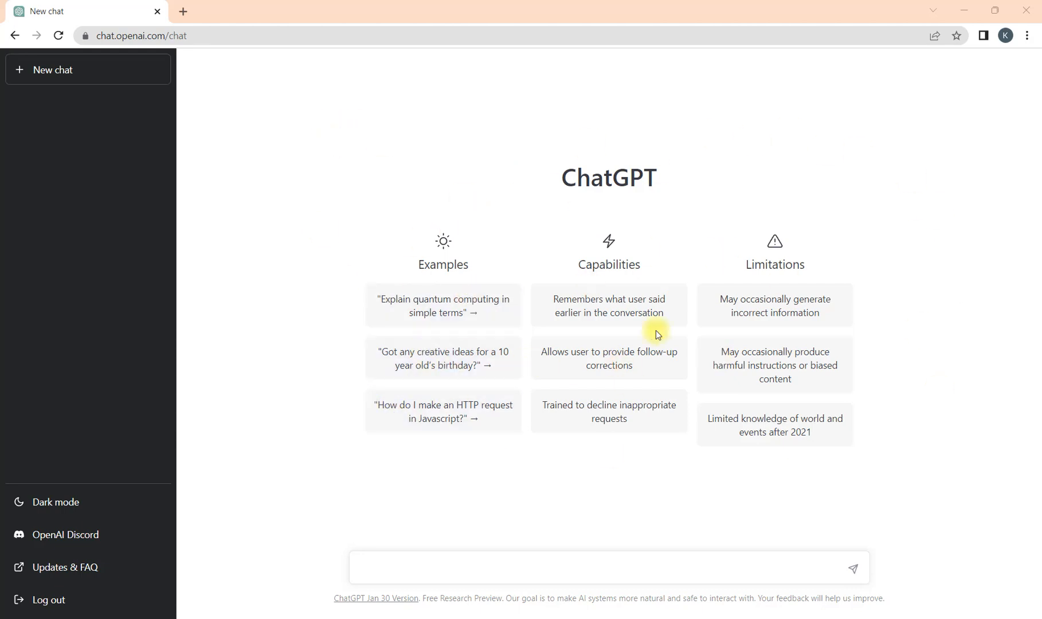
mouse_move(443, 313)
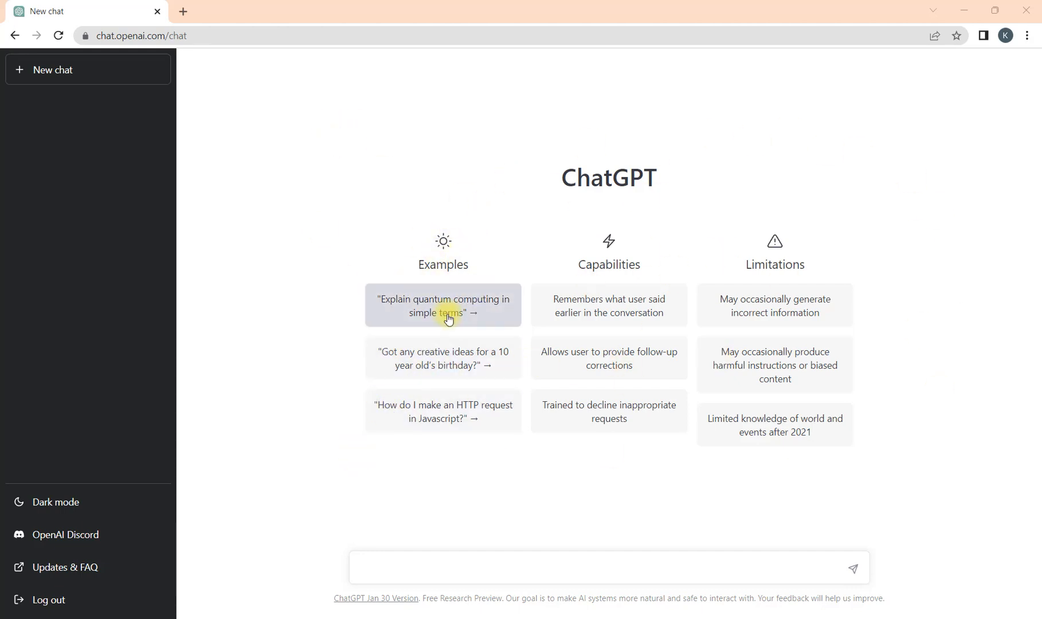
mouse_move(428, 375)
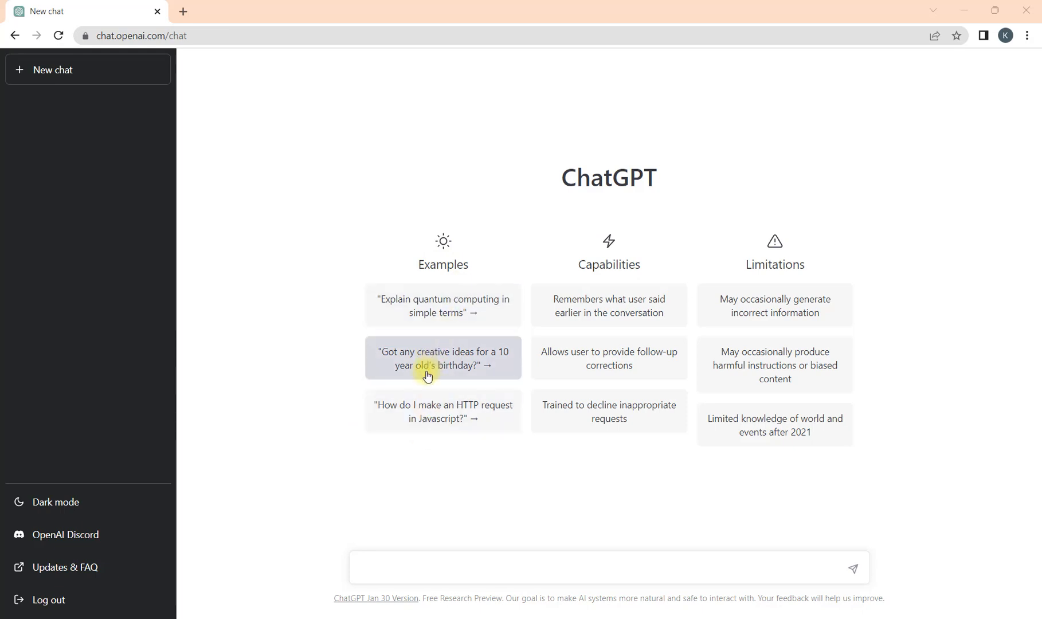
mouse_move(580, 419)
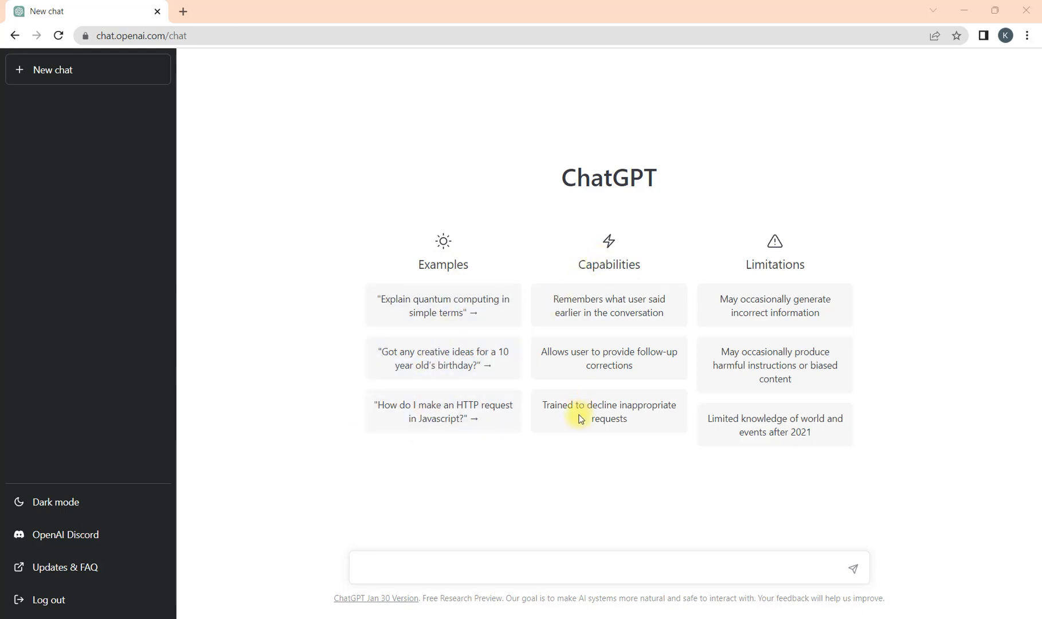
mouse_move(778, 419)
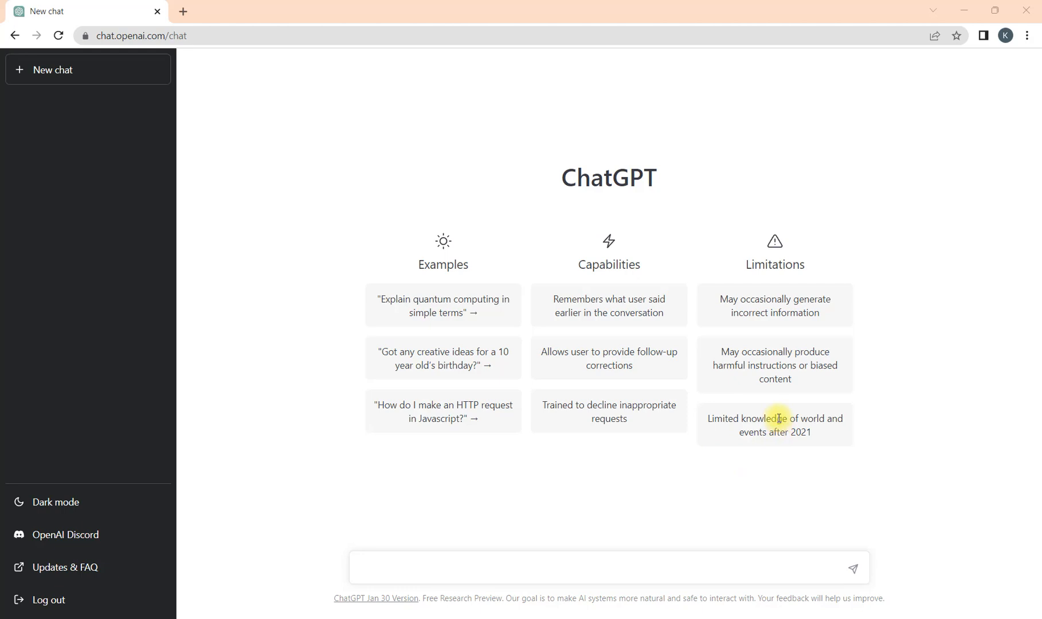
mouse_move(47, 90)
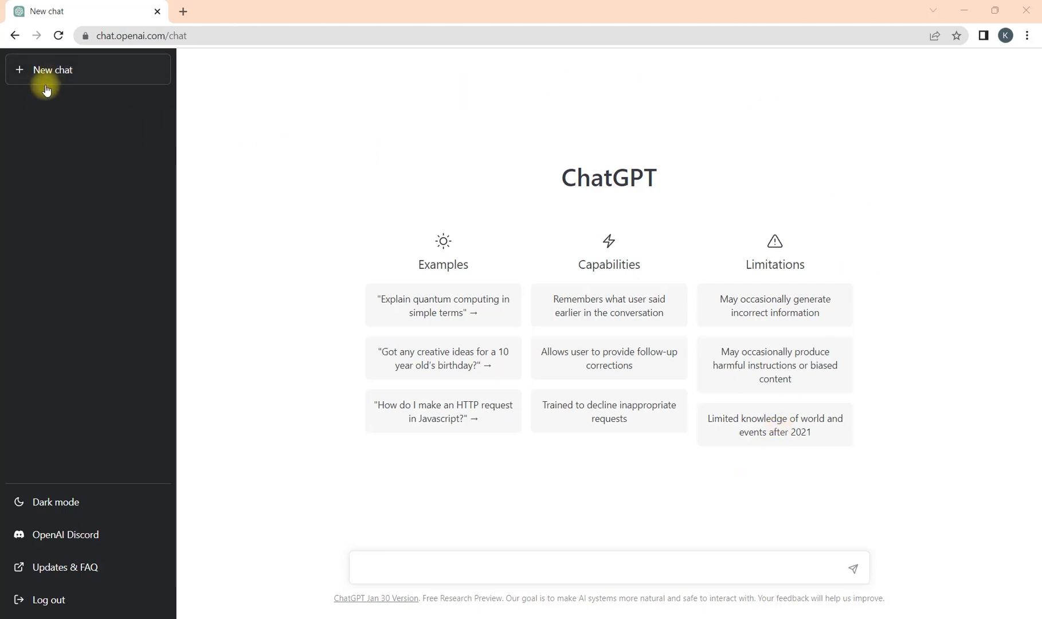
mouse_move(37, 126)
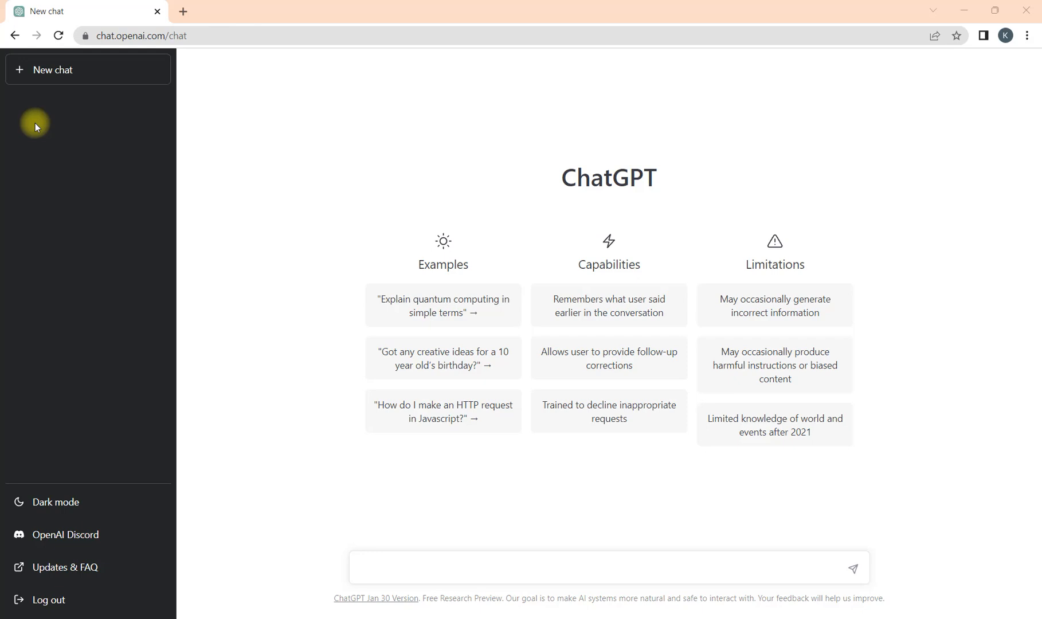
mouse_move(502, 549)
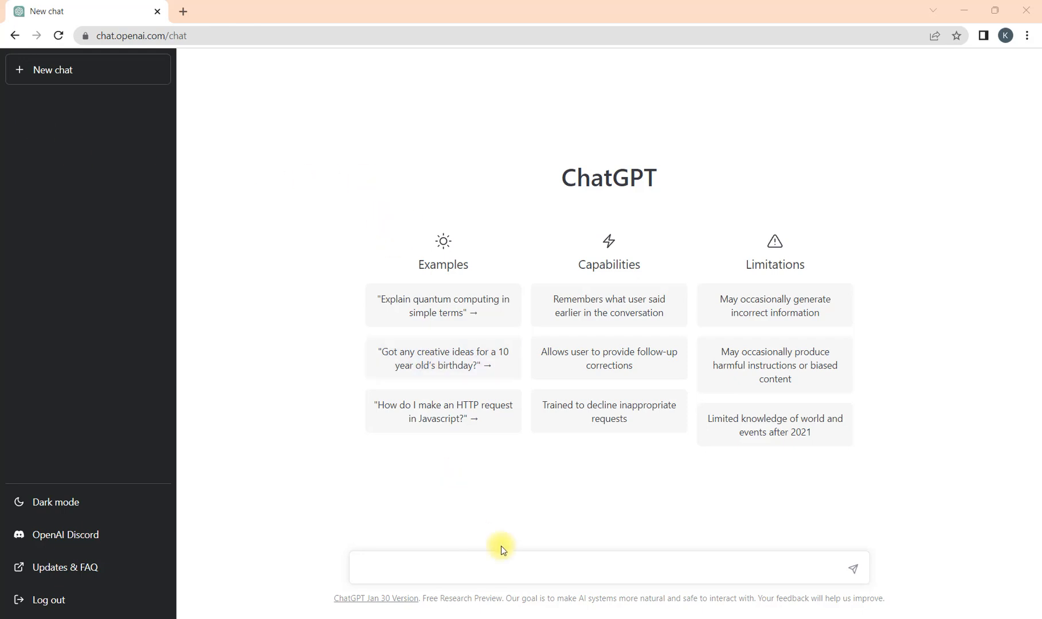
Step: Draft the prompt 'What is devops and why is it important? short description' in the message box
click(557, 568)
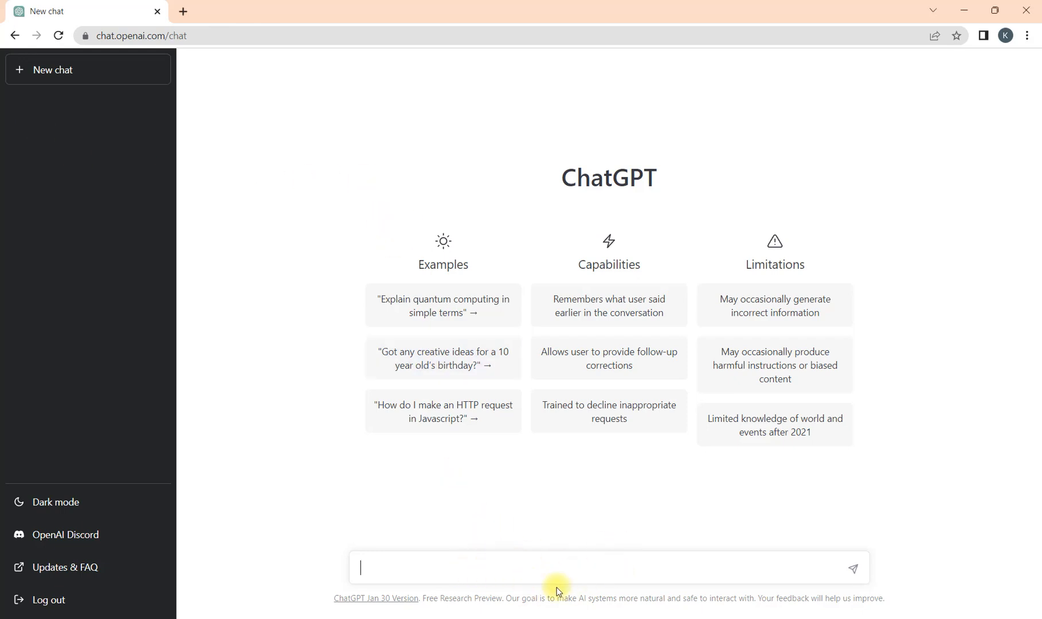
mouse_move(498, 568)
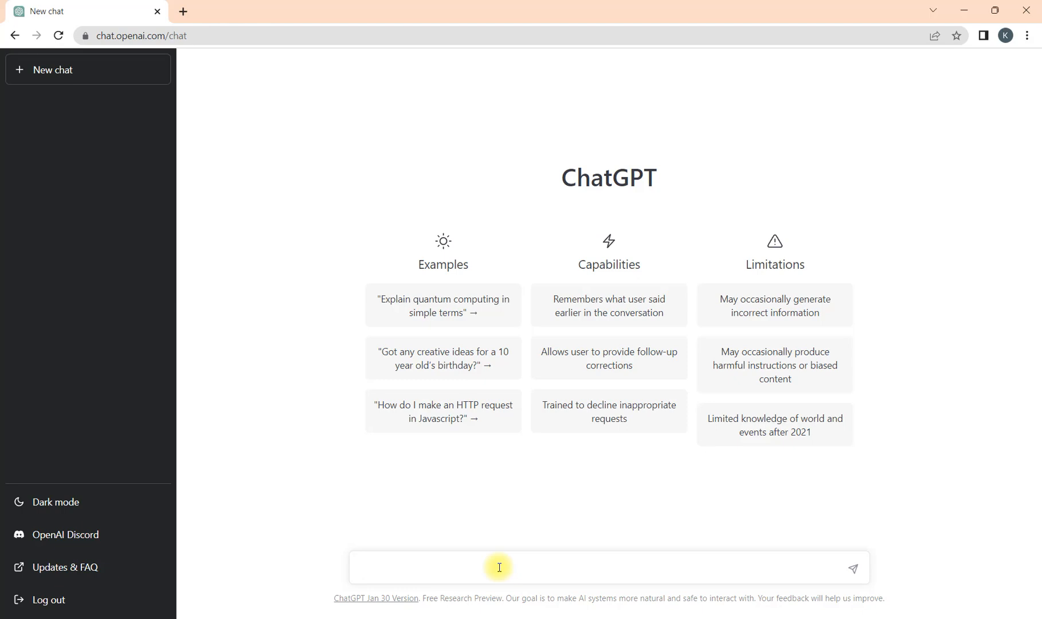
text(What is)
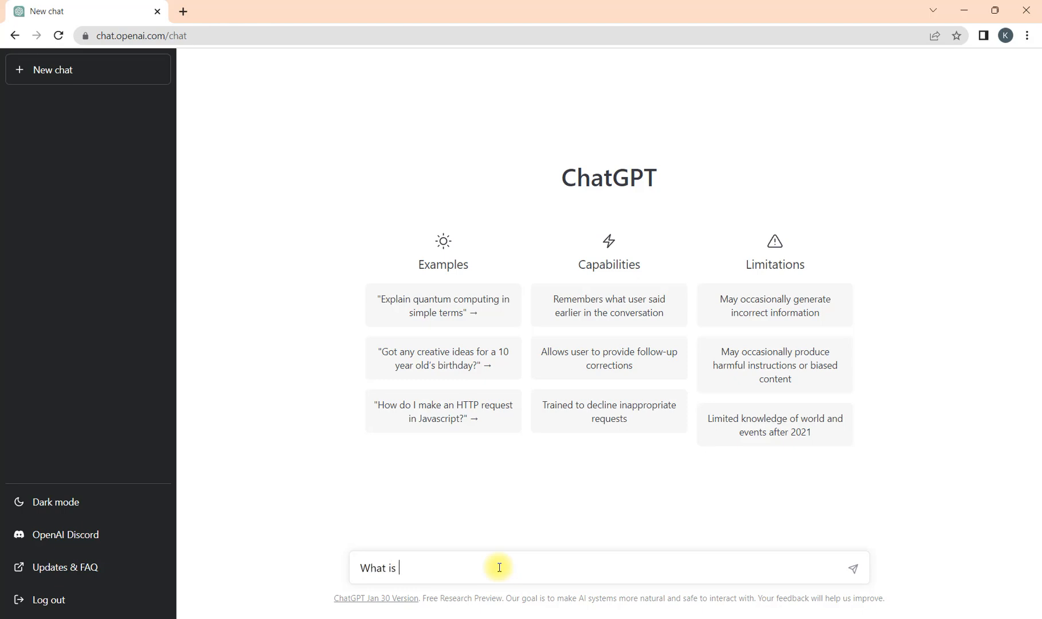
text(devo)
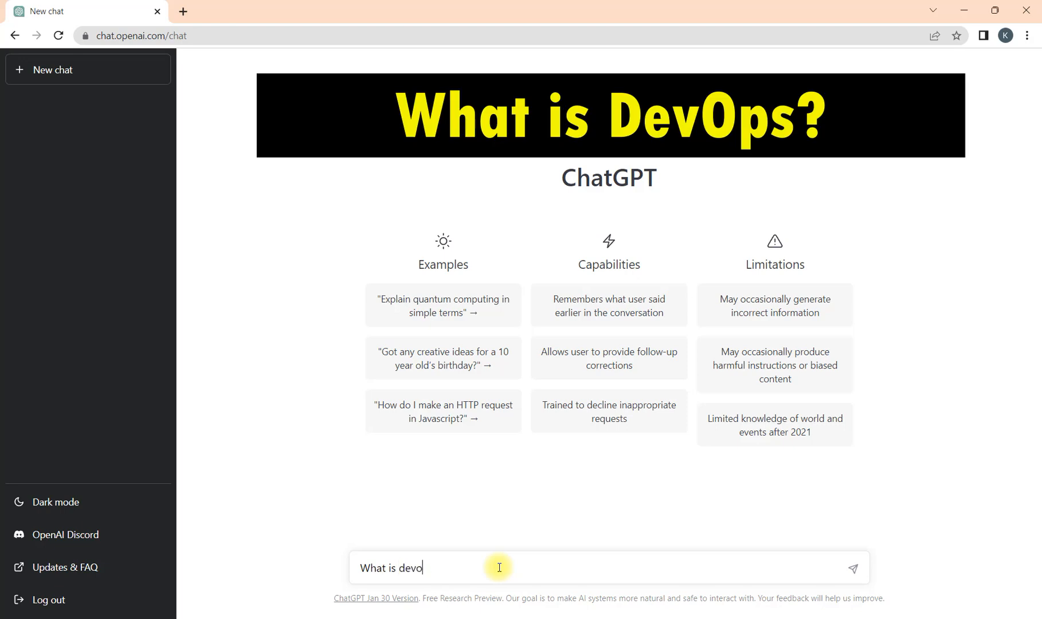
text(ps an)
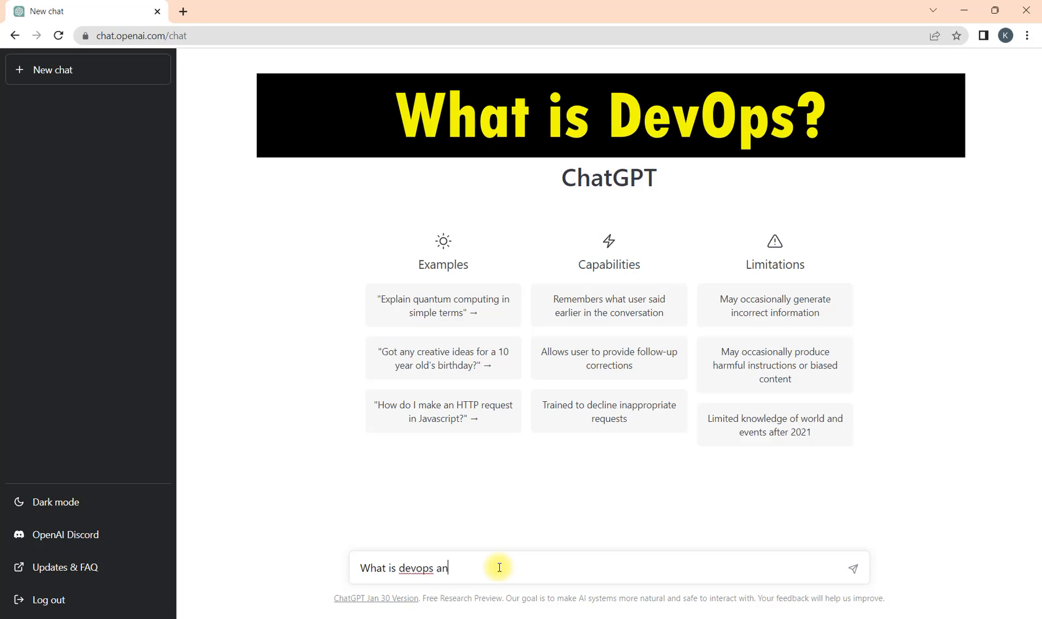
text(d w)
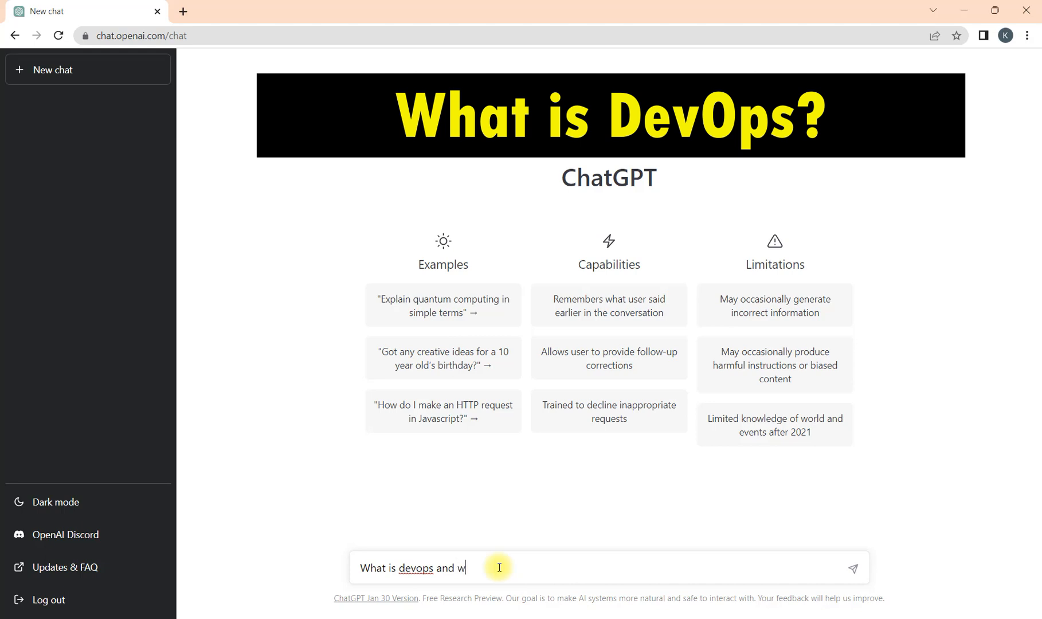
text(hy is it)
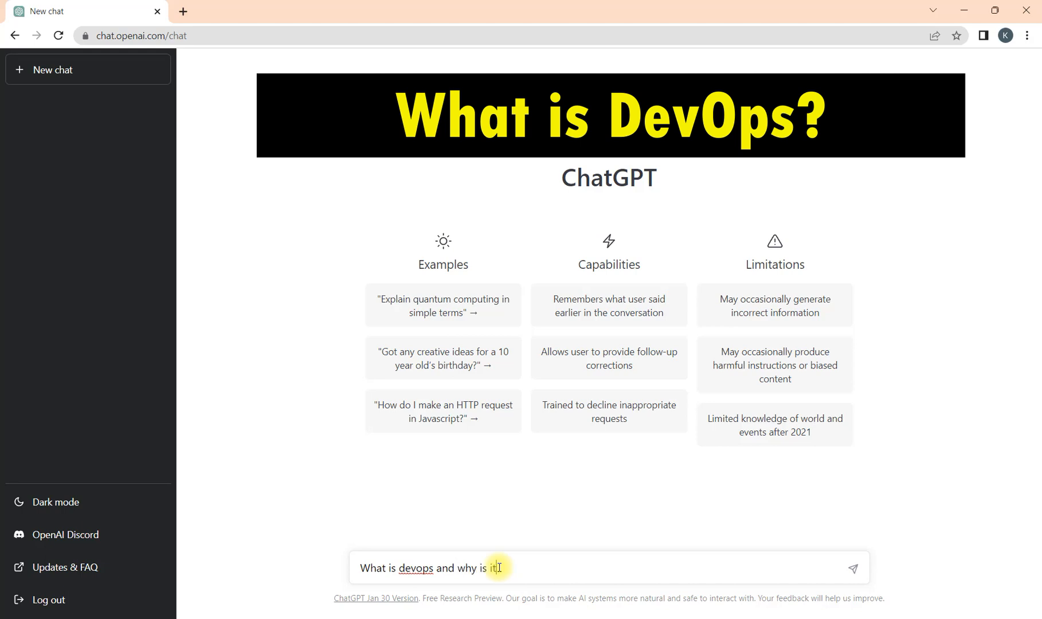
text(important?)
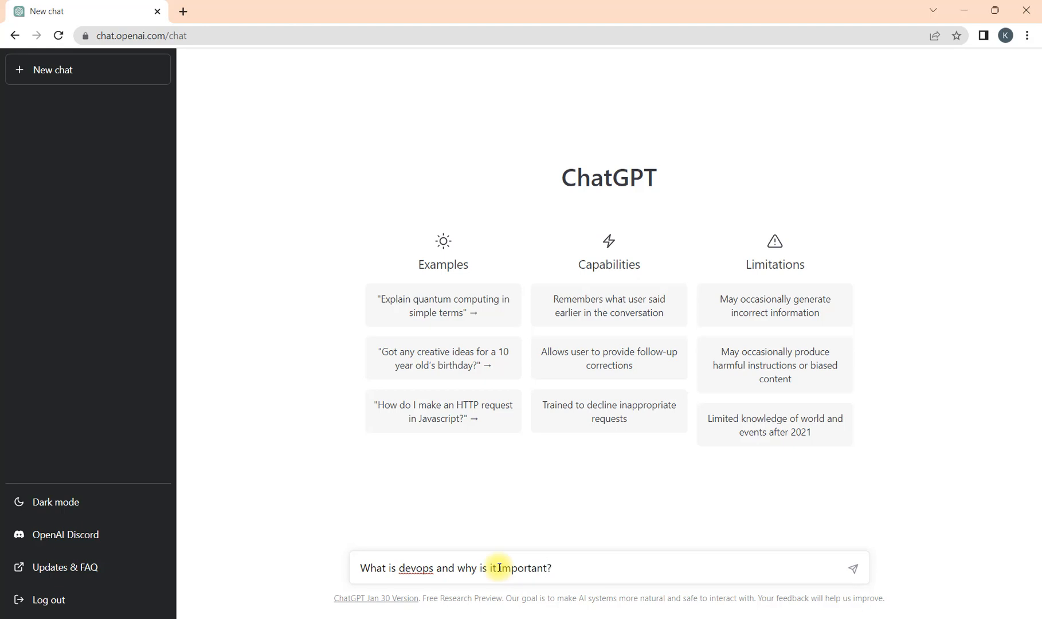
text(short)
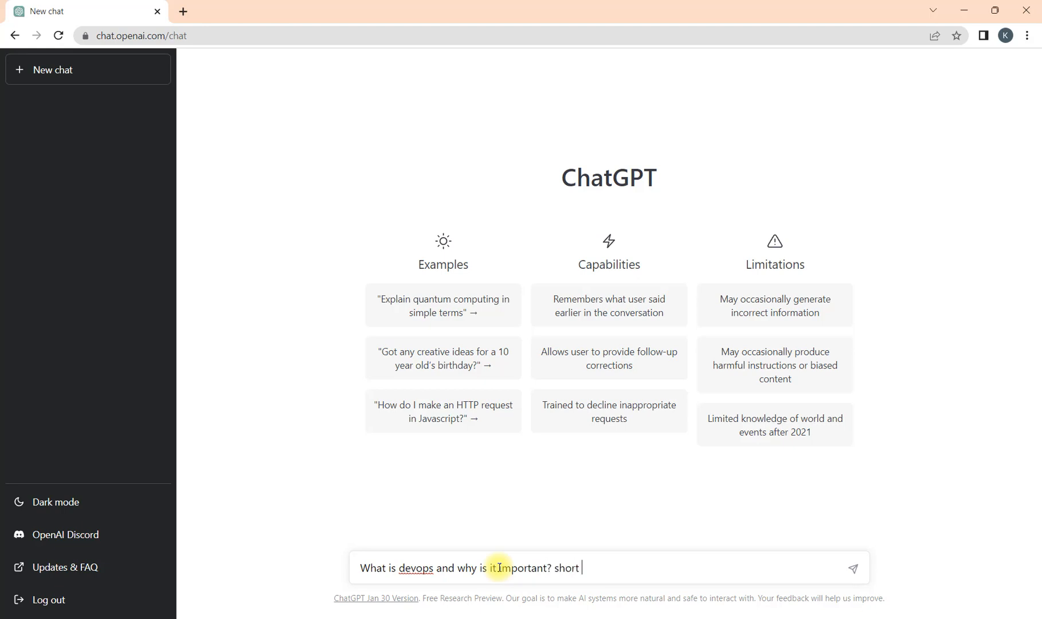
text(descriptio)
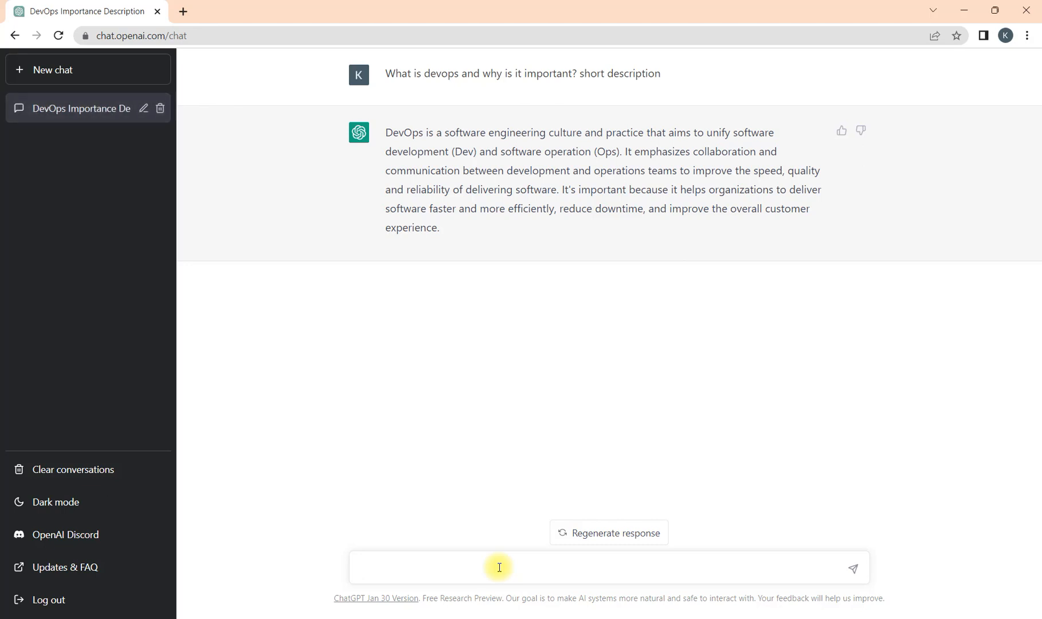
mouse_move(537, 493)
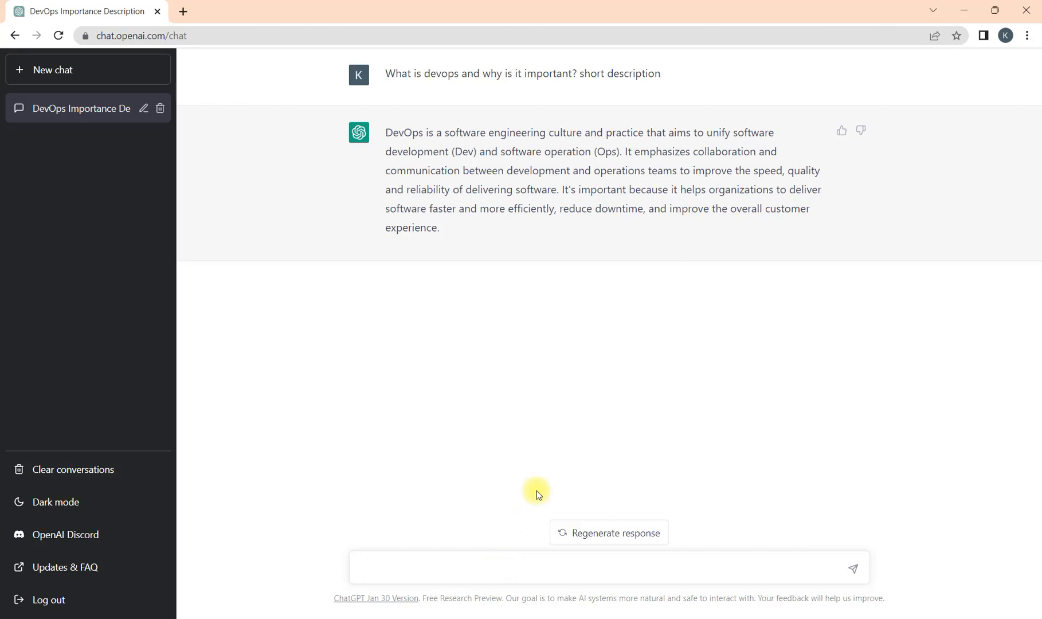
mouse_move(650, 143)
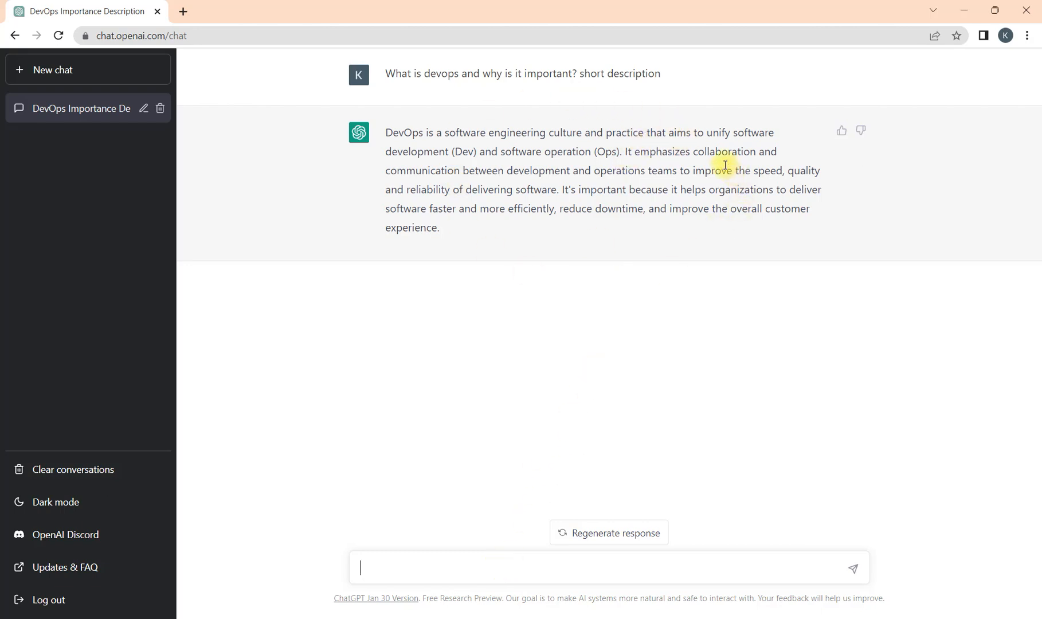
mouse_move(535, 145)
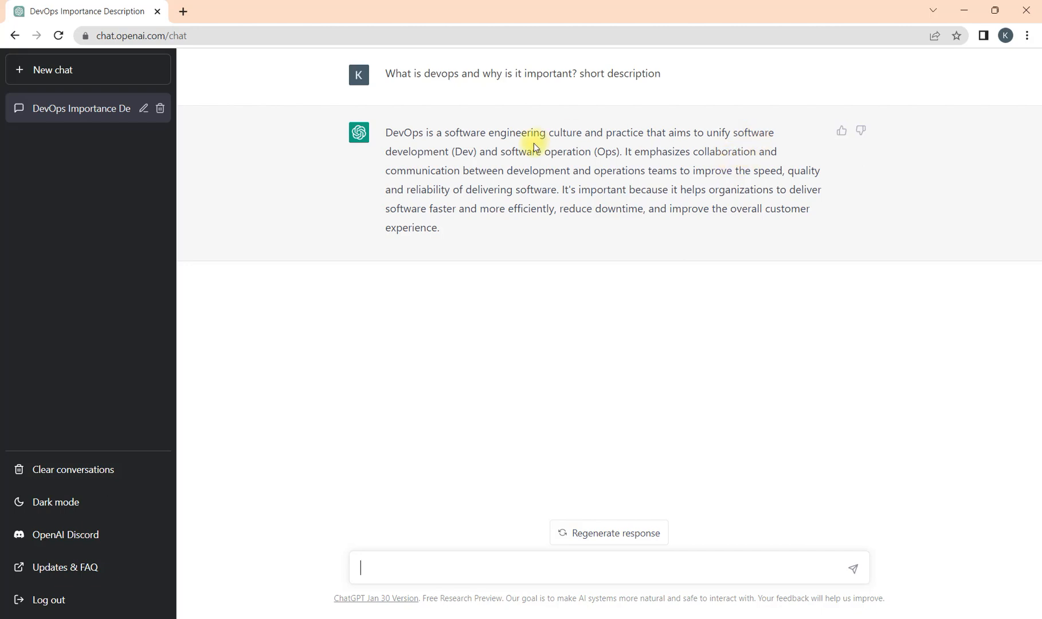
mouse_move(576, 208)
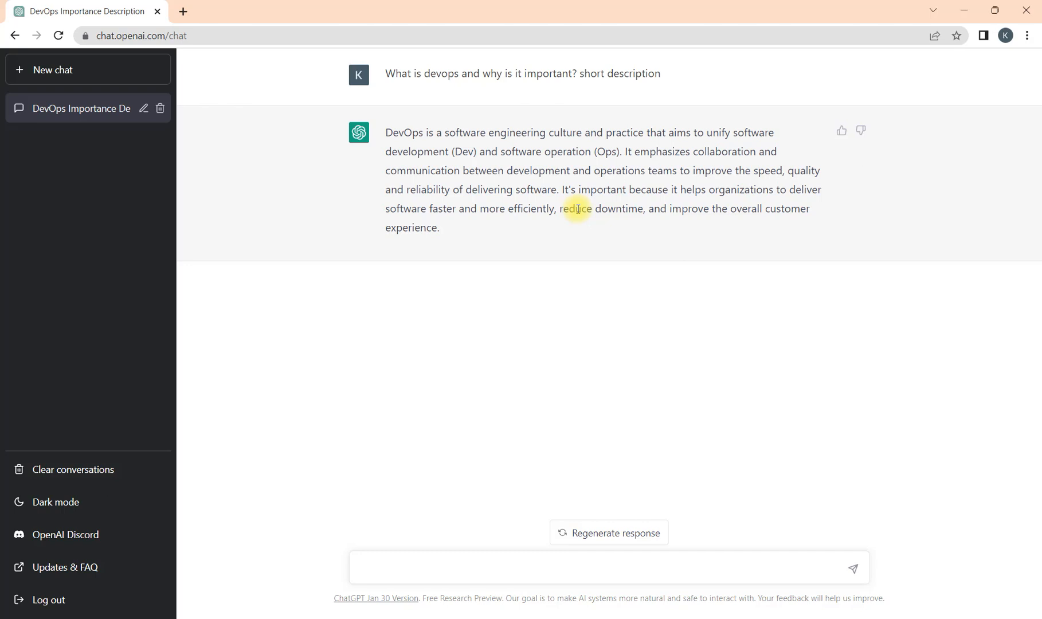
mouse_move(750, 184)
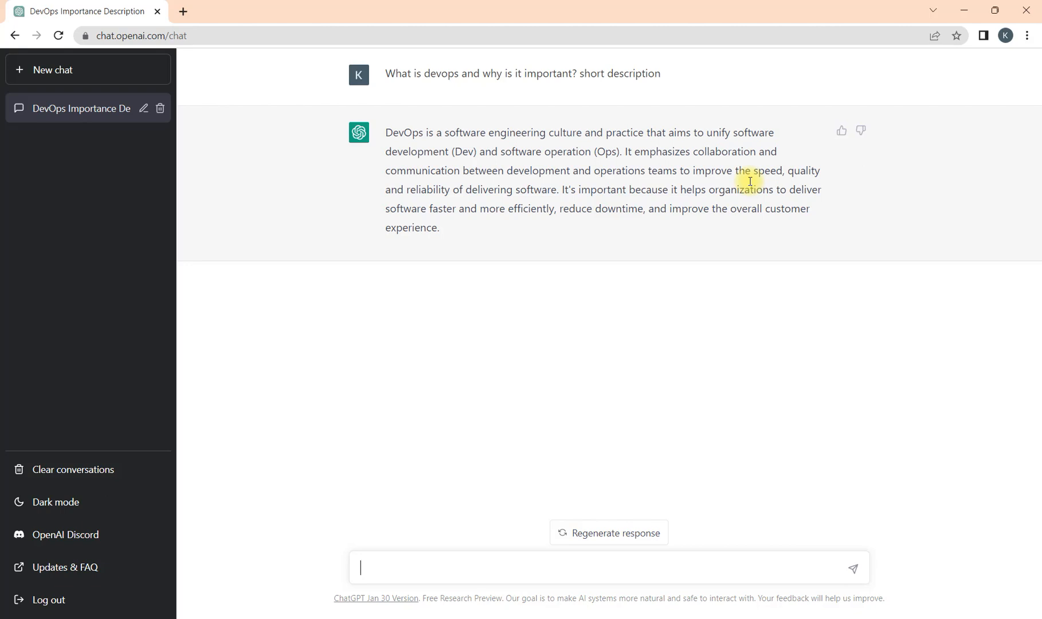
mouse_move(803, 205)
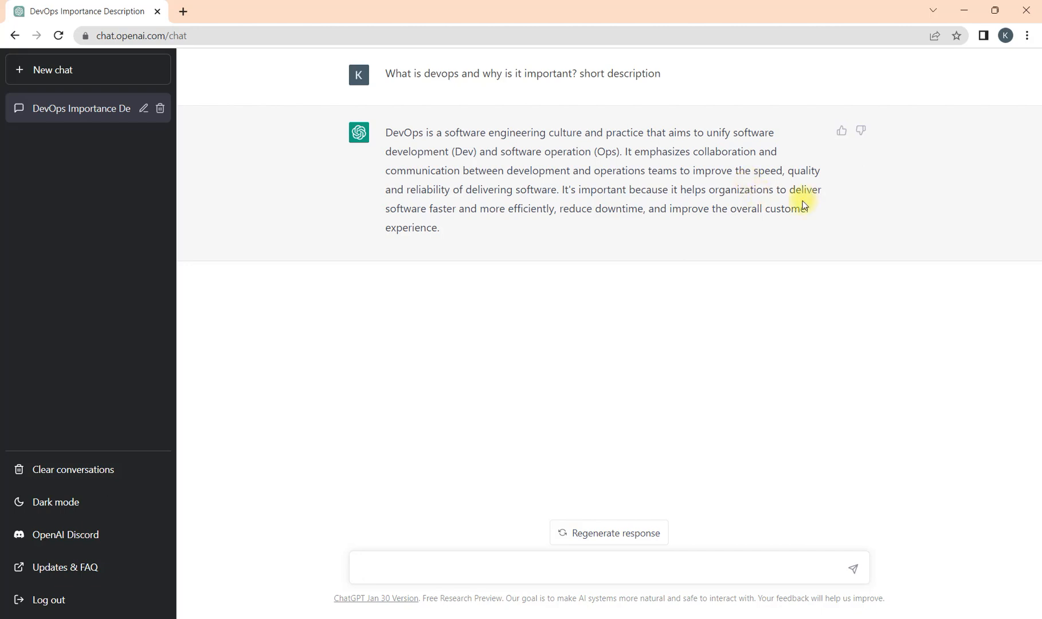
mouse_move(491, 232)
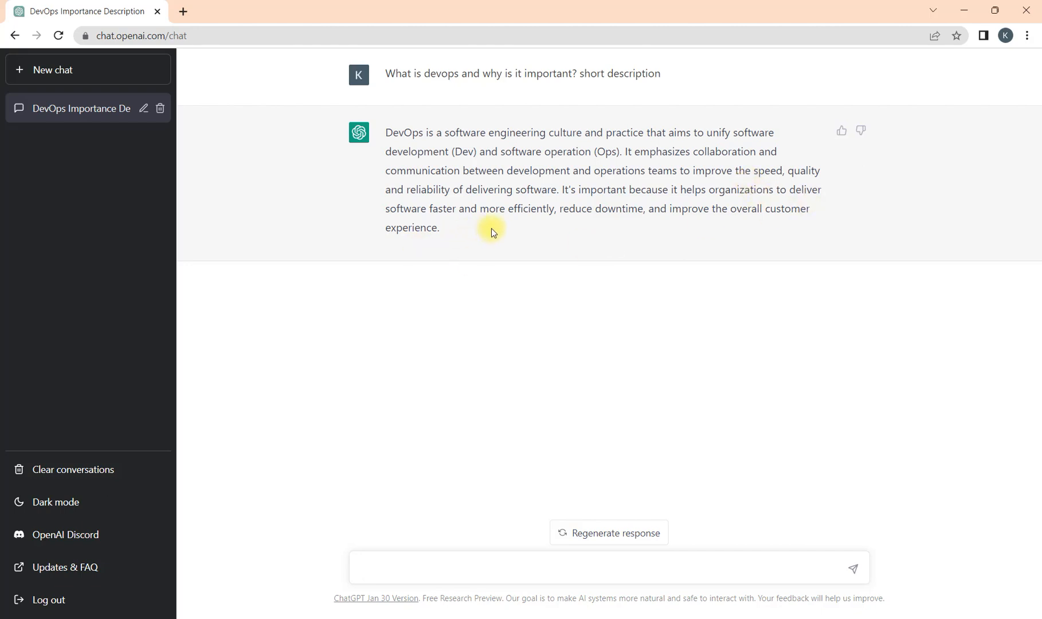
mouse_move(592, 237)
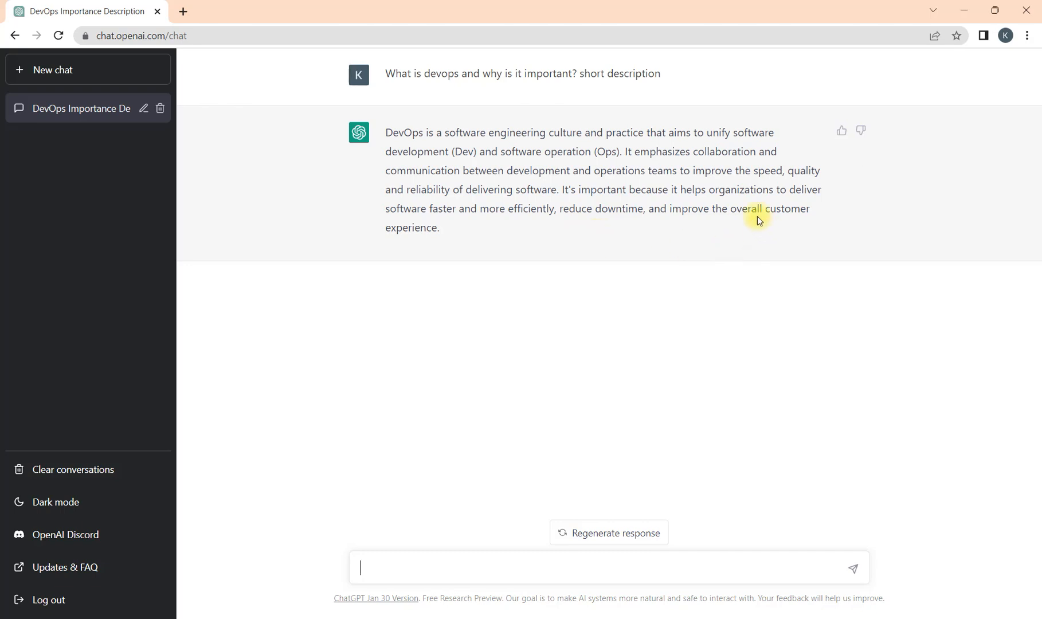
mouse_move(742, 264)
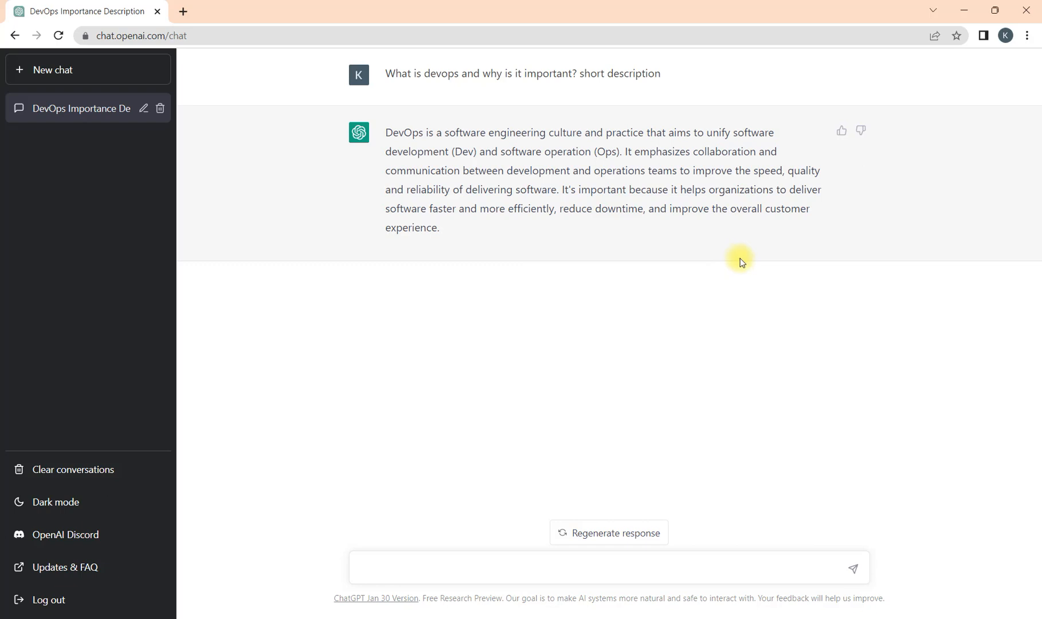
mouse_move(752, 232)
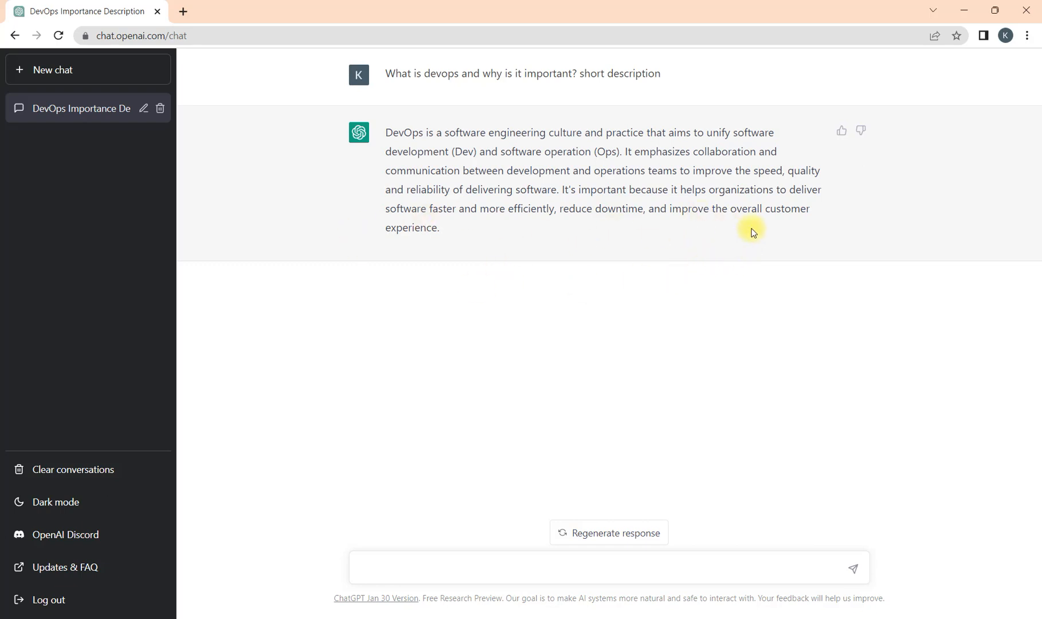
mouse_move(749, 171)
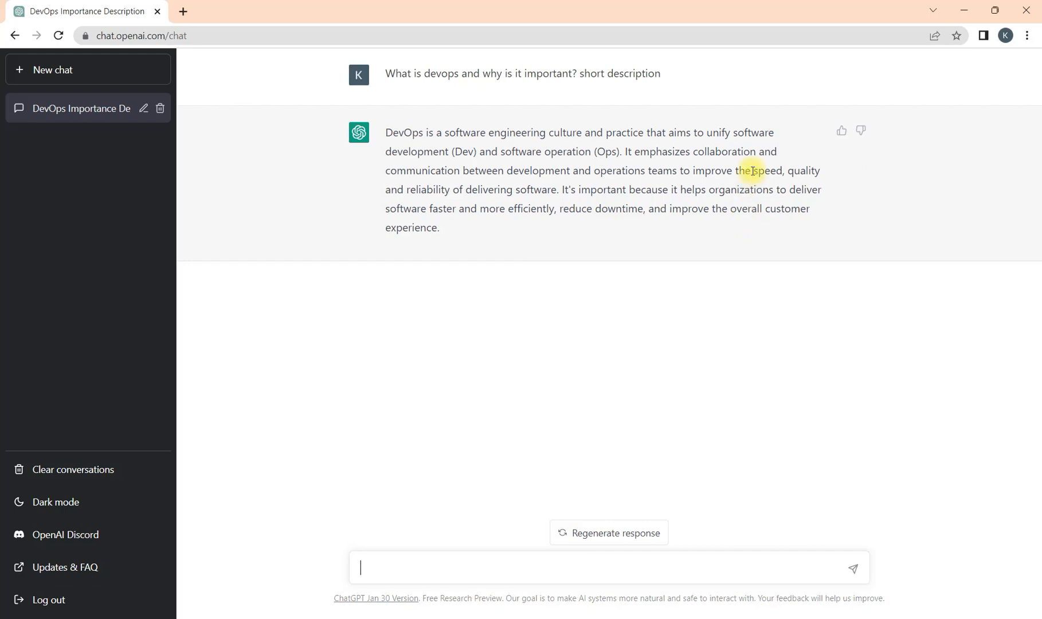
mouse_move(442, 544)
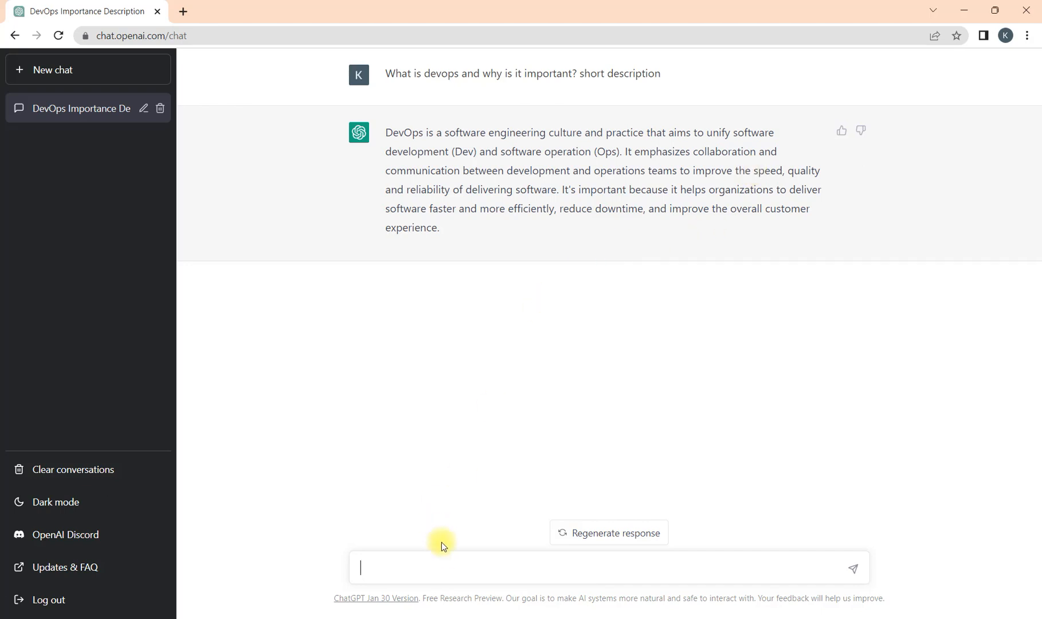
mouse_move(450, 560)
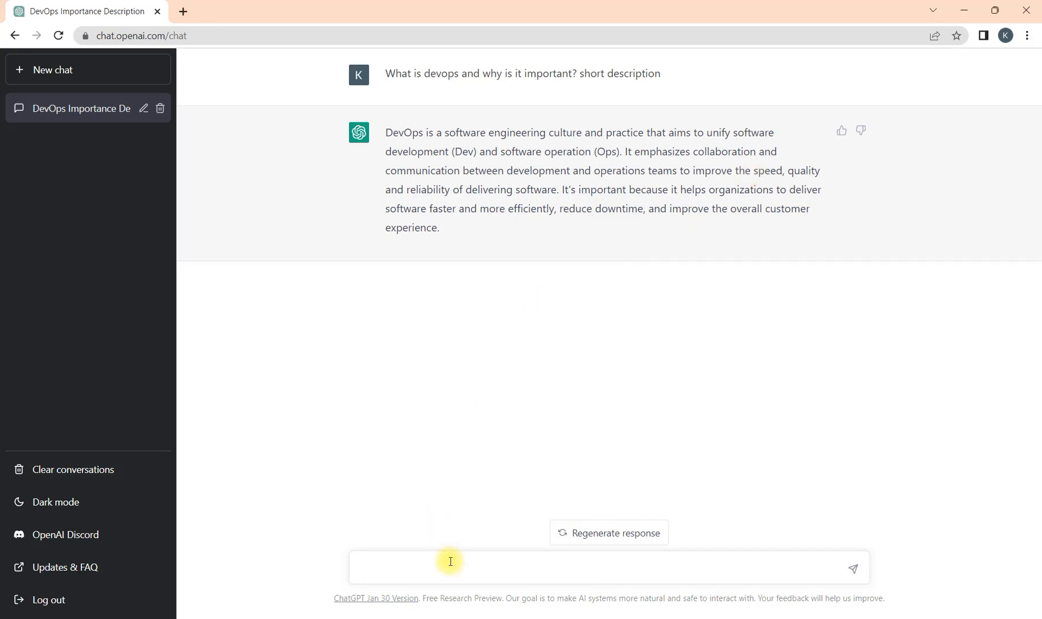
Step: Ask 'How to start learning devops as beginners? with detailed explanation step by step'
text(How to start learning devops)
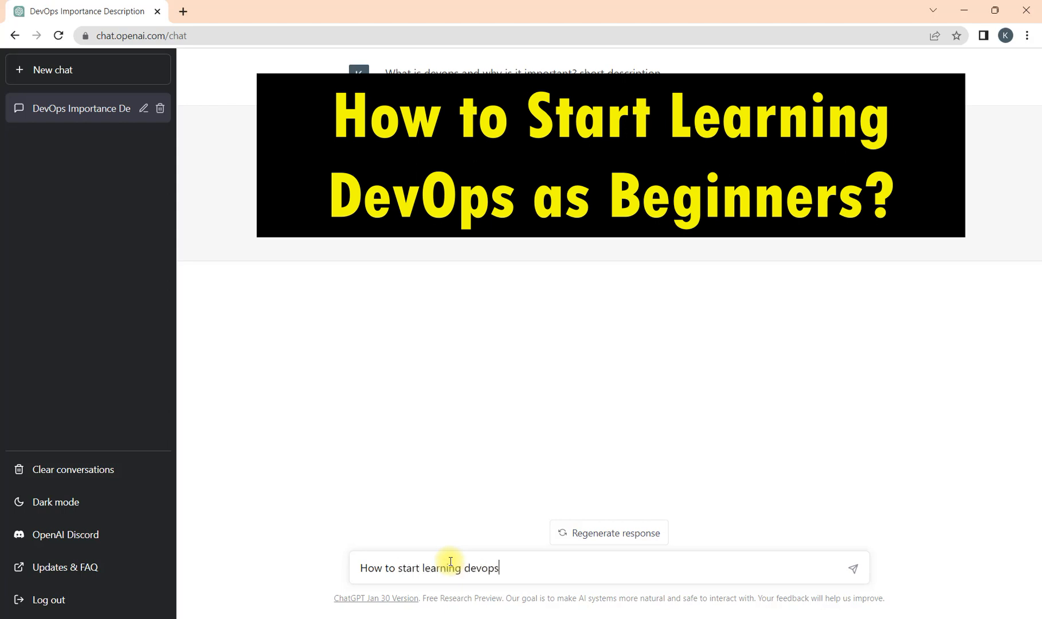
text(as beginner)
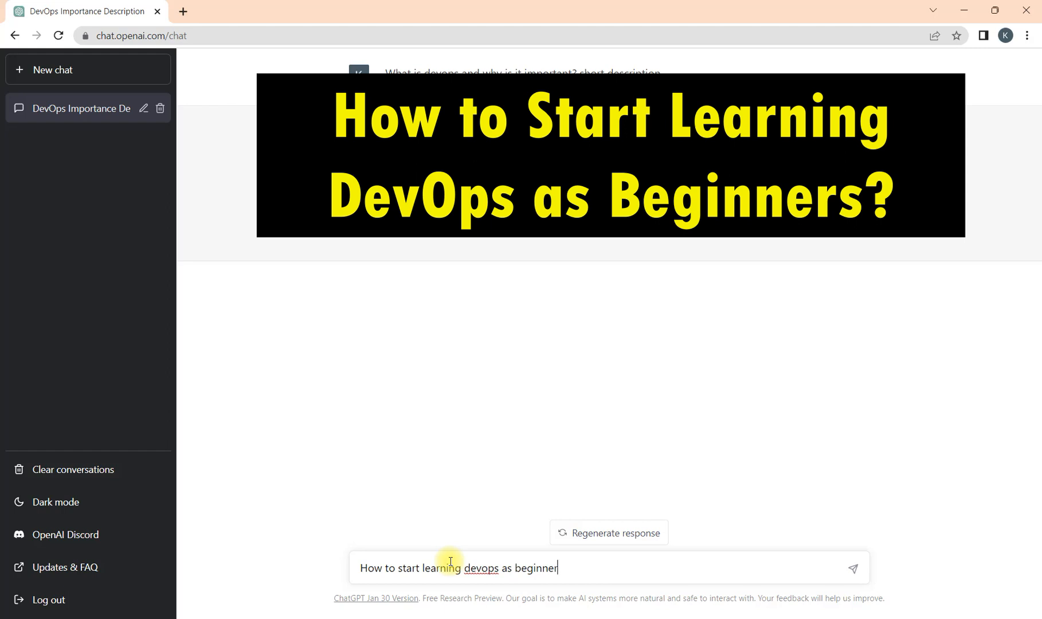
text(s?)
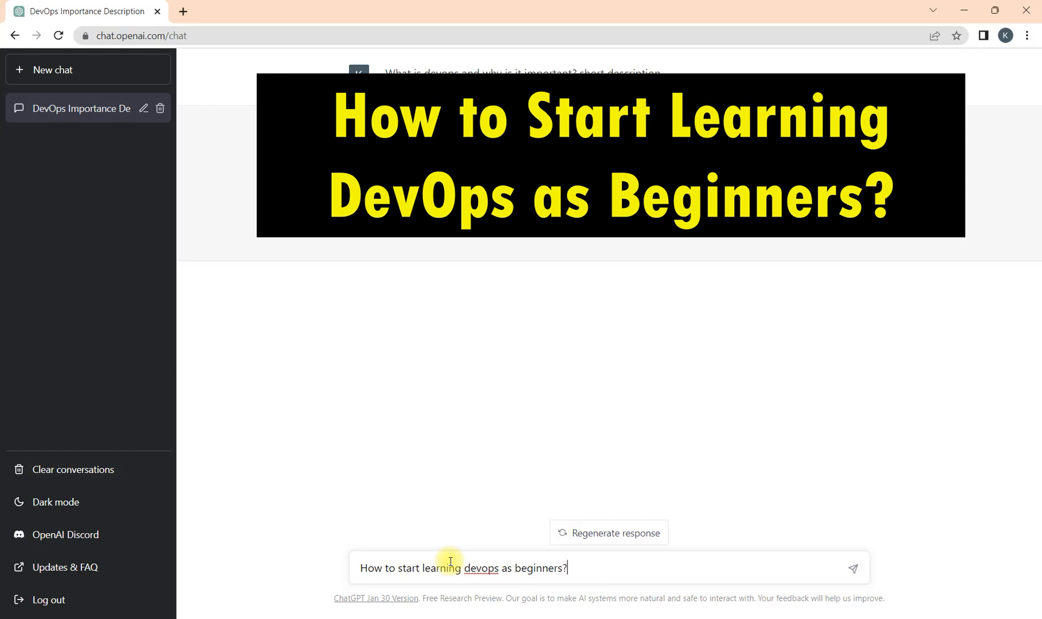
text(with det)
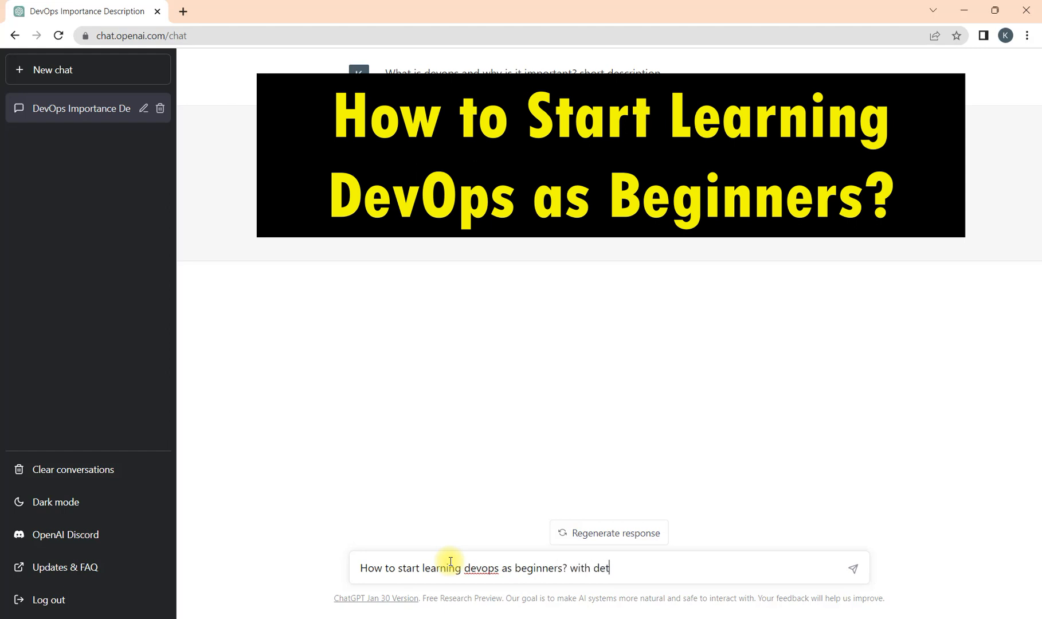
text(ailed explana)
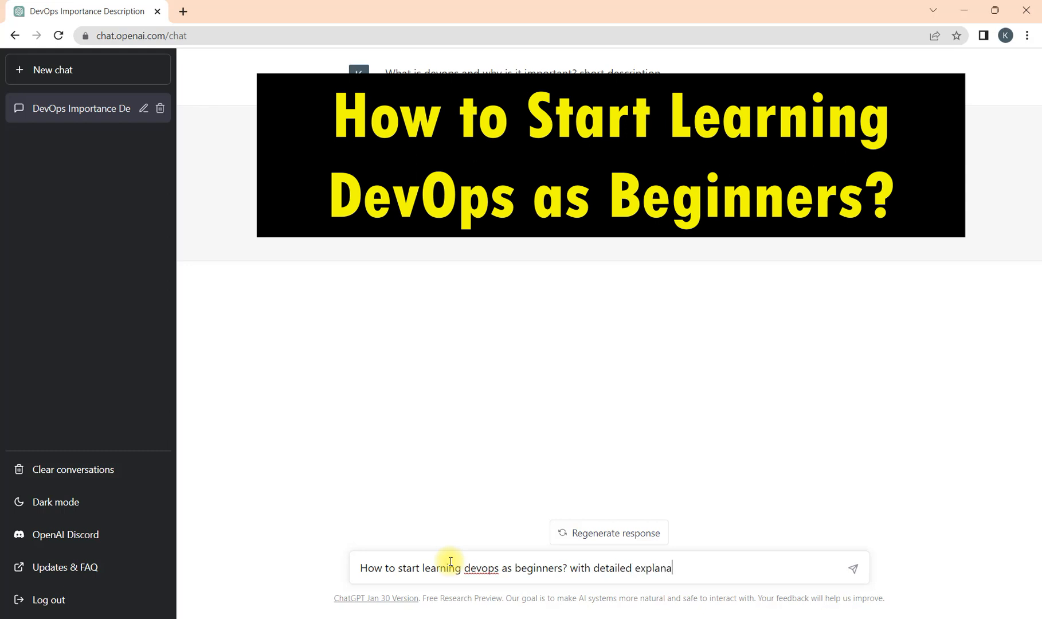
text(tion step)
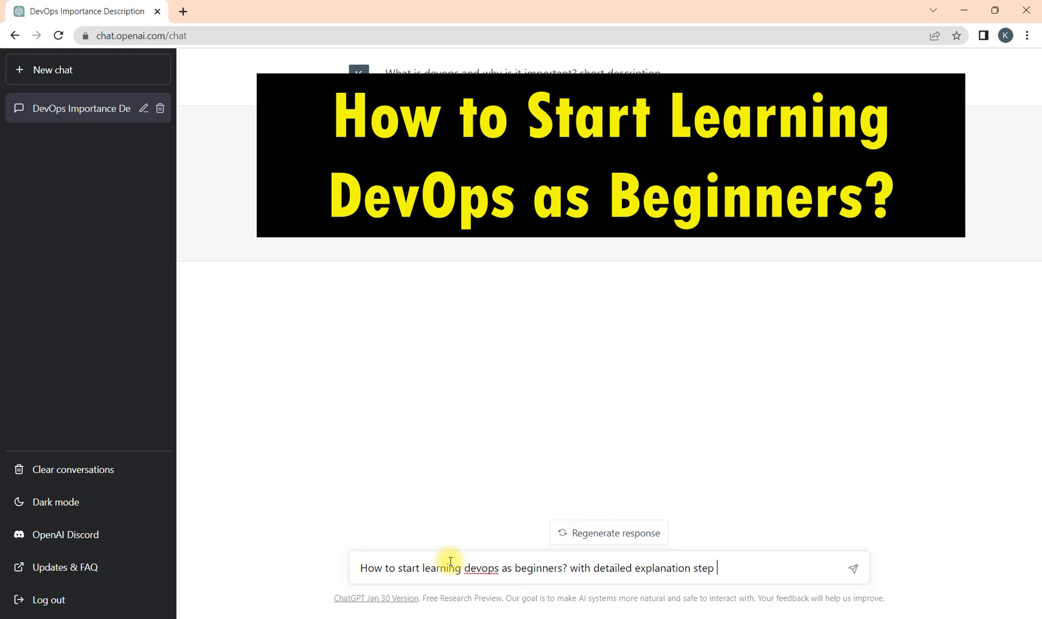
text(by step)
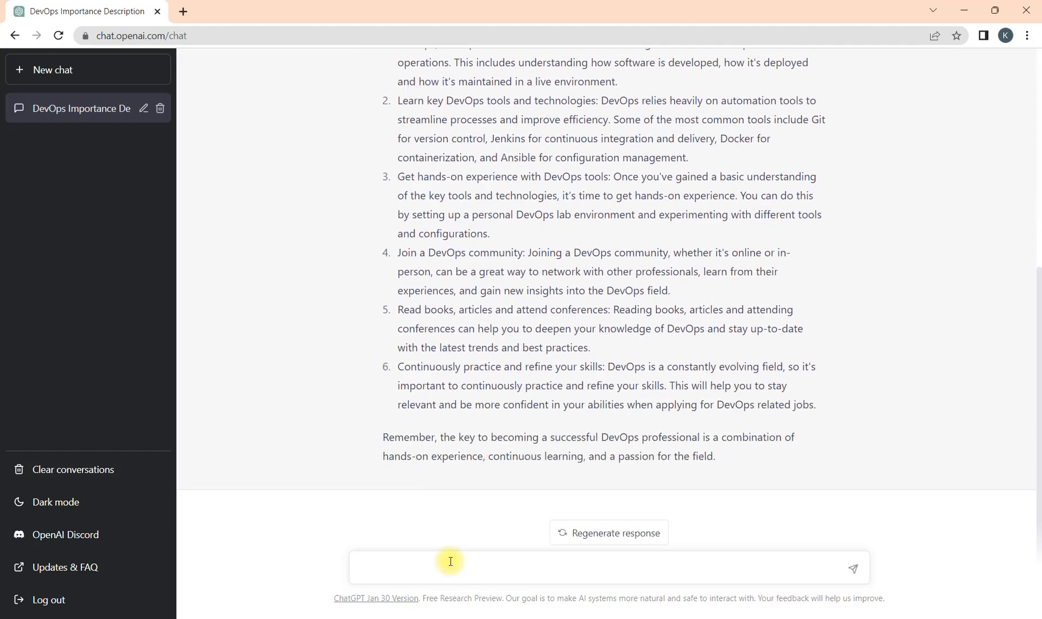
scroll(up, 3)
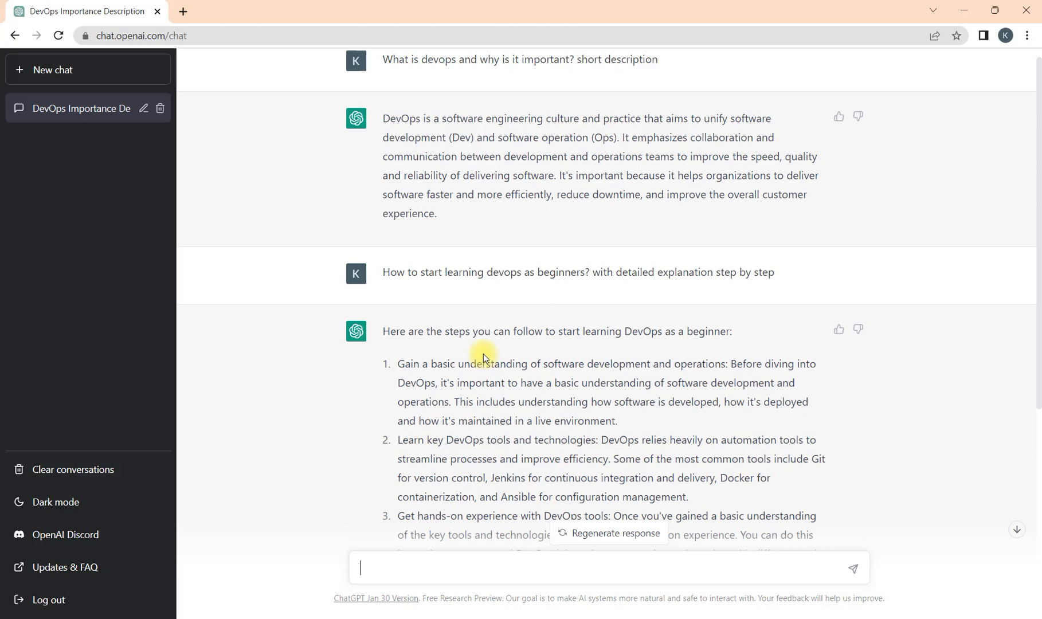
mouse_move(525, 356)
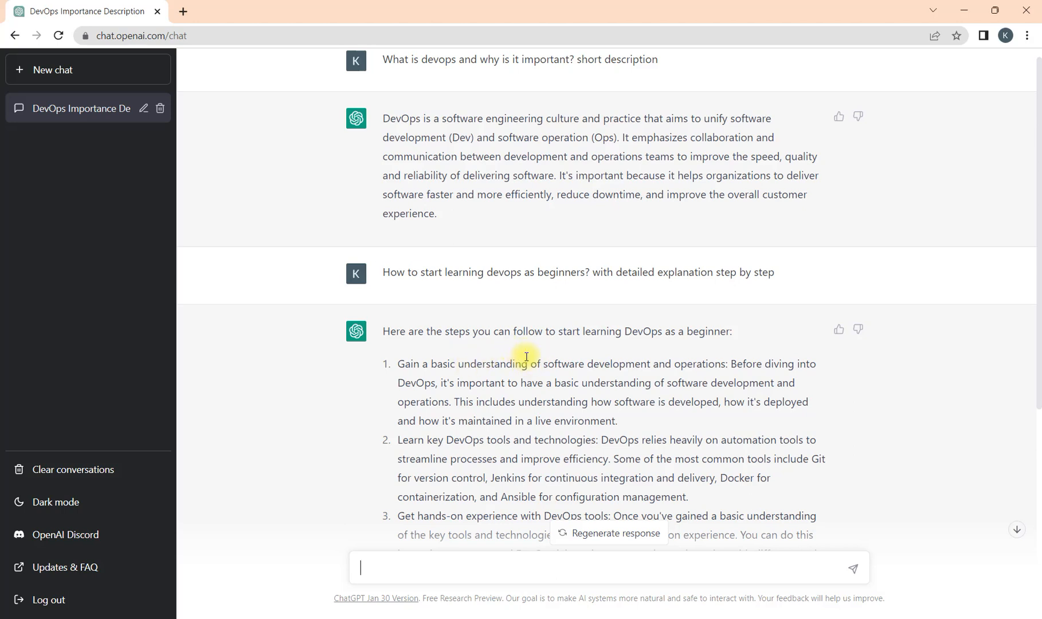
mouse_move(595, 378)
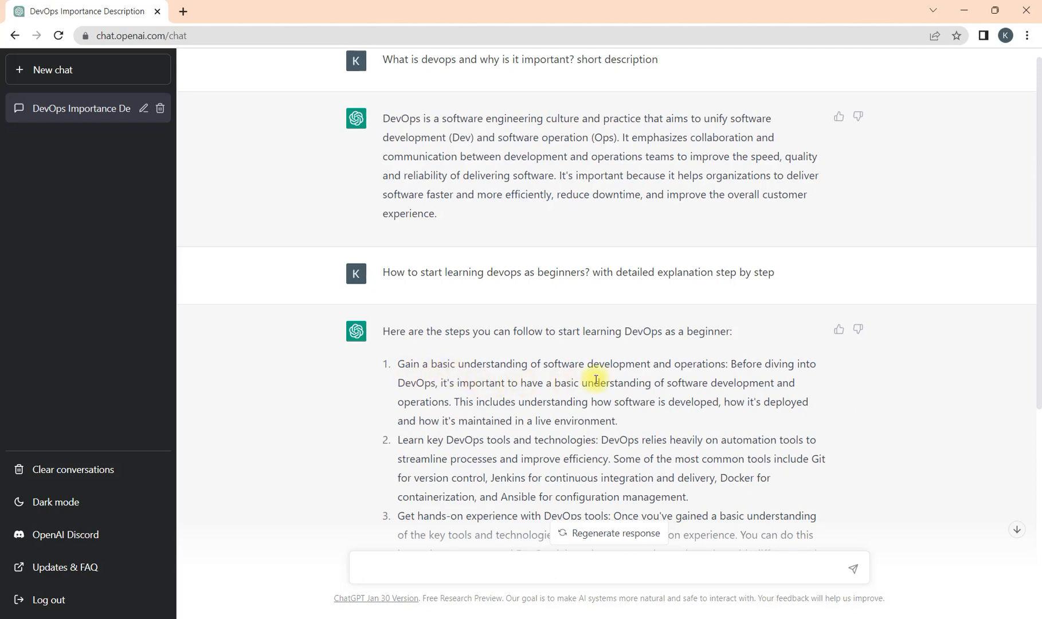
scroll(down, 3)
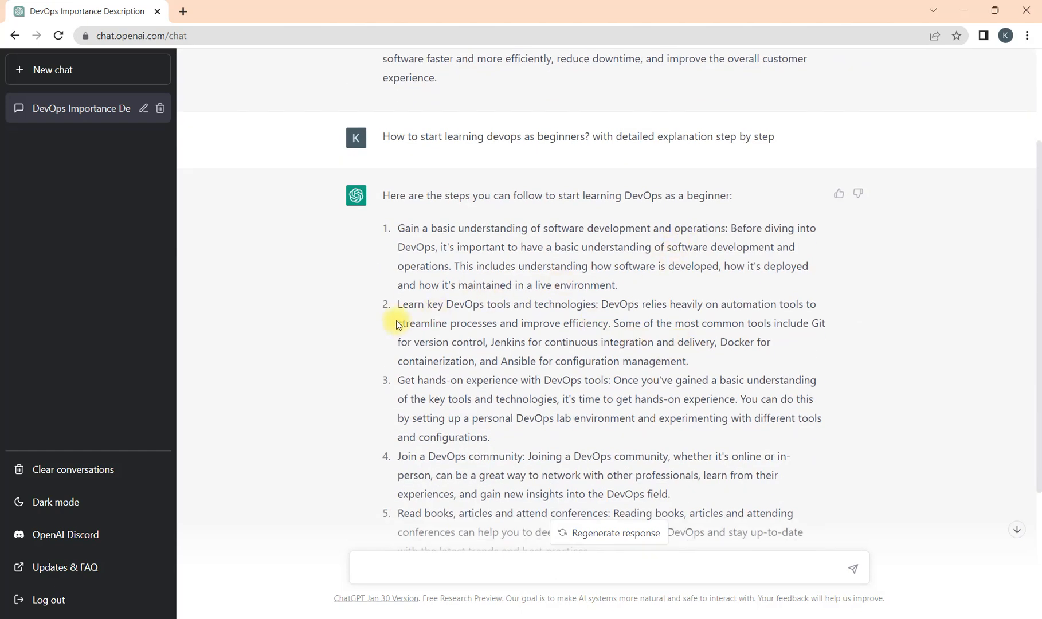
scroll(down, 3)
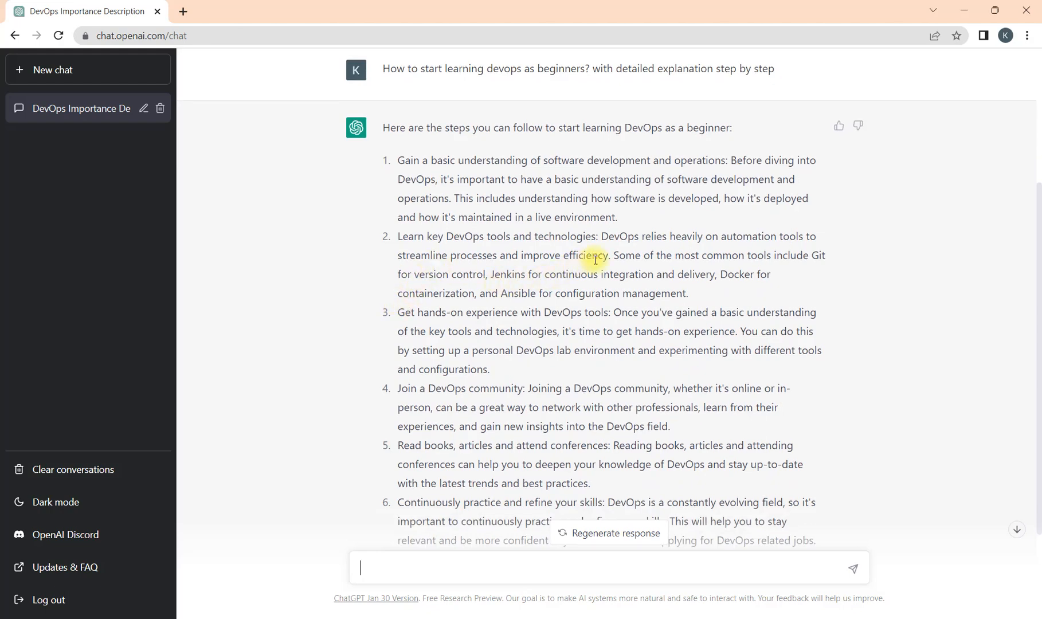
scroll(down, 3)
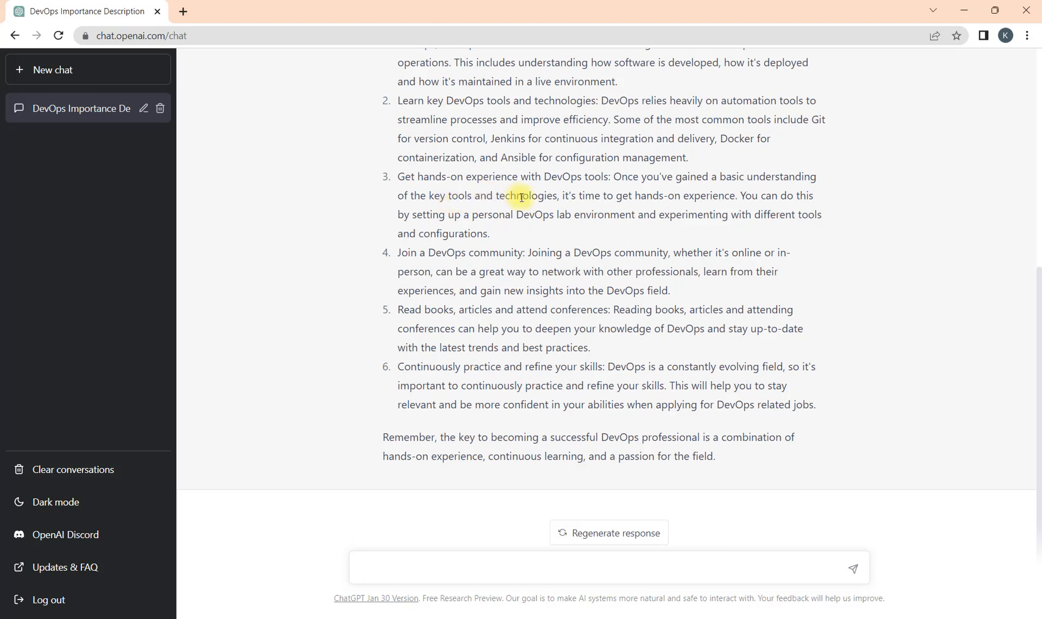
mouse_move(462, 246)
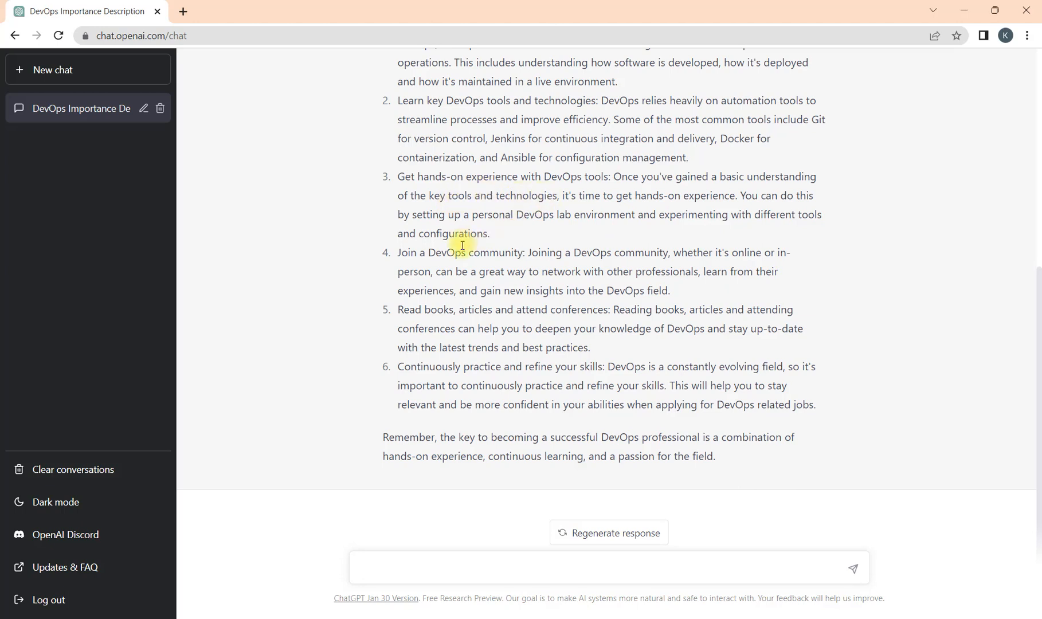
mouse_move(535, 277)
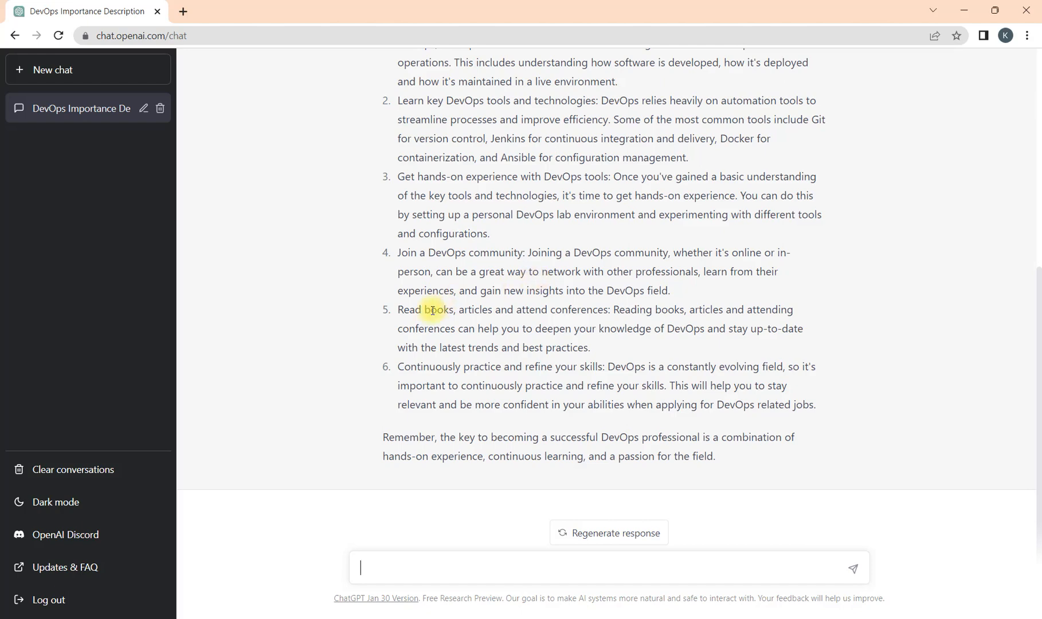
mouse_move(471, 328)
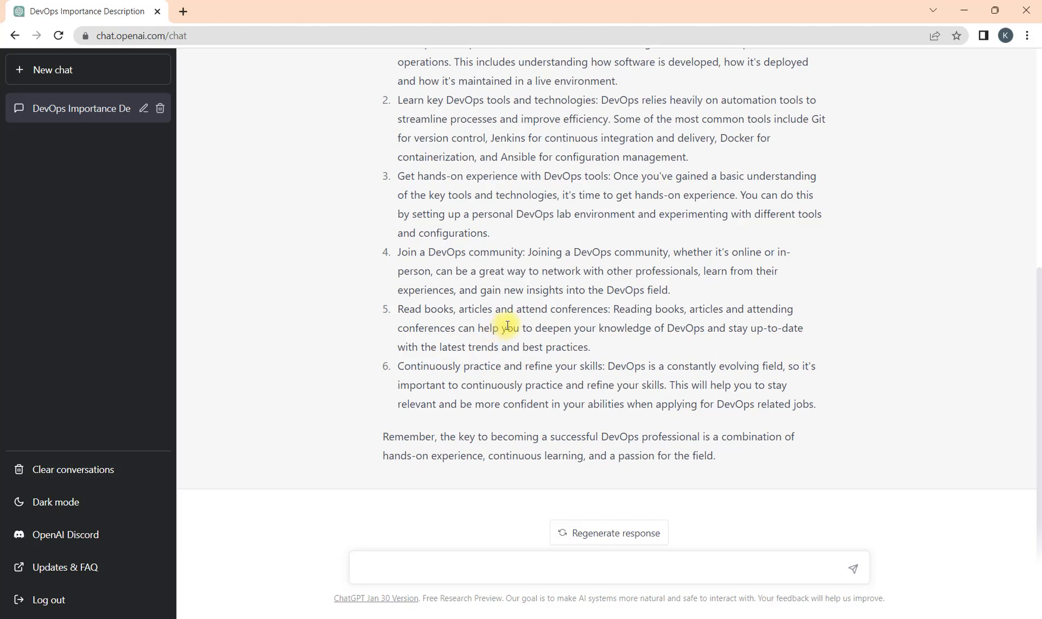
mouse_move(498, 397)
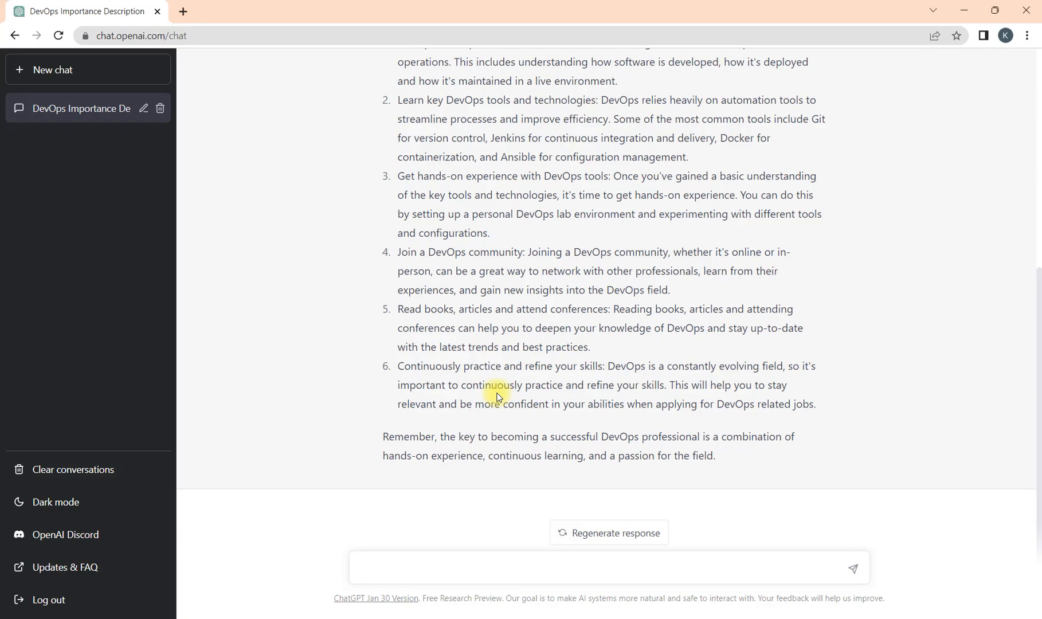
scroll(up, 3)
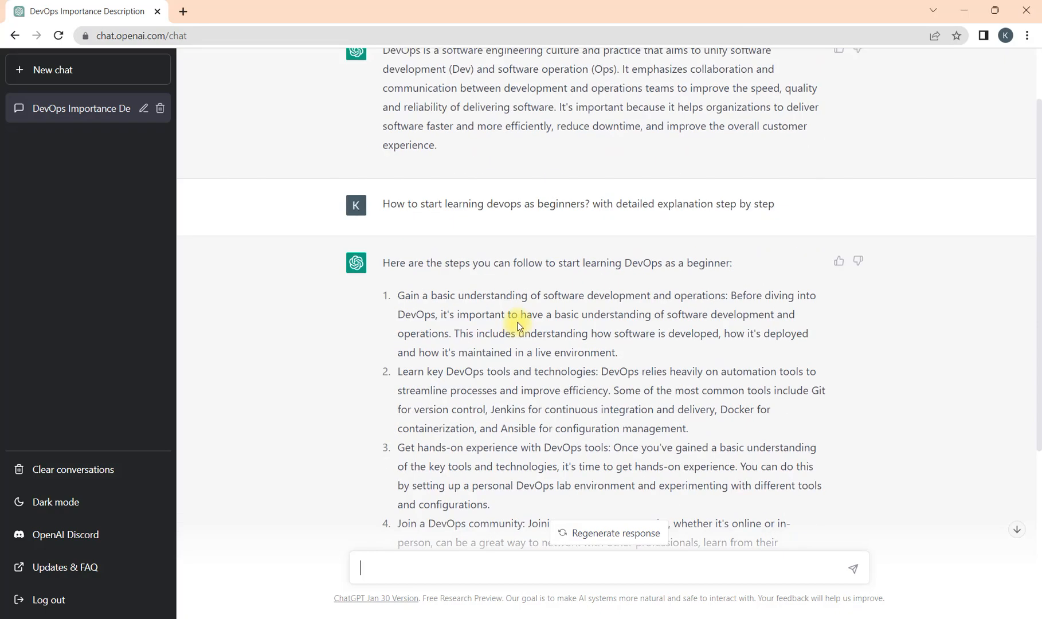
scroll(down, 3)
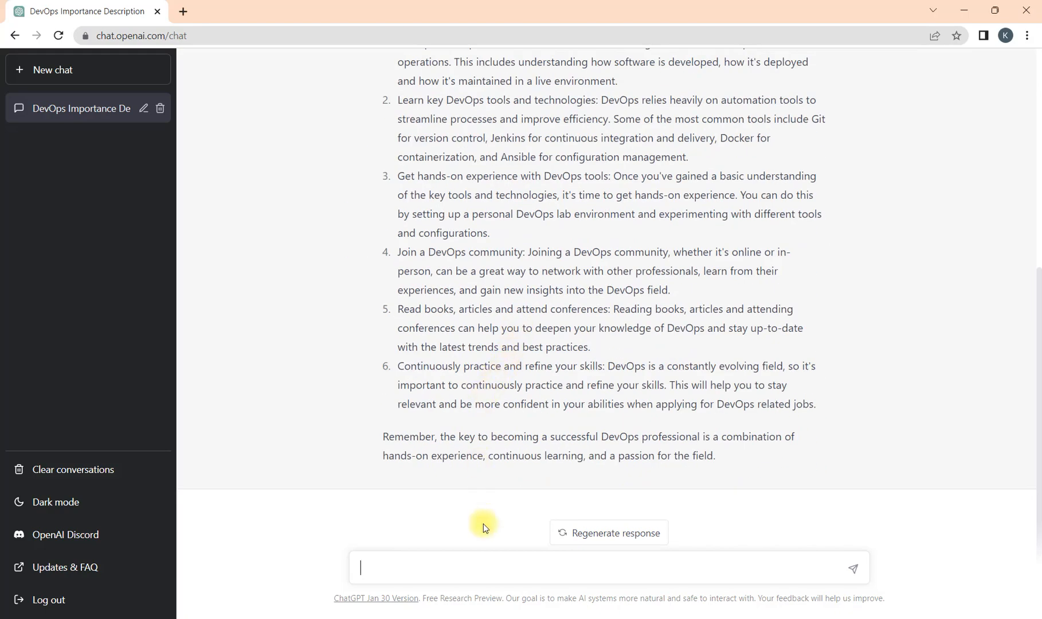
mouse_move(488, 568)
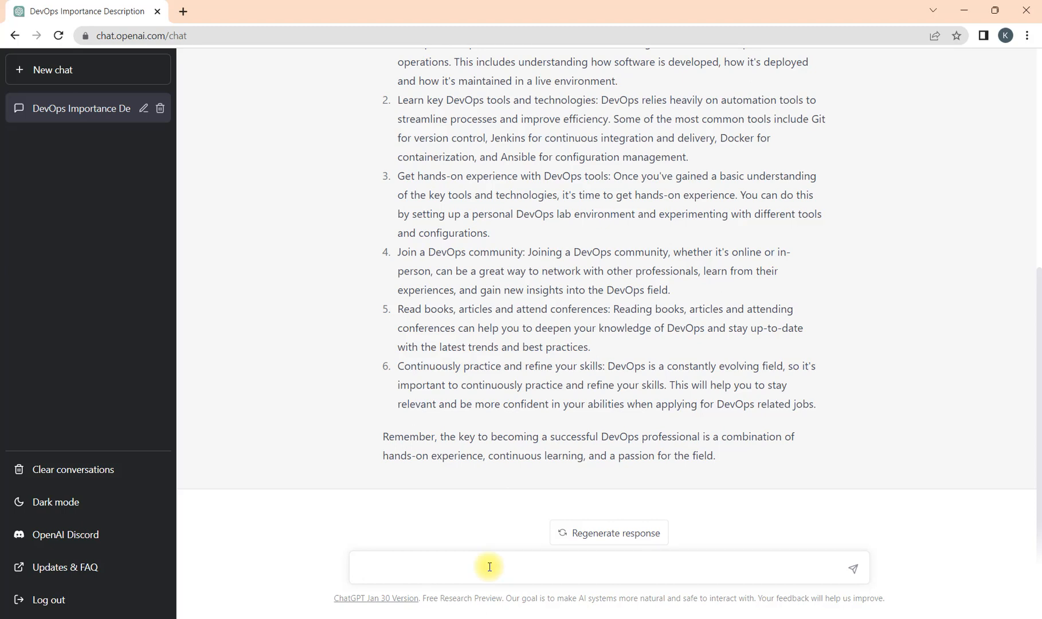
Step: Request a DevOps roadmap with detailed explanations, resources, and a response with headings
text(Devops Road)
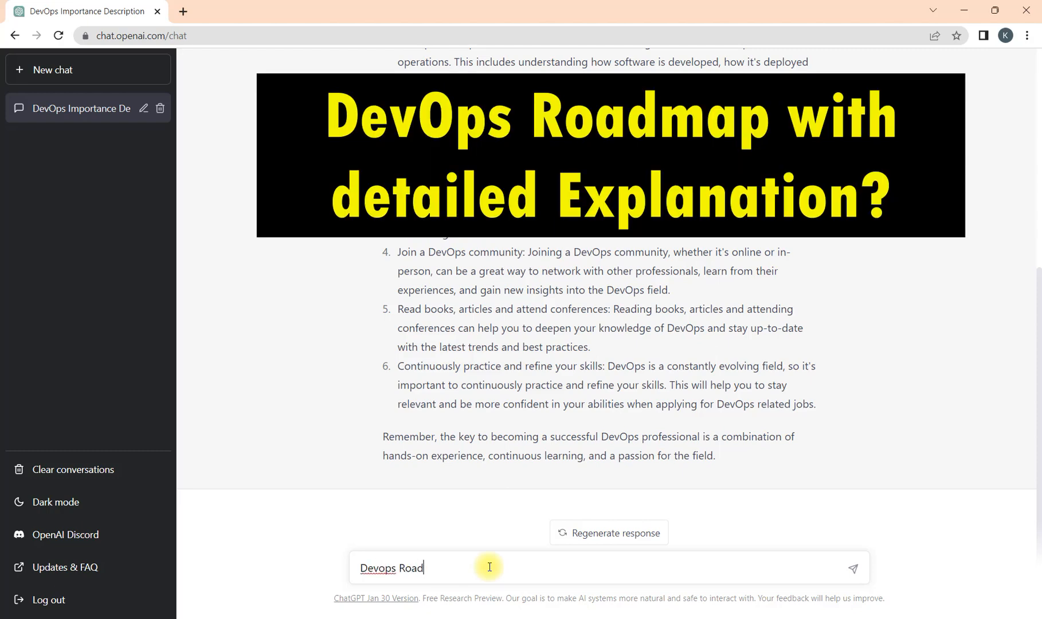
text(map)
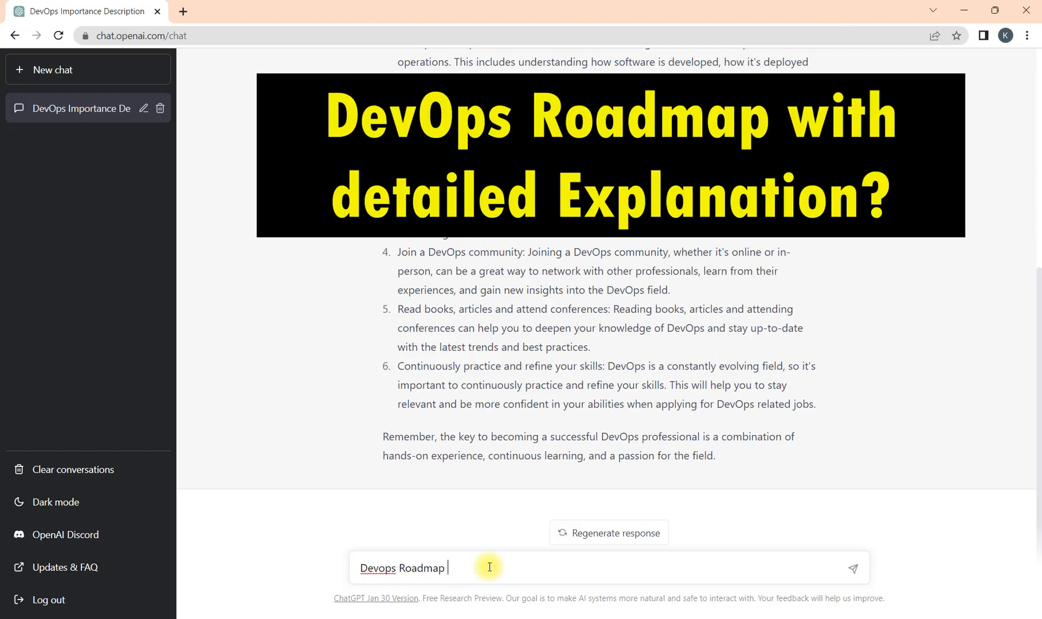
text(with d)
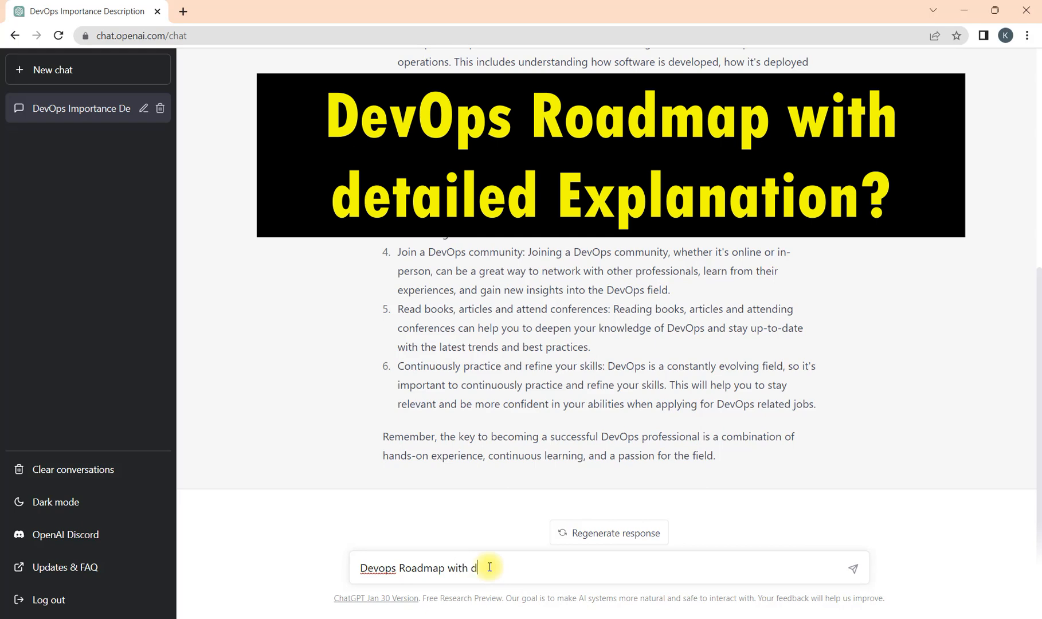
text(etailed e)
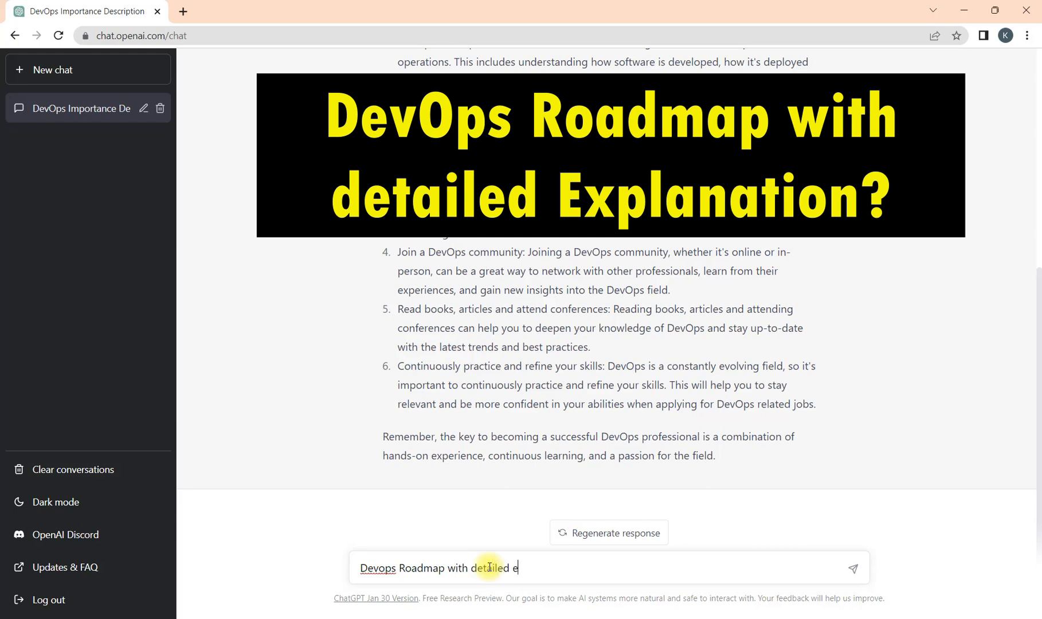
text(xplanation along with resour)
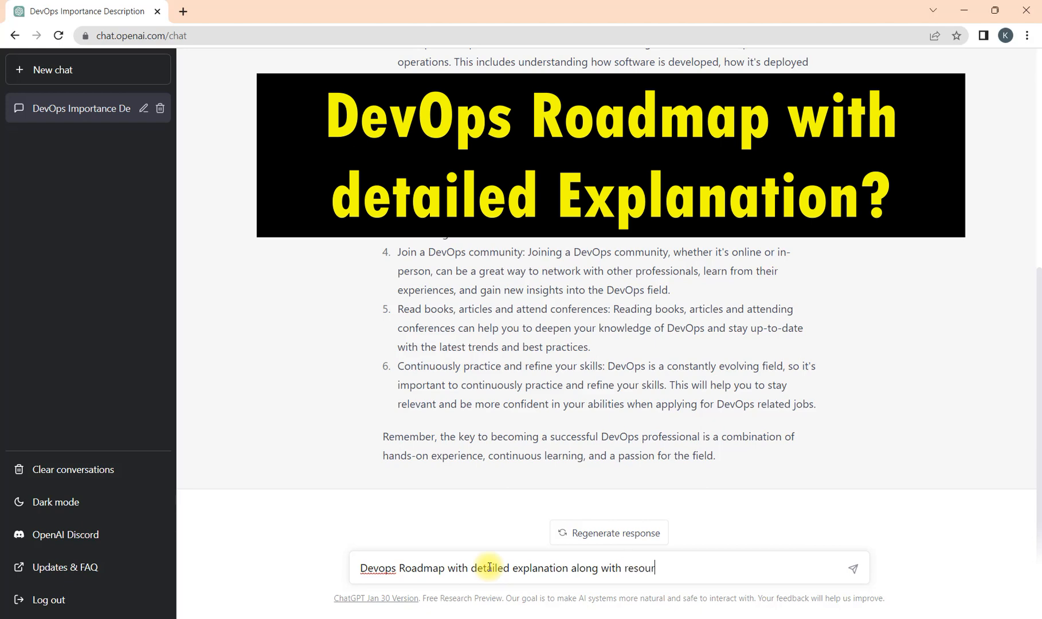
text(ces)
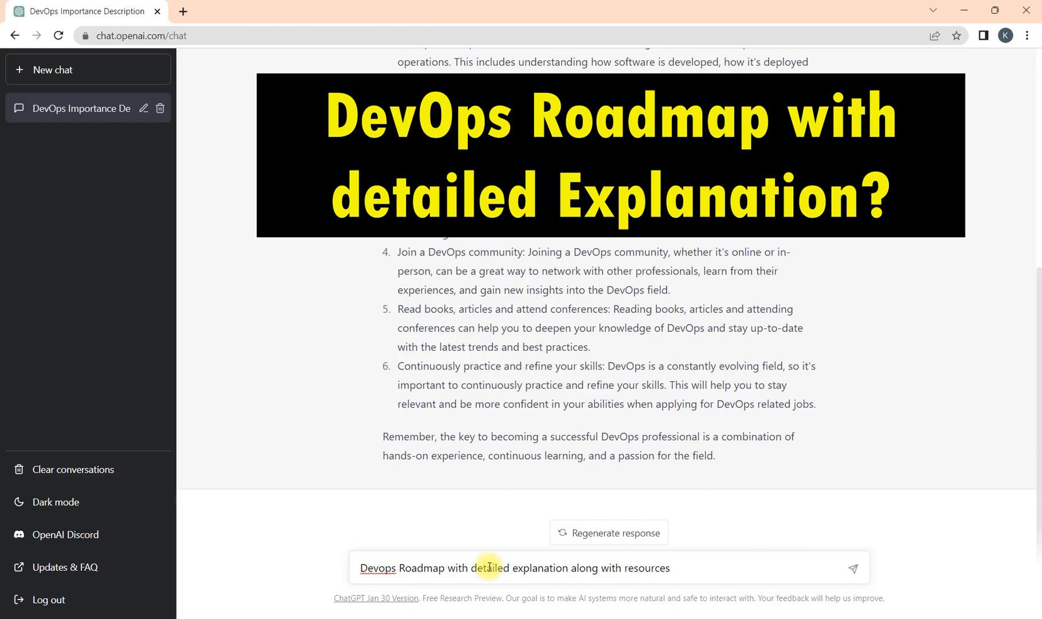
text(Res)
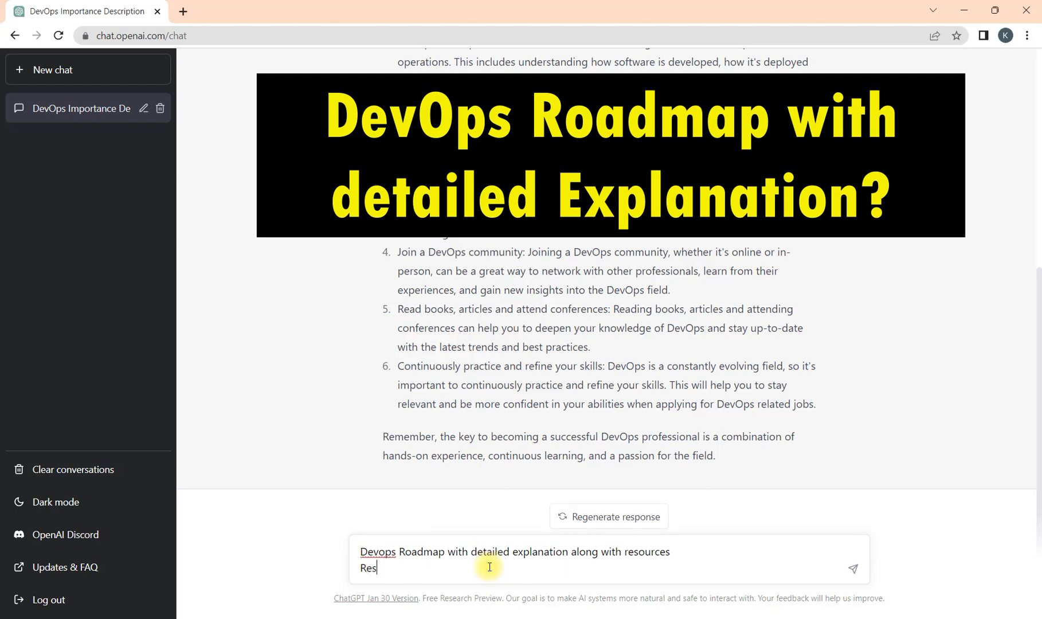
text(ponsew)
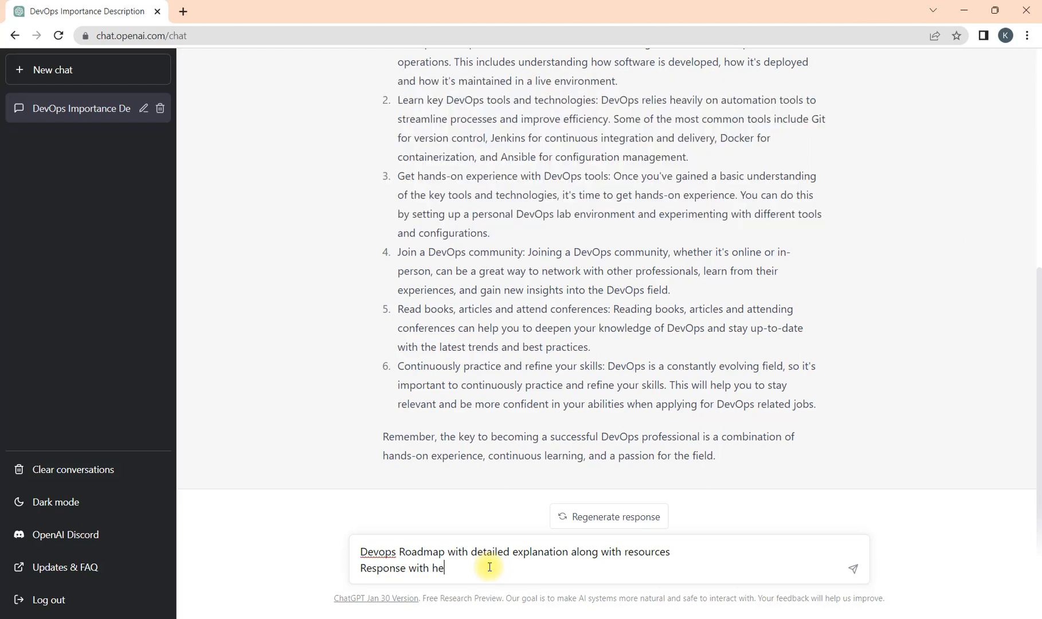
text(adings)
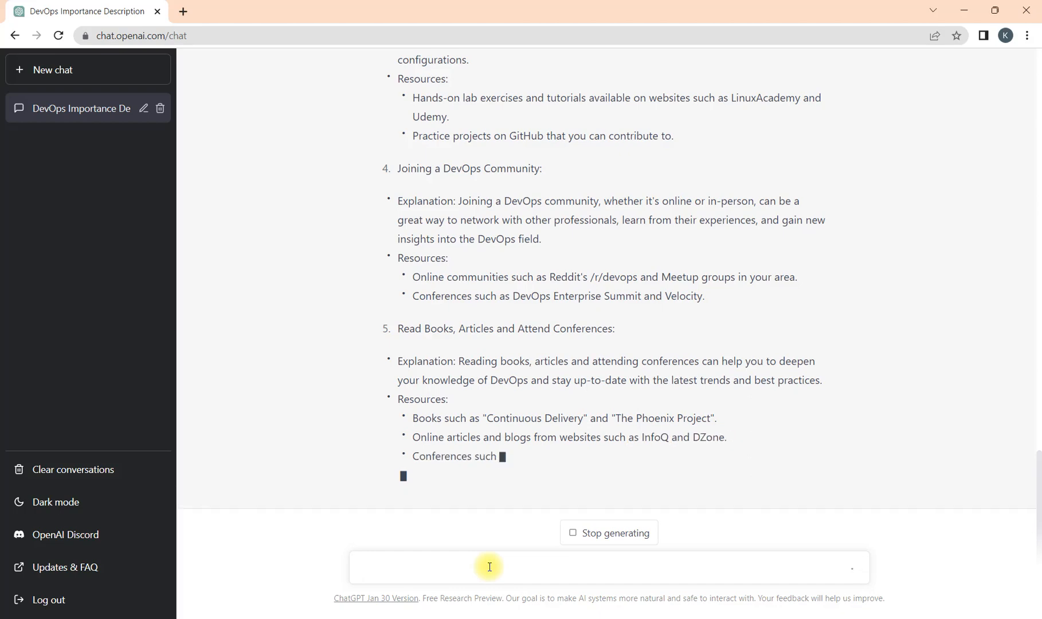
Step: Scroll through the six-section DevOps roadmap to review its explanations and resources
scroll(down, 3)
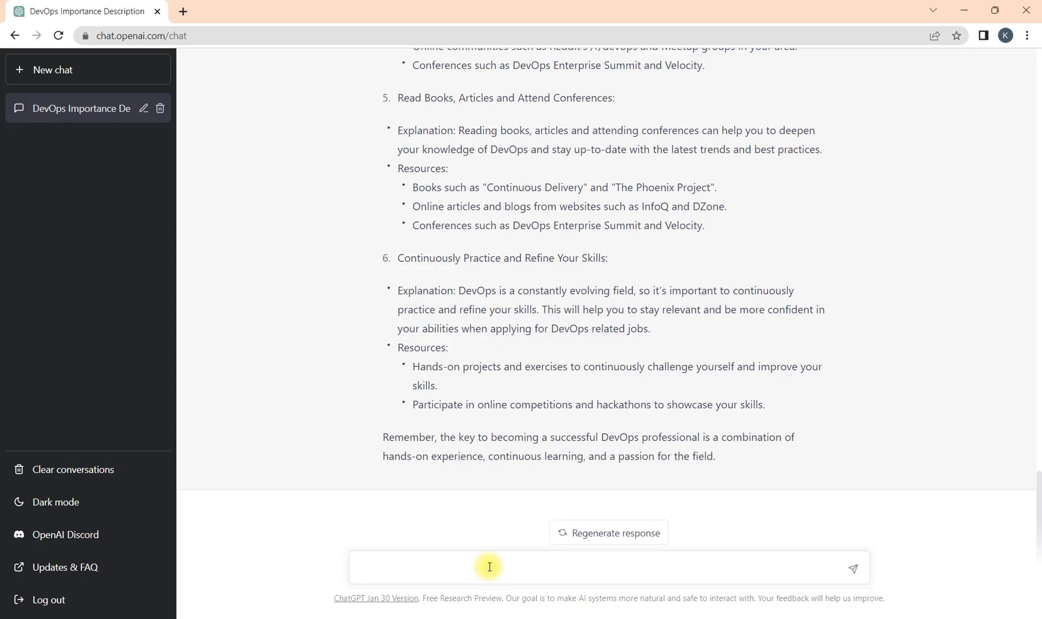
scroll(up, 3)
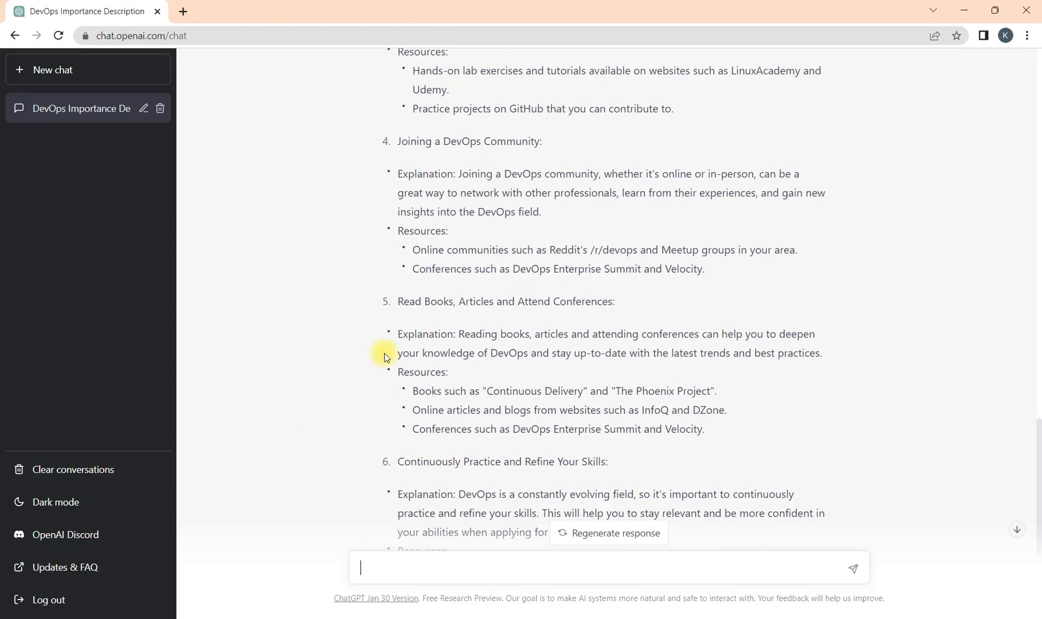
scroll(up, 3)
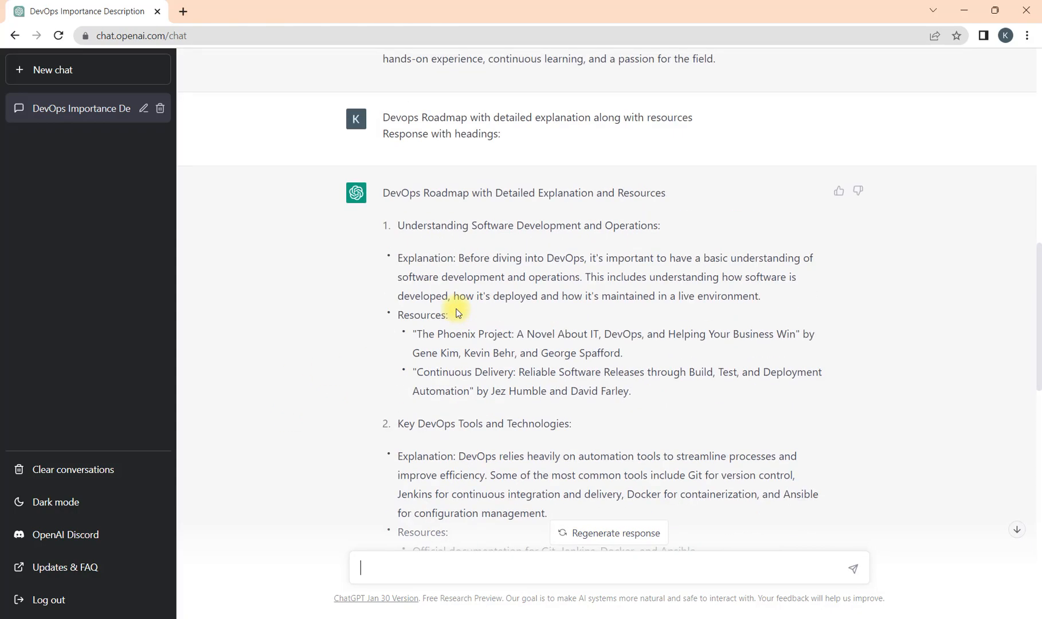
mouse_move(549, 417)
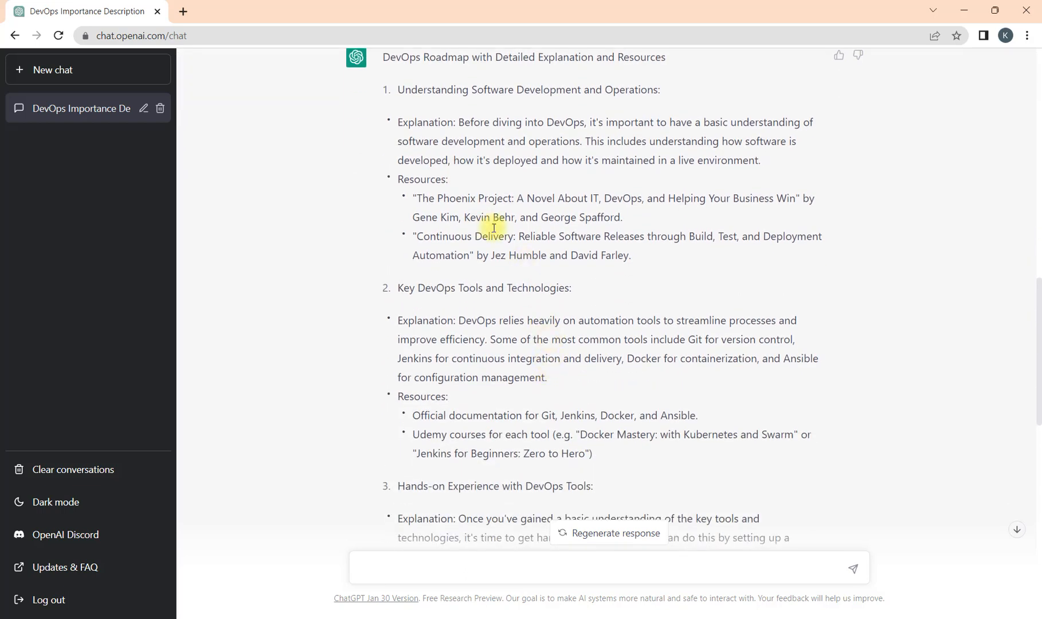
mouse_move(522, 92)
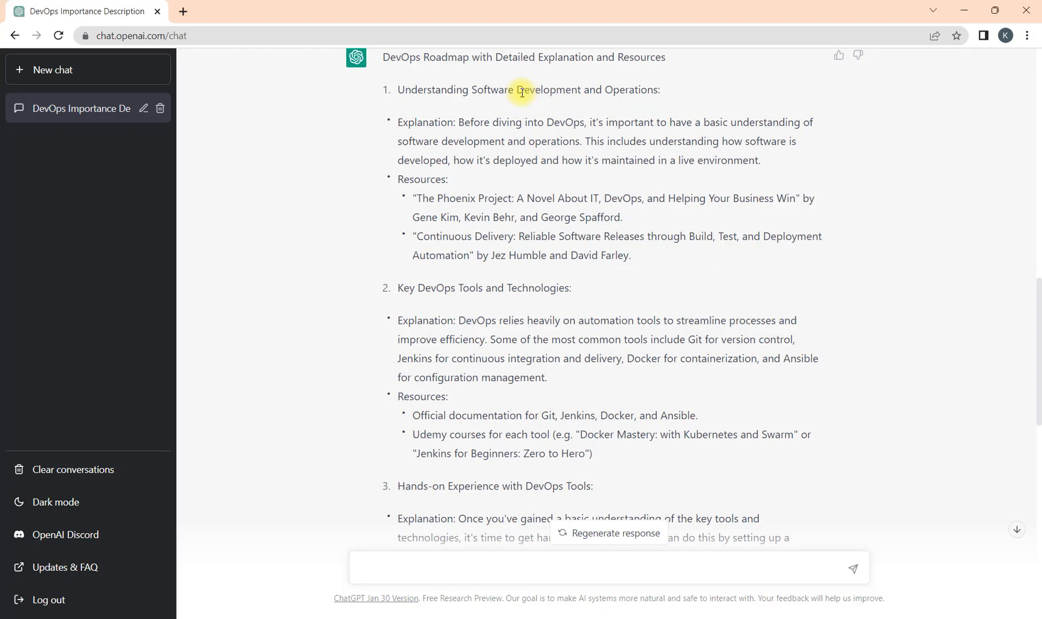
mouse_move(628, 126)
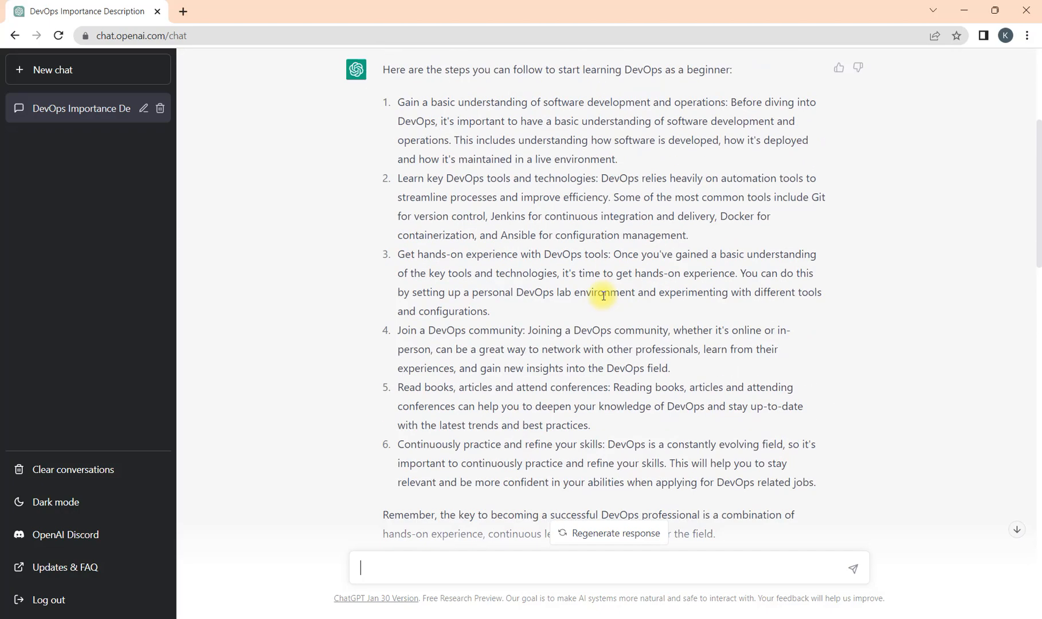
scroll(down, 3)
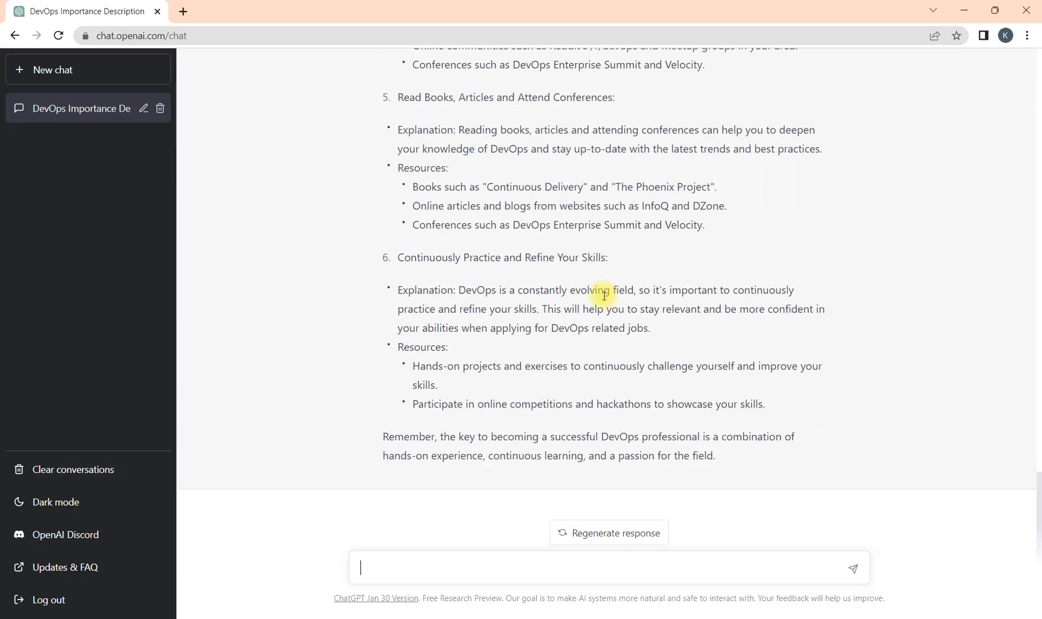
scroll(up, 3)
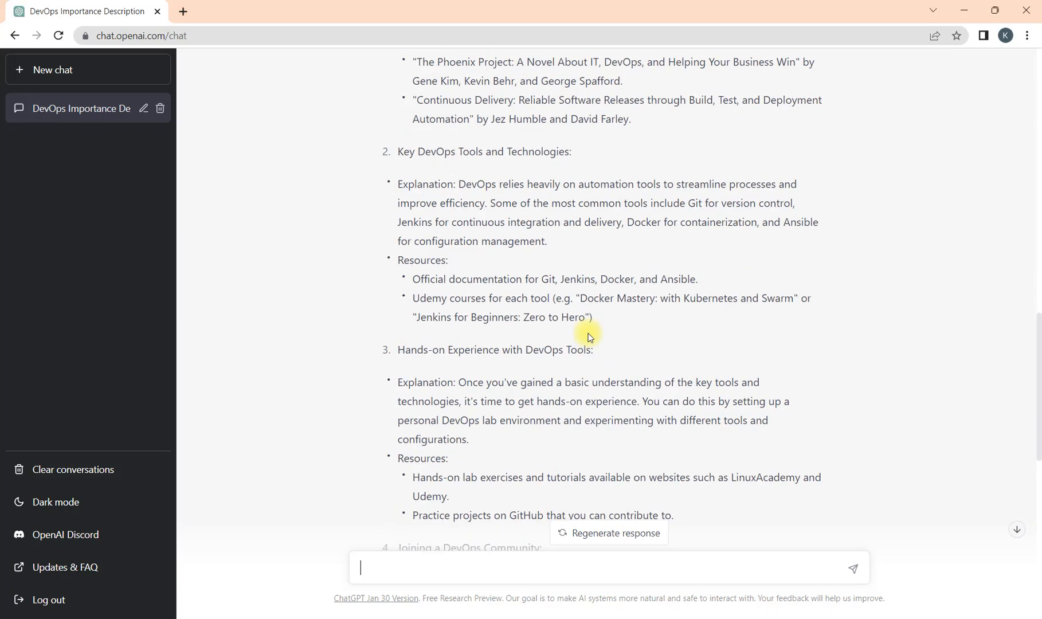
mouse_move(588, 337)
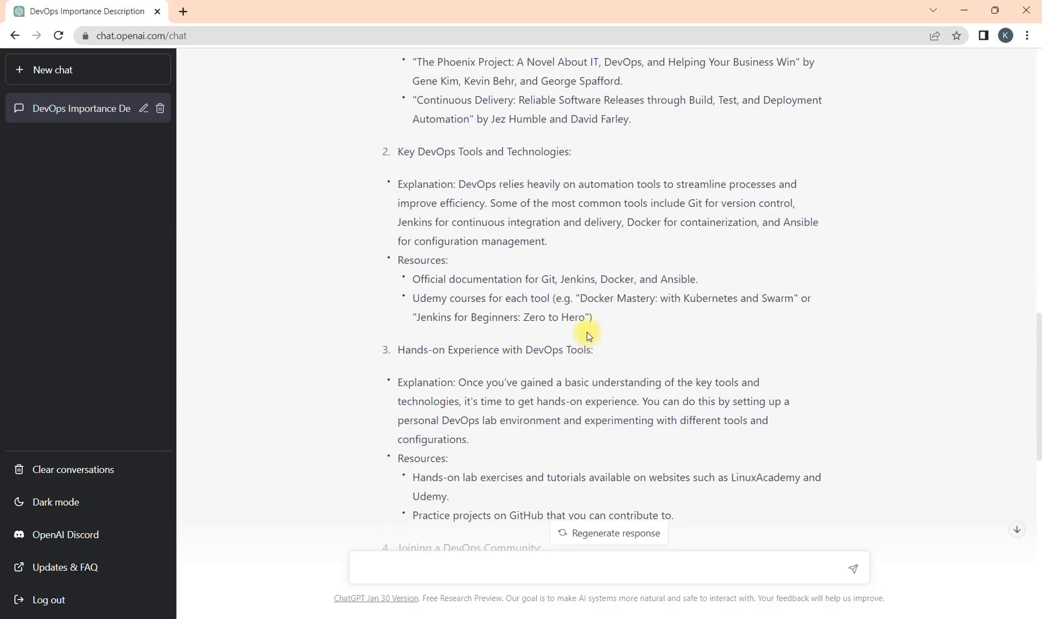
scroll(down, 3)
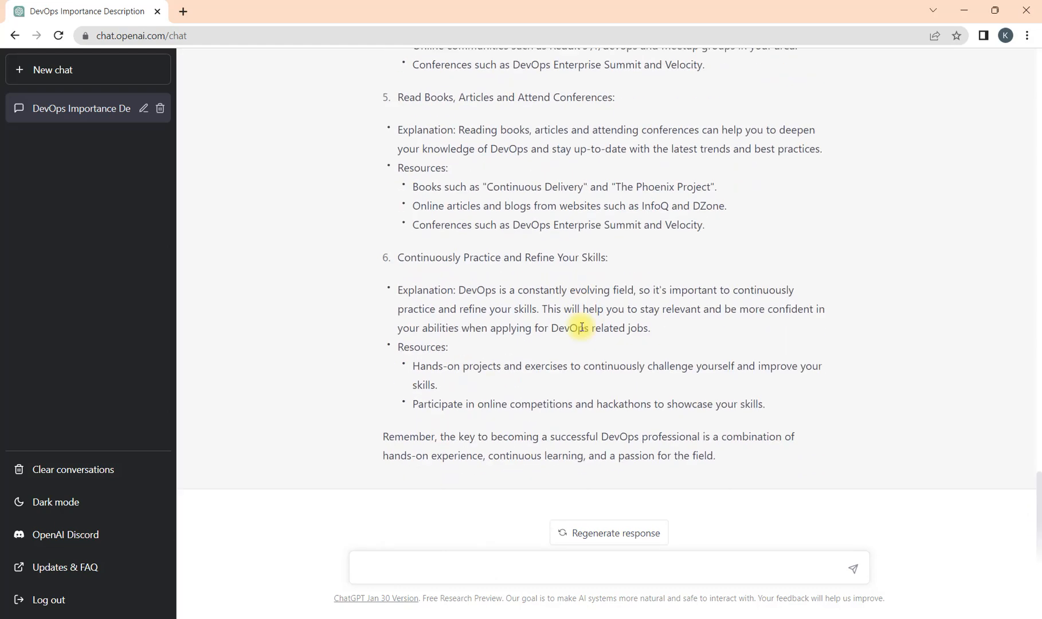
mouse_move(474, 567)
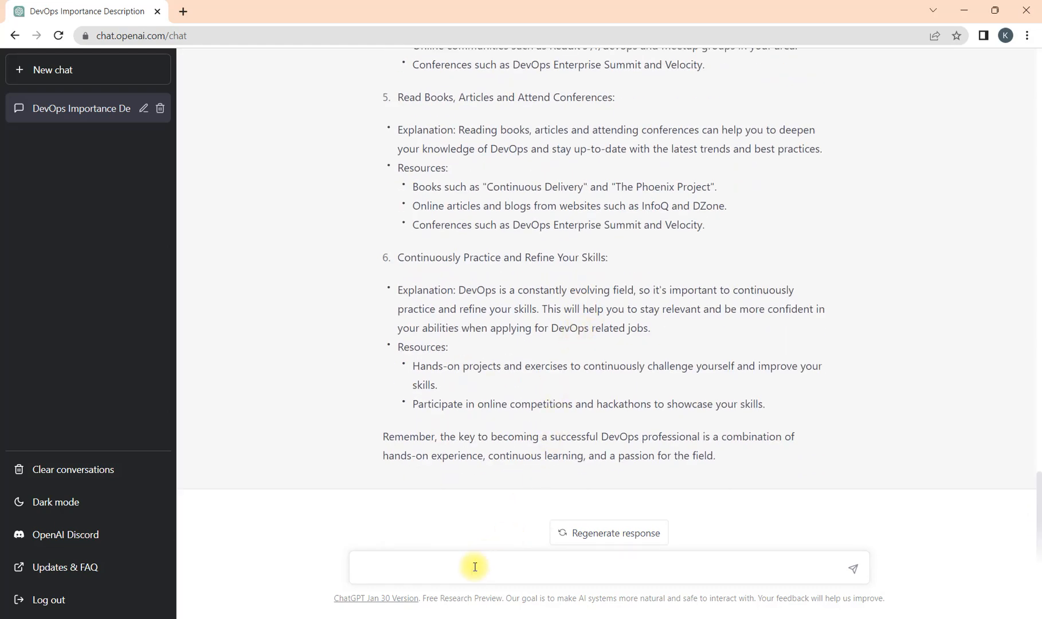
Step: Draft '15 most important tools to learn DevOps to become Master' plus a 'Blog post with headings' line
text(15)
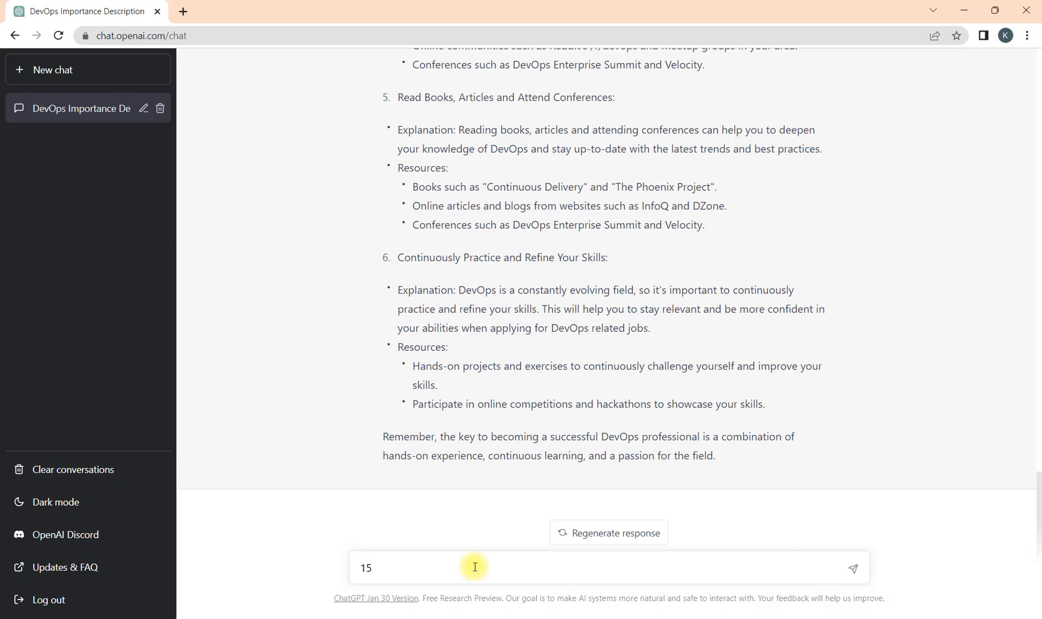
text(most i)
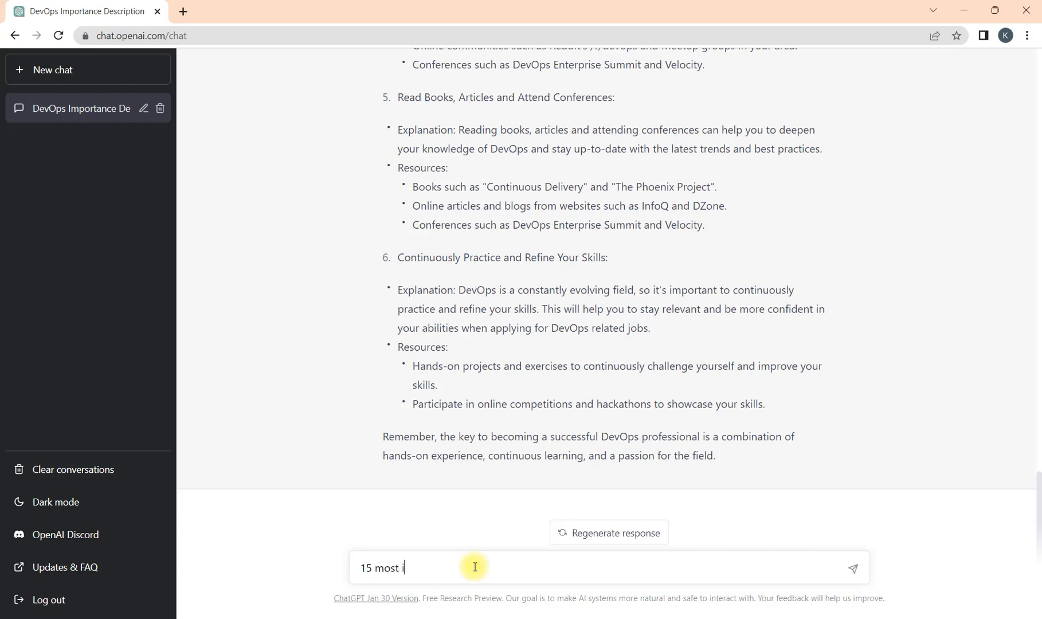
text(mportant tools)
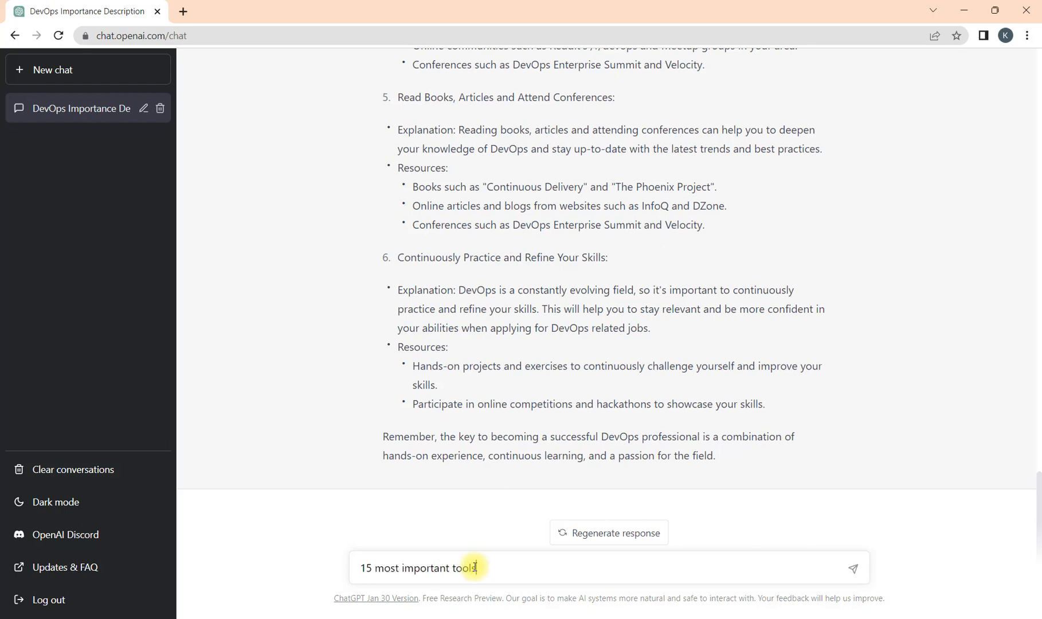
text(to learn De)
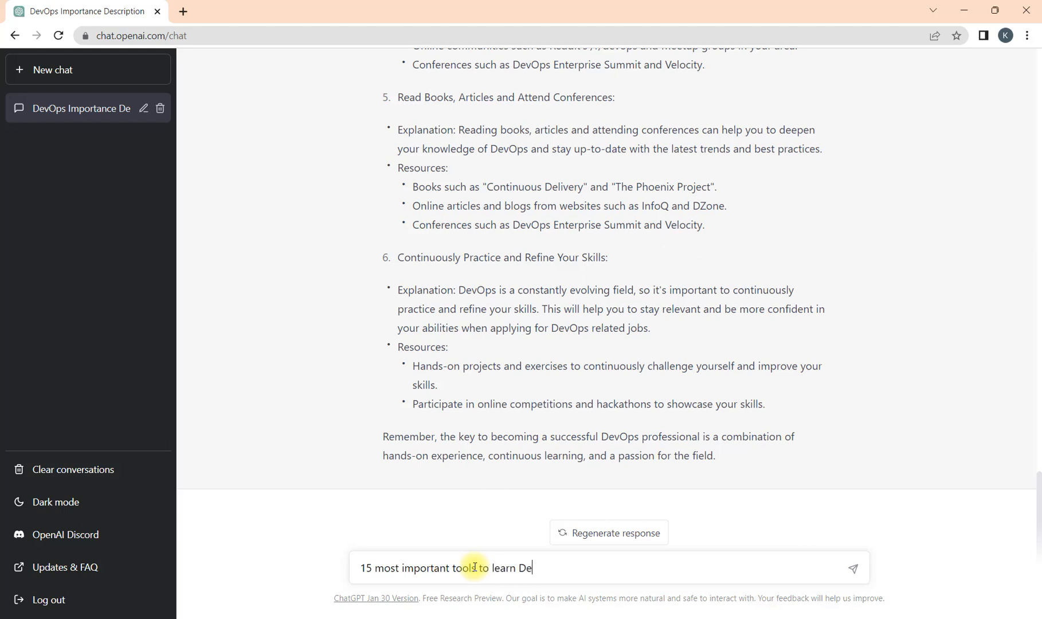
text(vOps to)
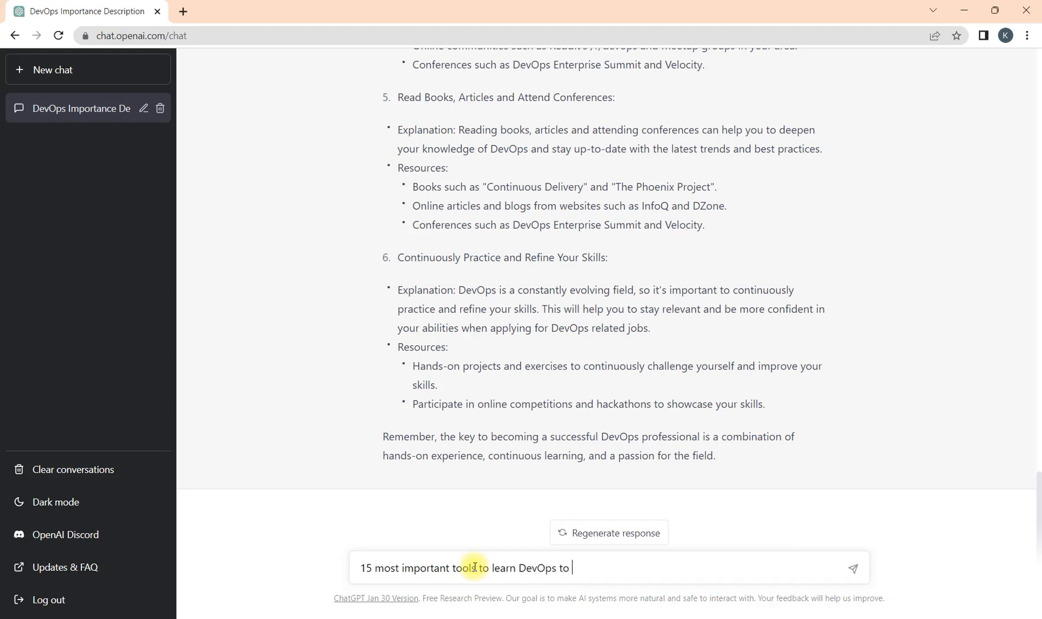
text(become Master)
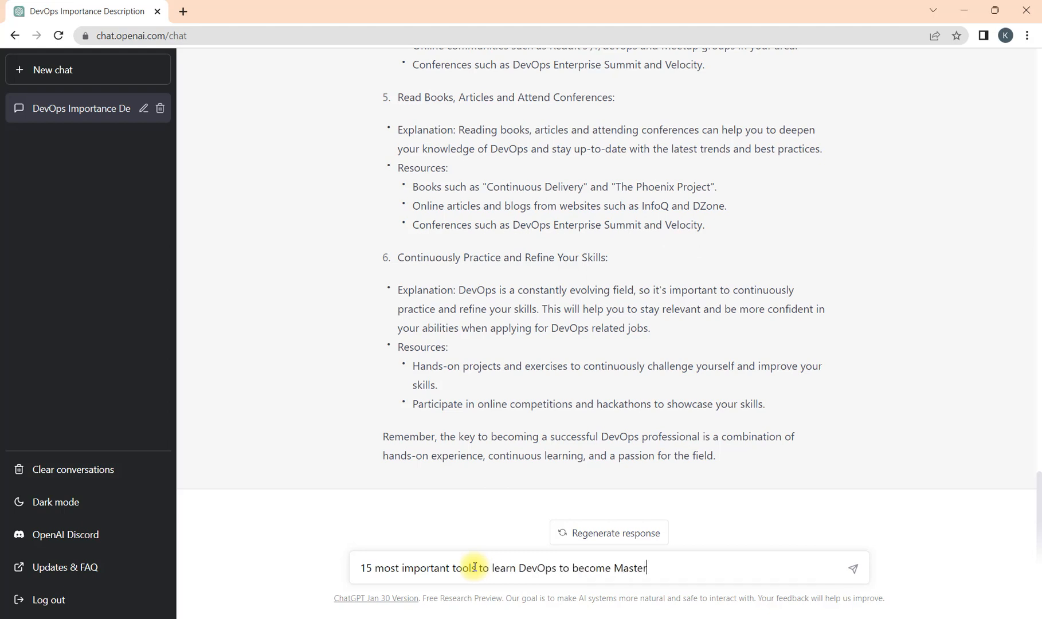
text(with)
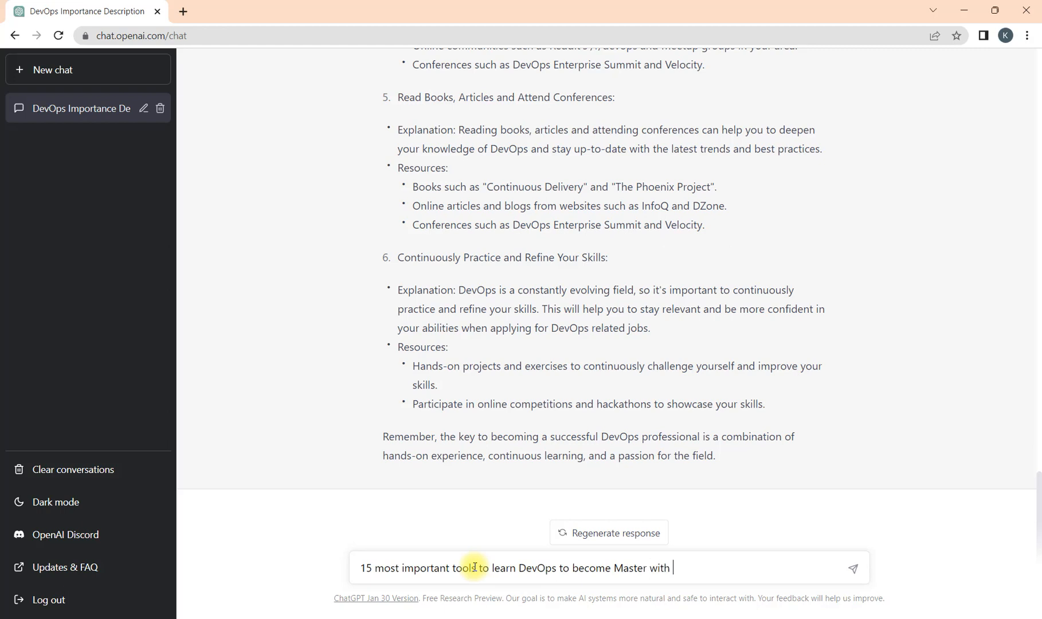
key(Backspace)
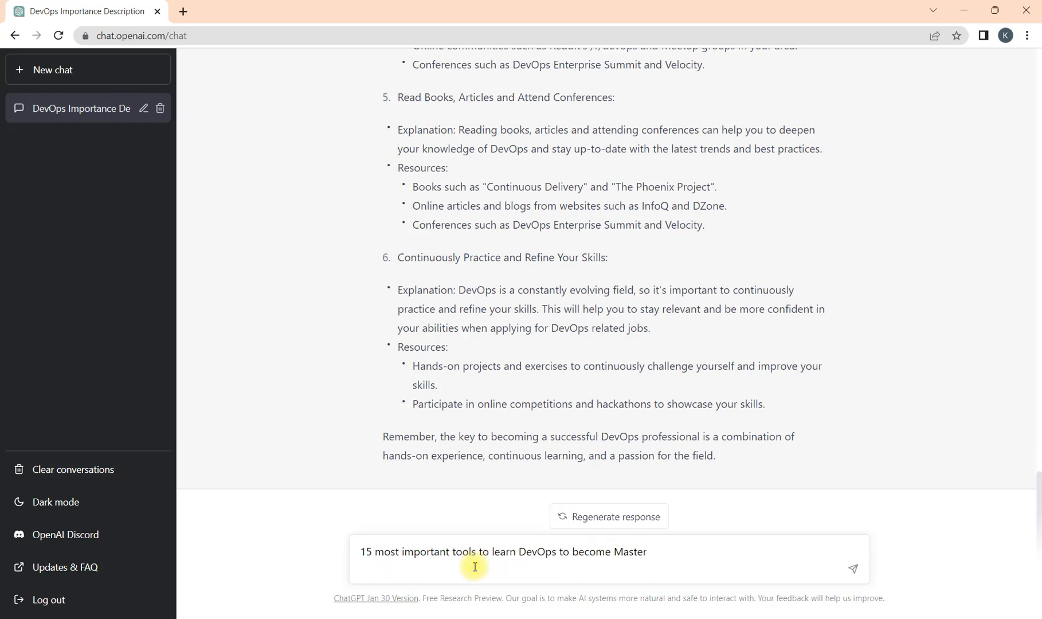
text(Blog post)
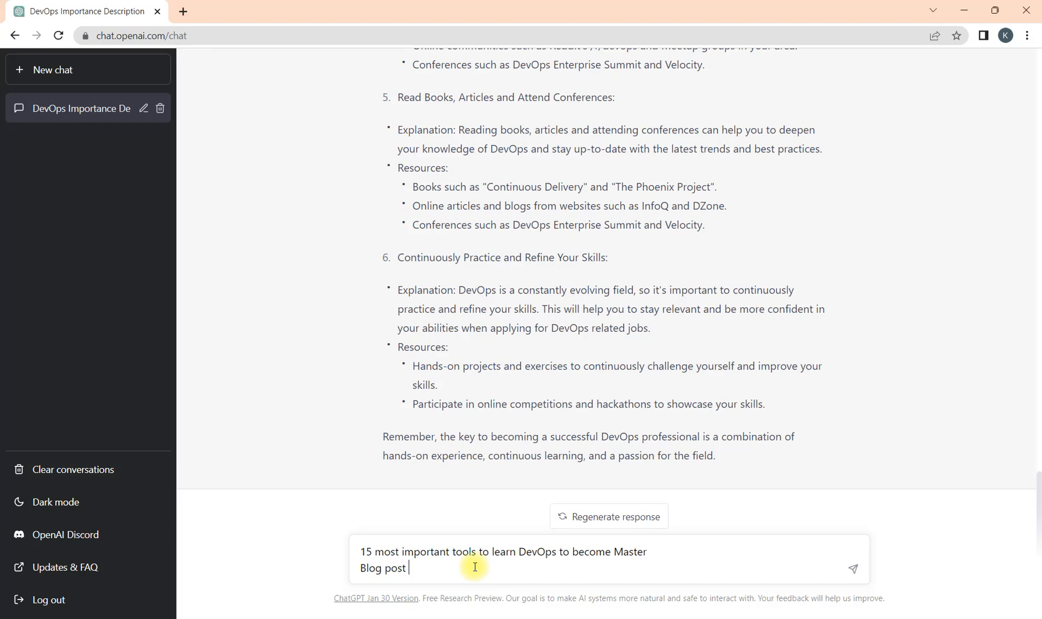
text(with he)
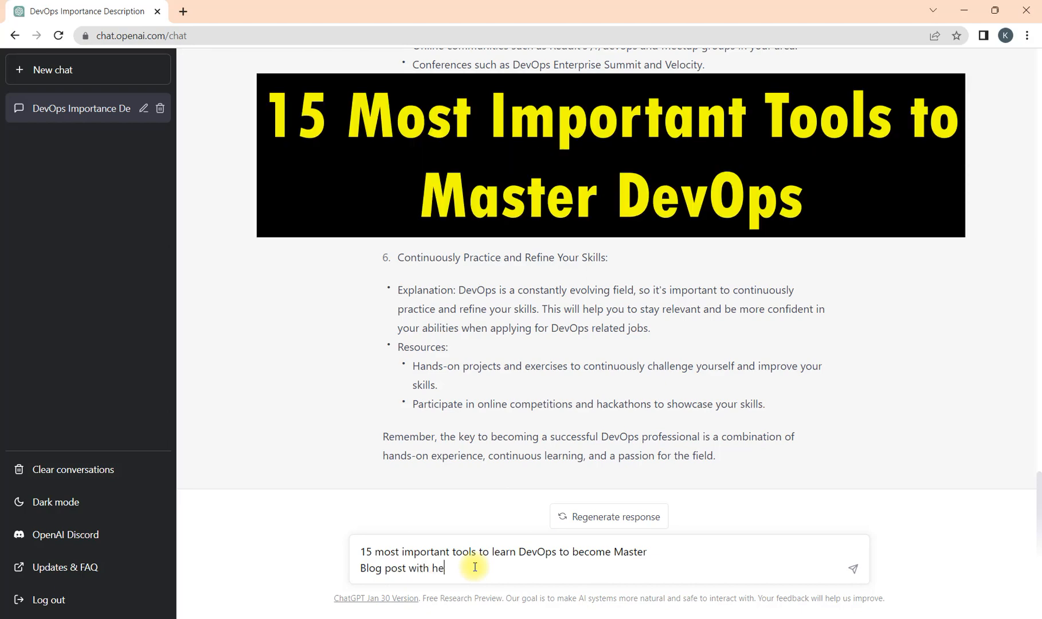
text(adings)
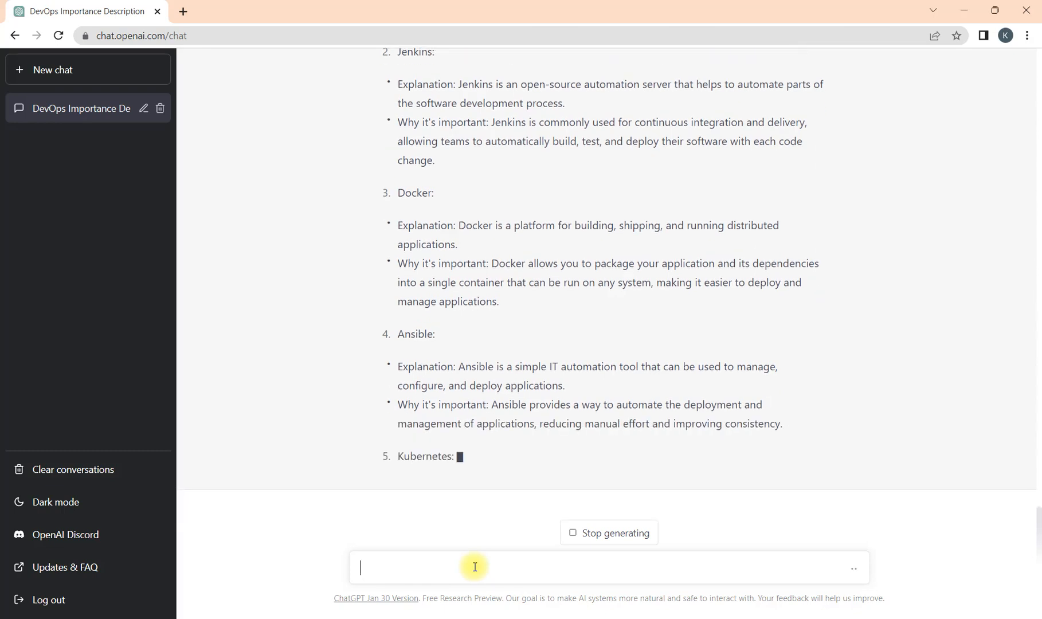
Step: Scroll down to follow the tools list as it grows to Prometheus
scroll(down, 3)
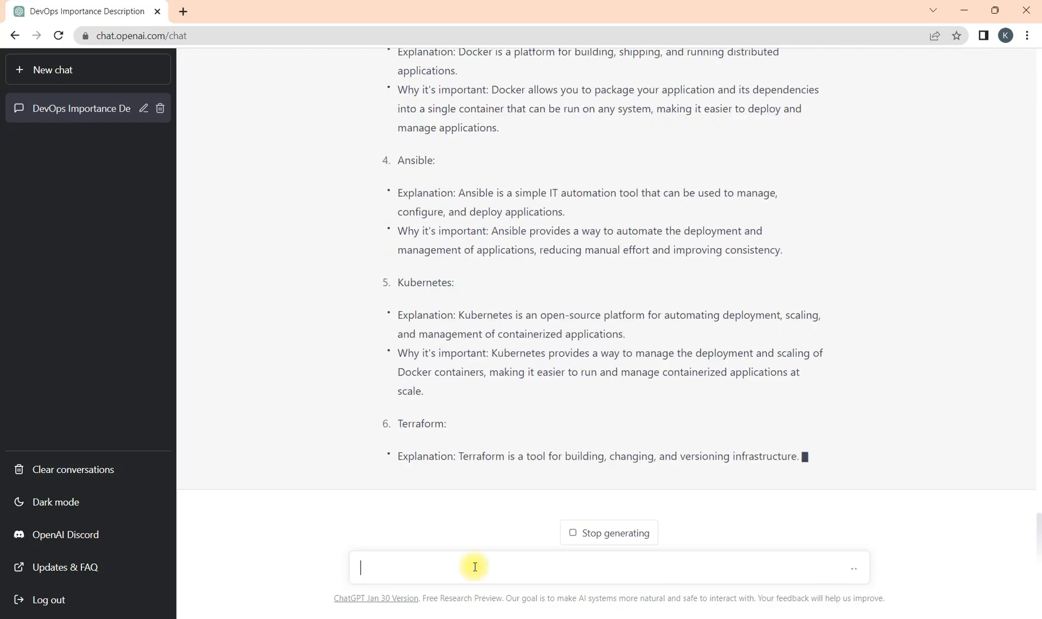
scroll(down, 3)
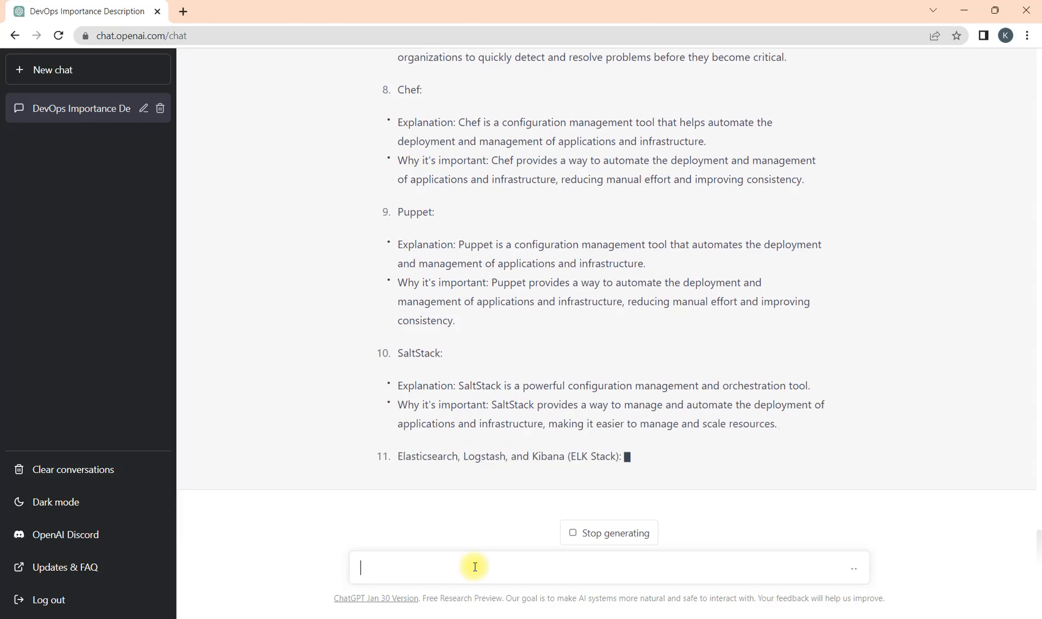
scroll(down, 3)
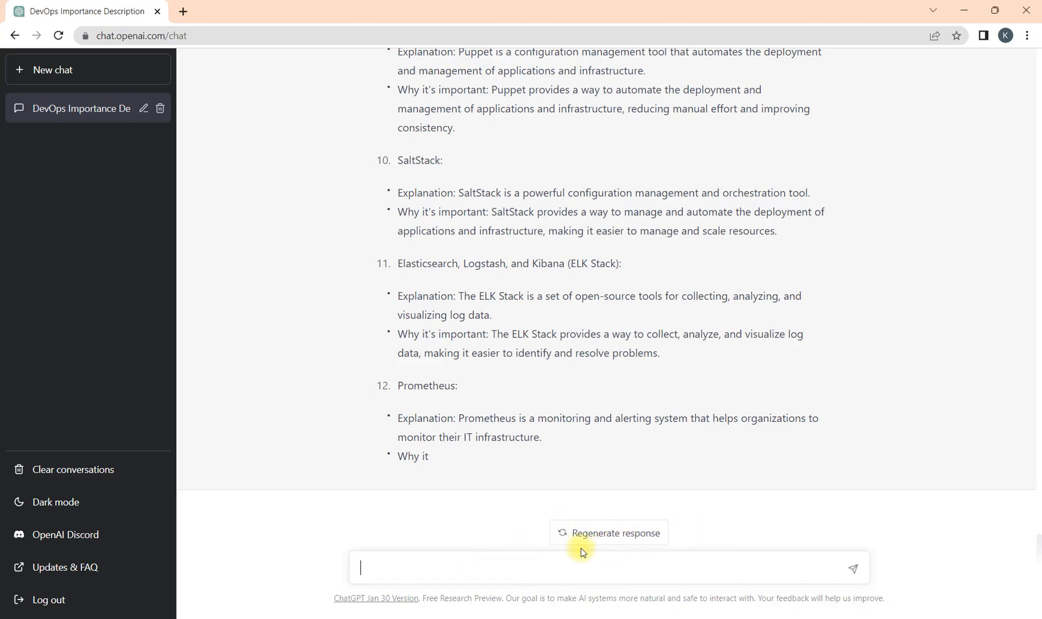
mouse_move(573, 567)
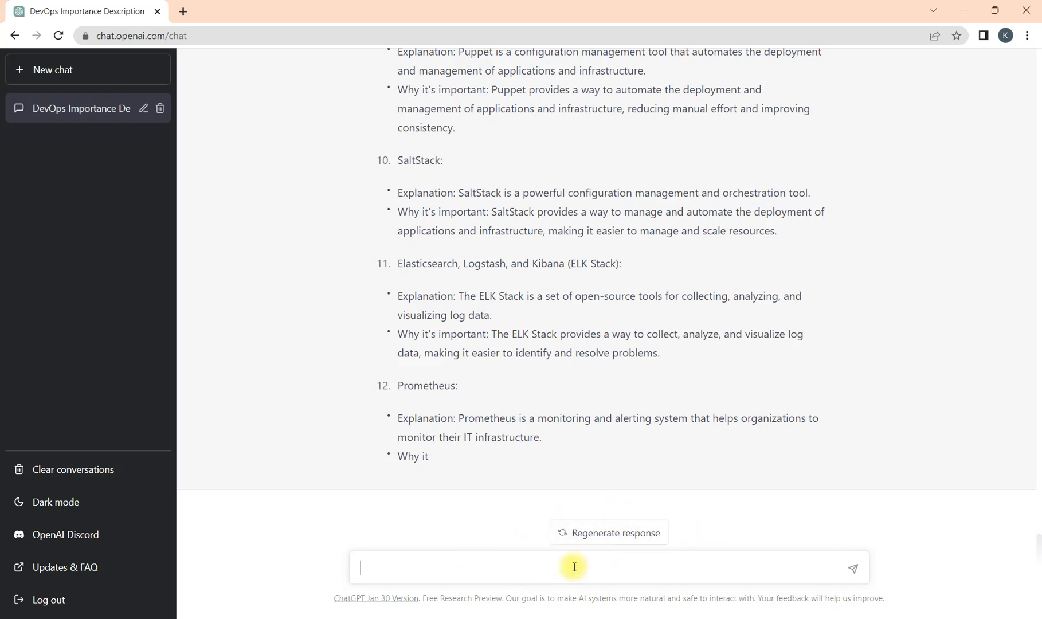
mouse_move(518, 506)
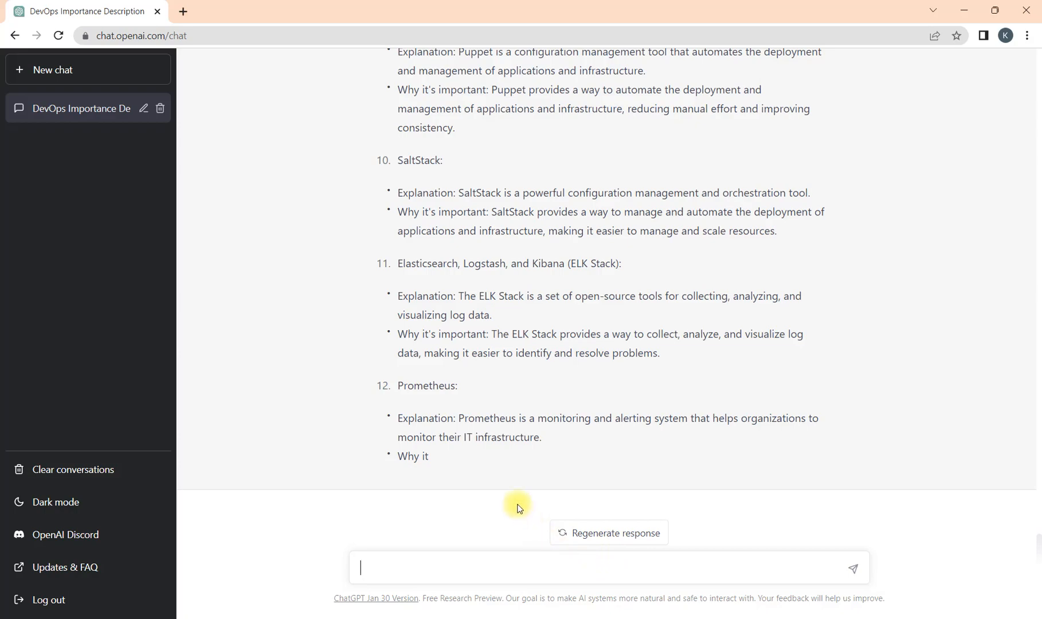
scroll(up, 3)
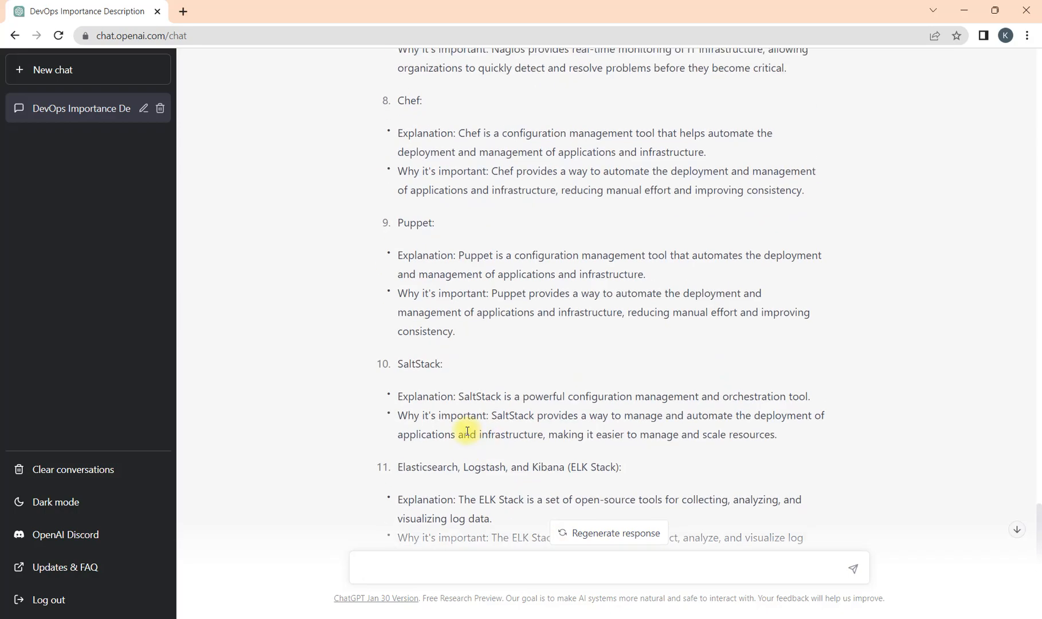
mouse_move(456, 446)
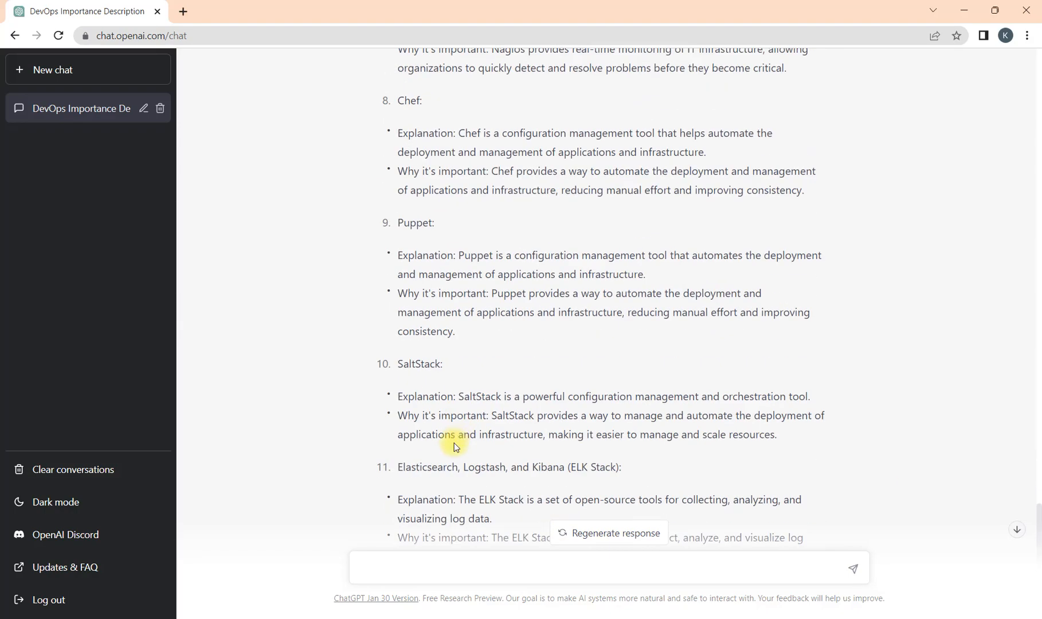
scroll(down, 3)
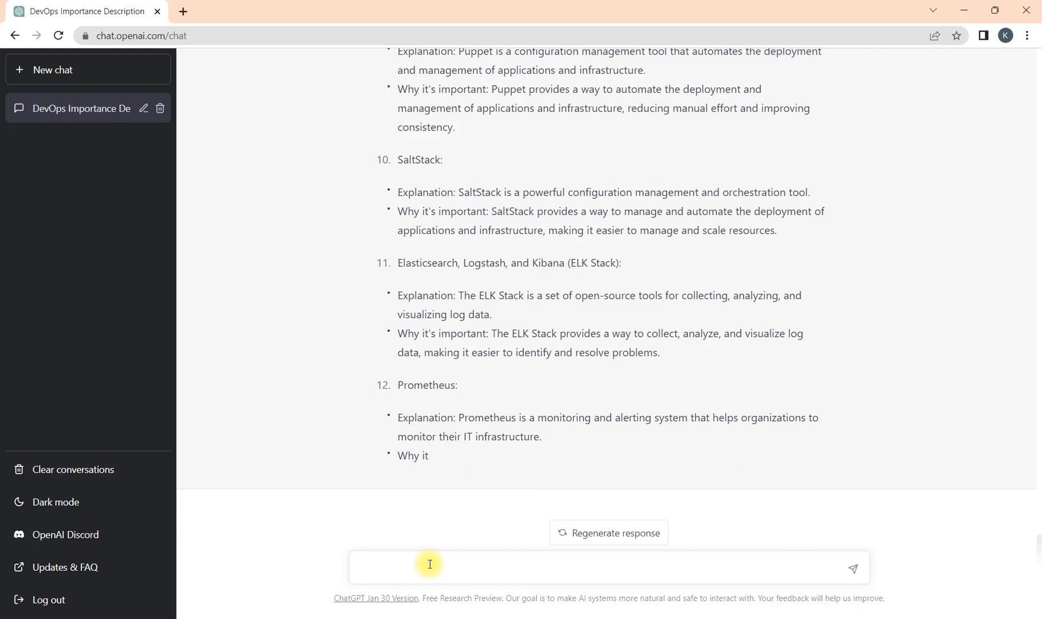
Step: Send 'Continue' so the tools list resumes with Grafana and AWS
text(Continue)
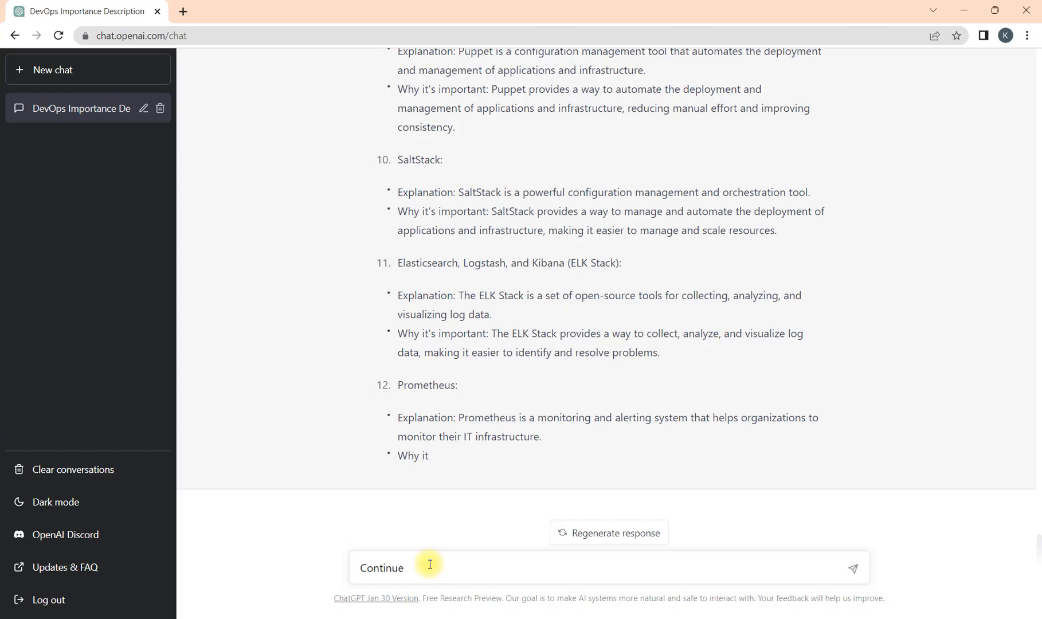
click(853, 569)
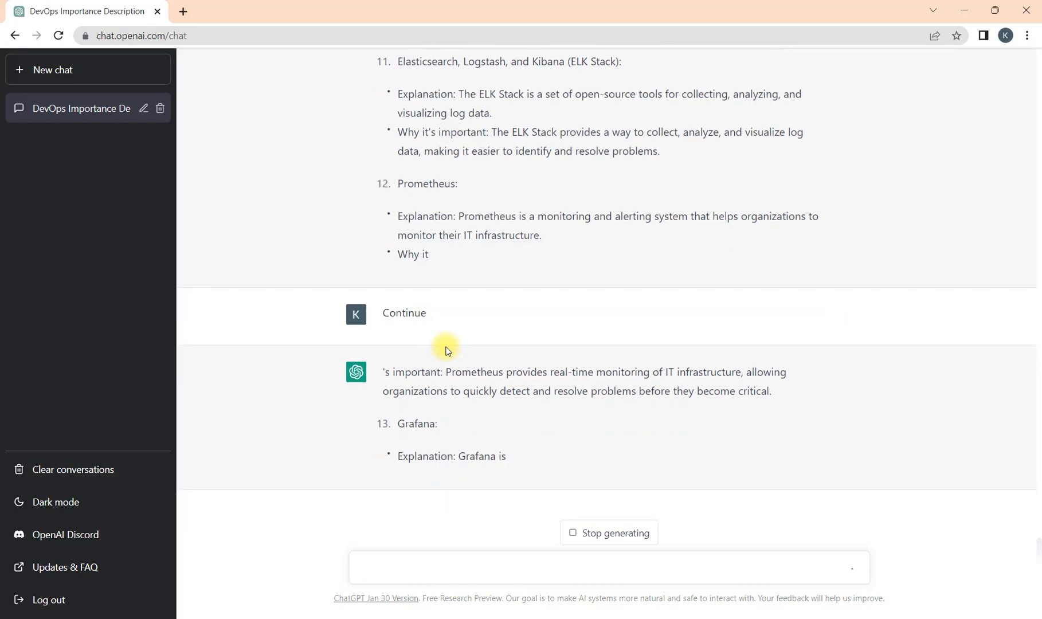
scroll(up, 3)
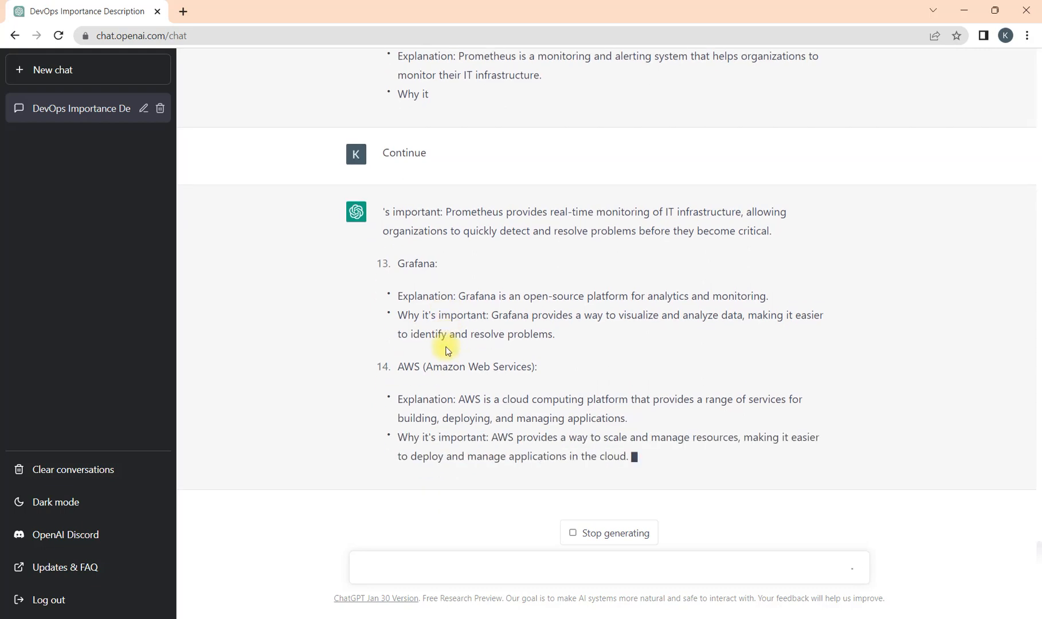
scroll(down, 3)
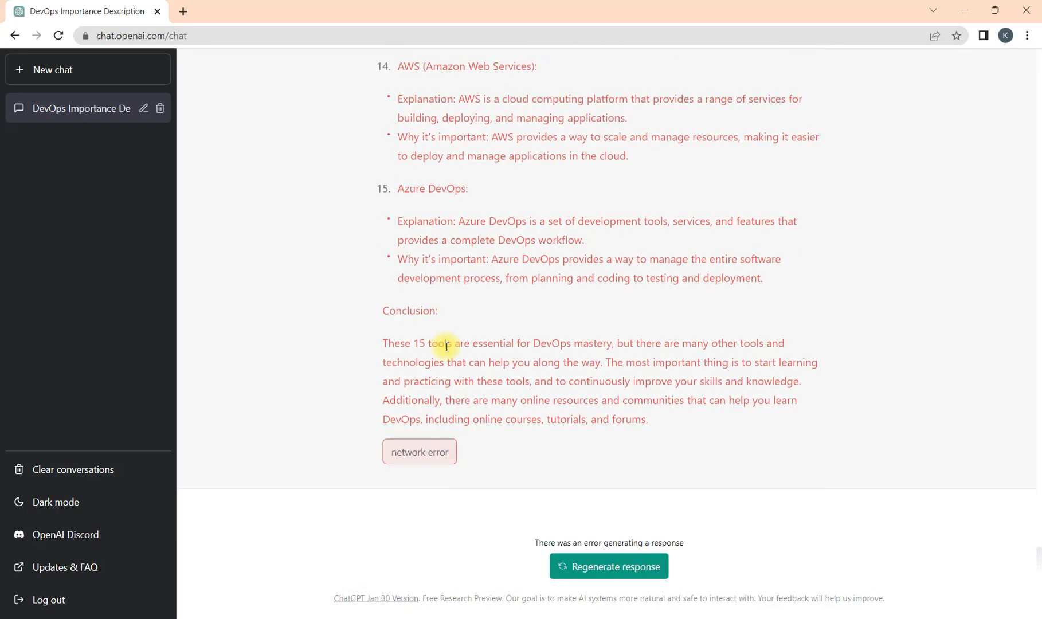
mouse_move(630, 307)
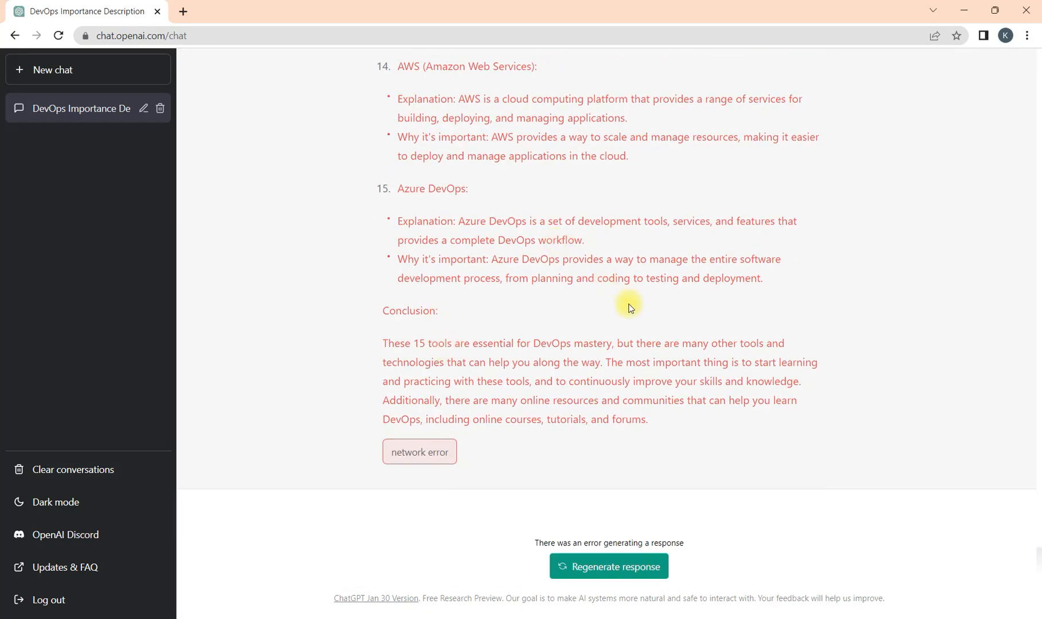
Step: Scroll through the finished 15-tool post, ending at Azure DevOps and the network error
scroll(up, 3)
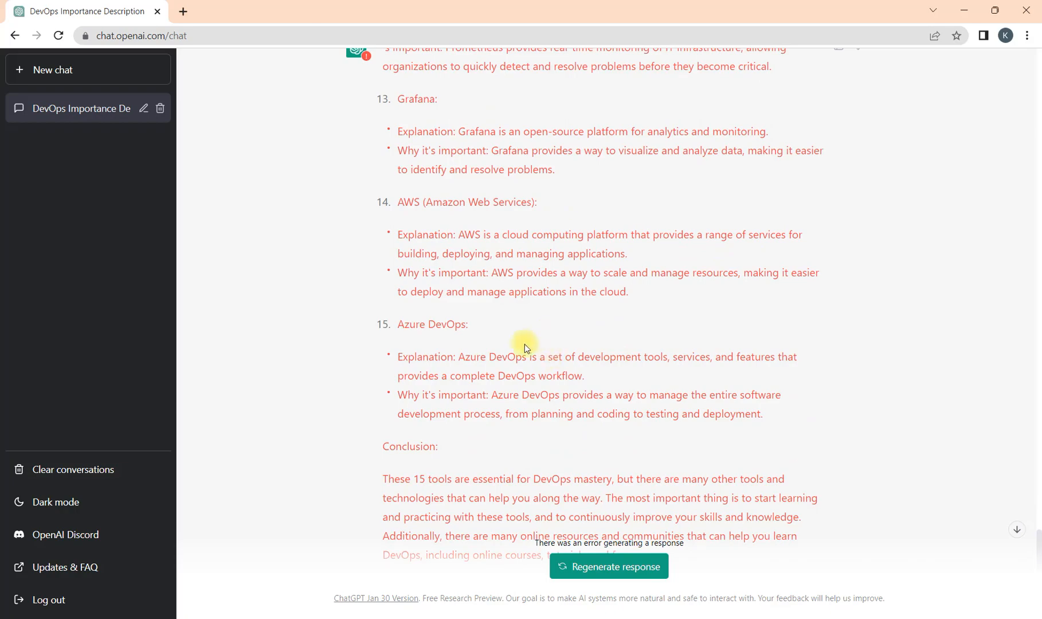
scroll(up, 3)
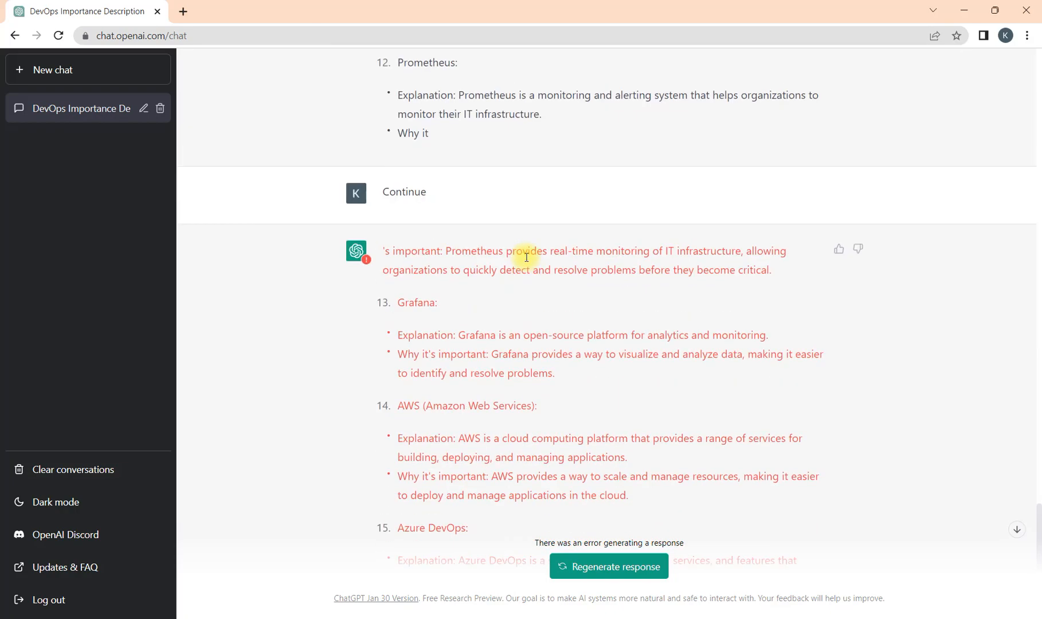
scroll(up, 3)
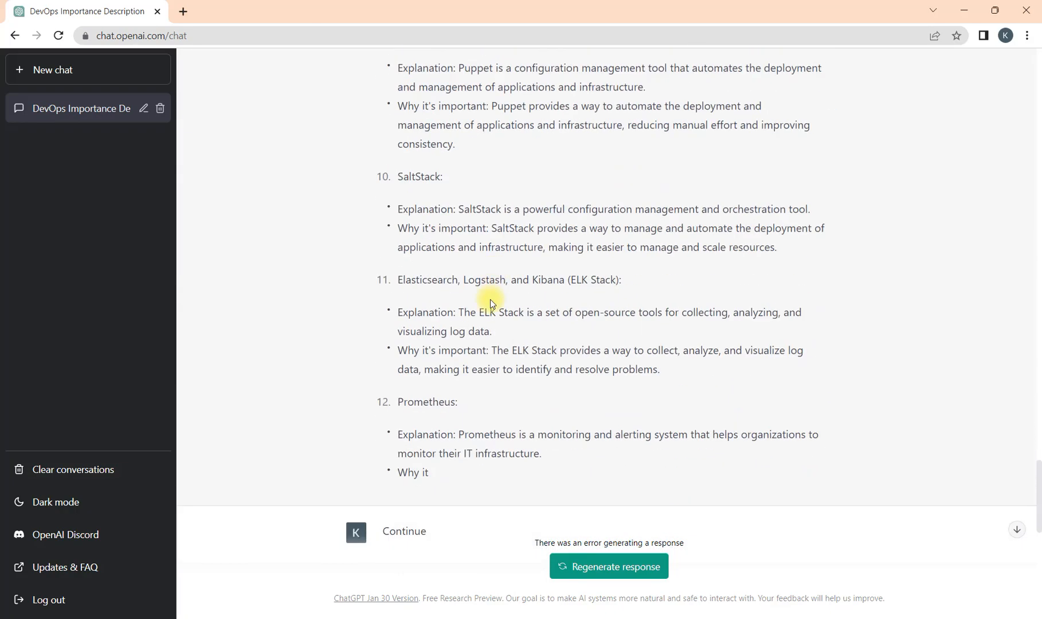
scroll(down, 3)
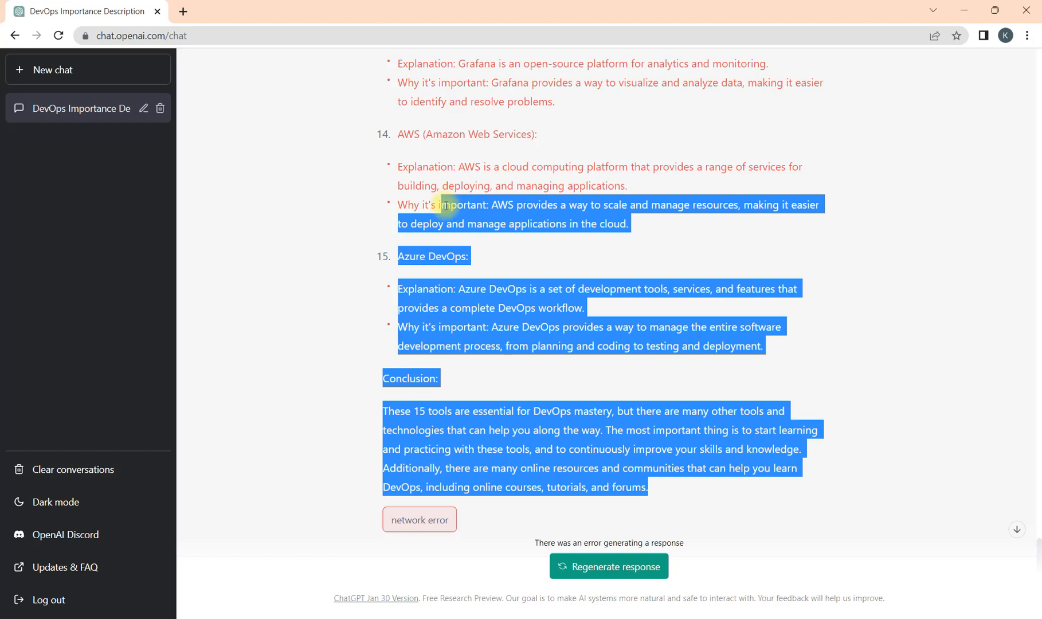
scroll(up, 3)
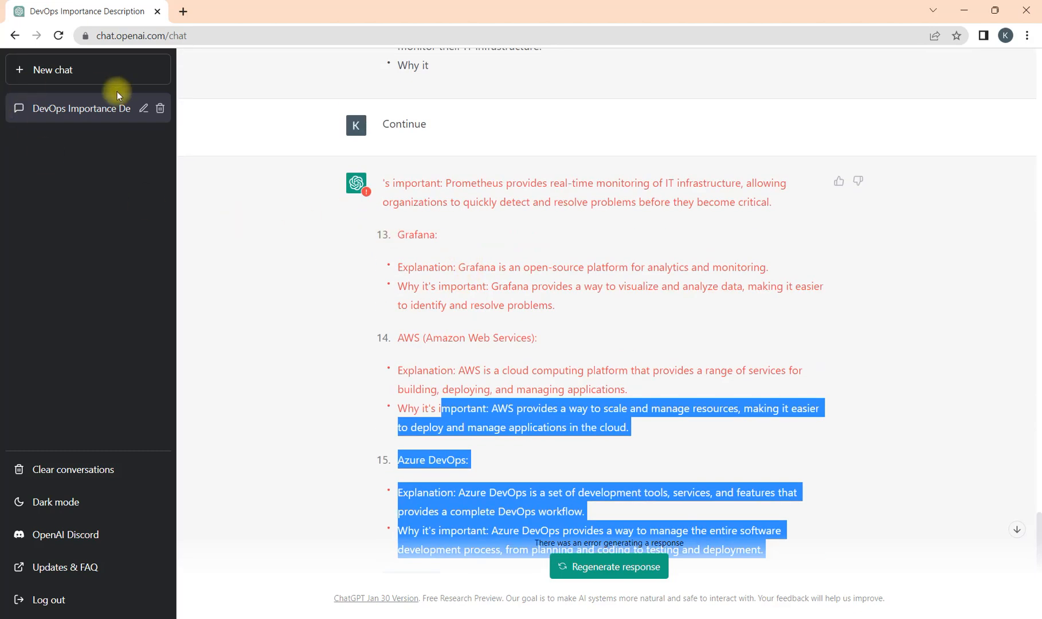
scroll(up, 3)
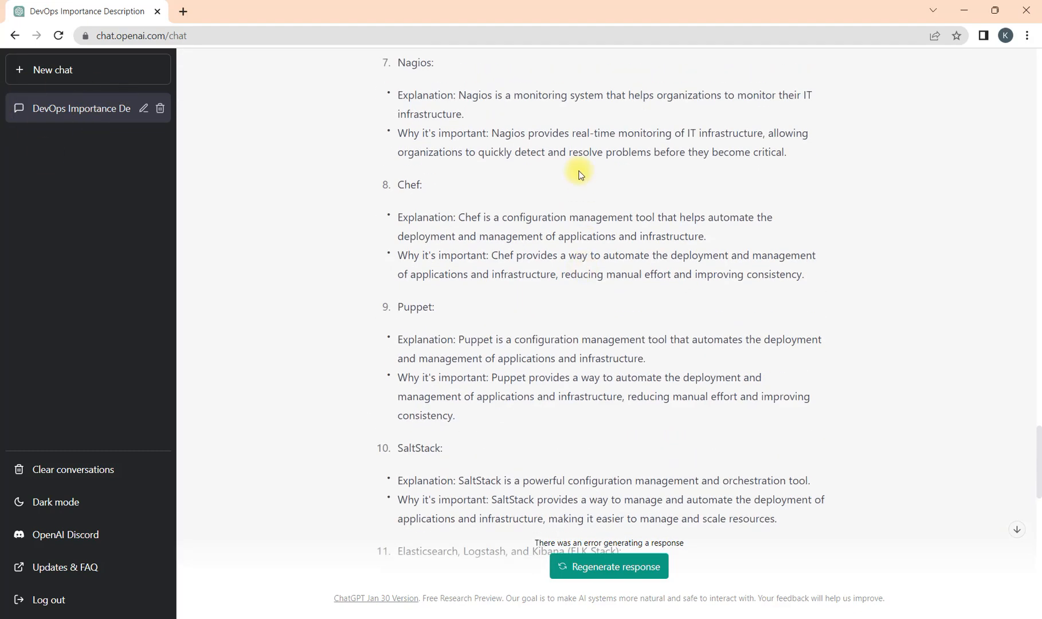
mouse_move(539, 318)
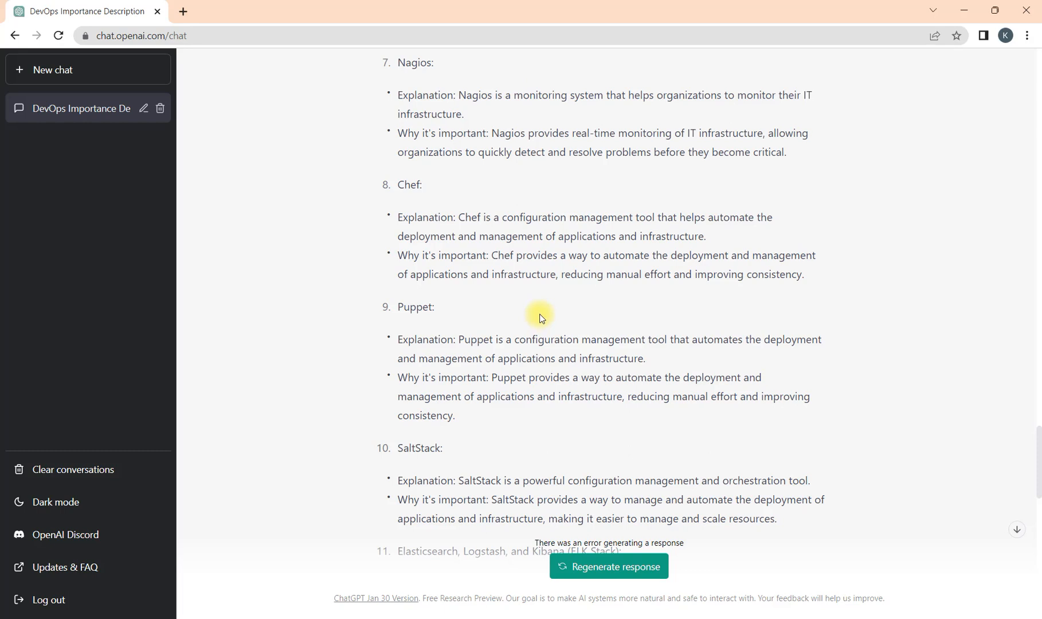
mouse_move(516, 258)
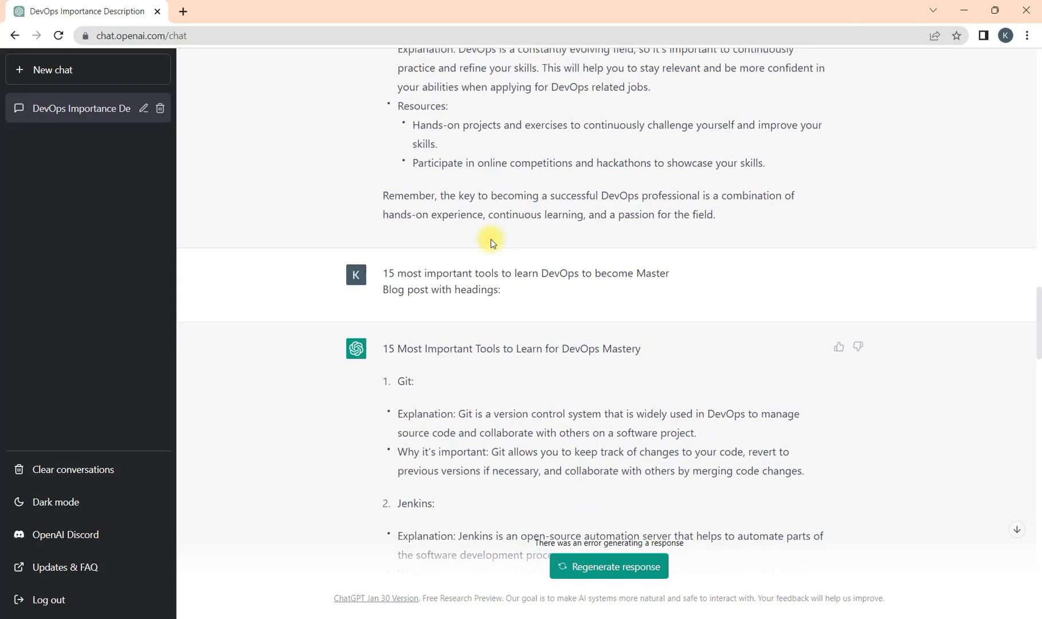
scroll(up, 3)
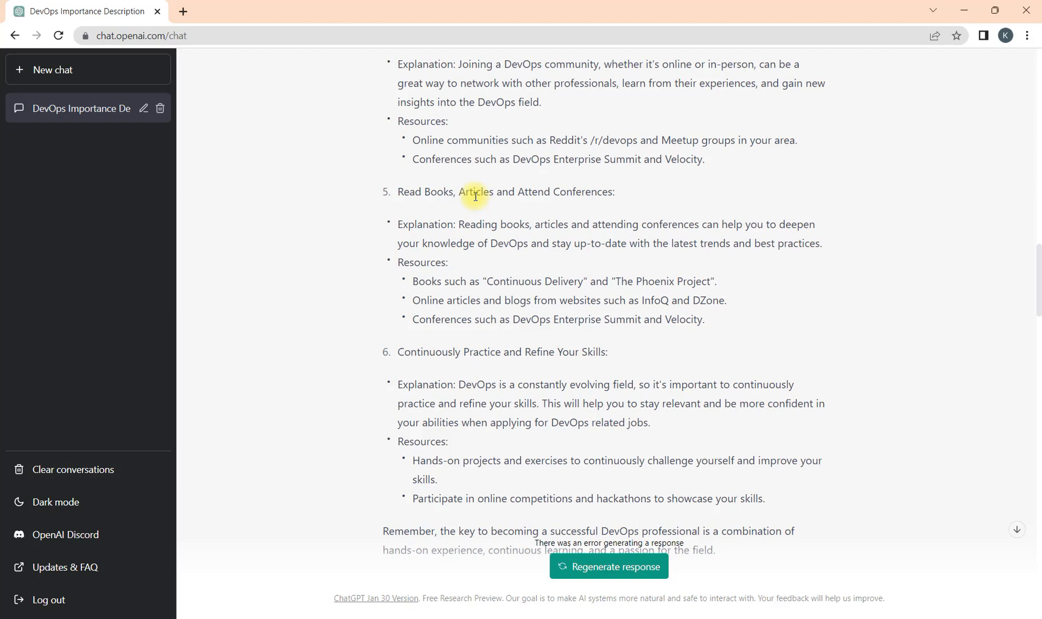
mouse_move(549, 265)
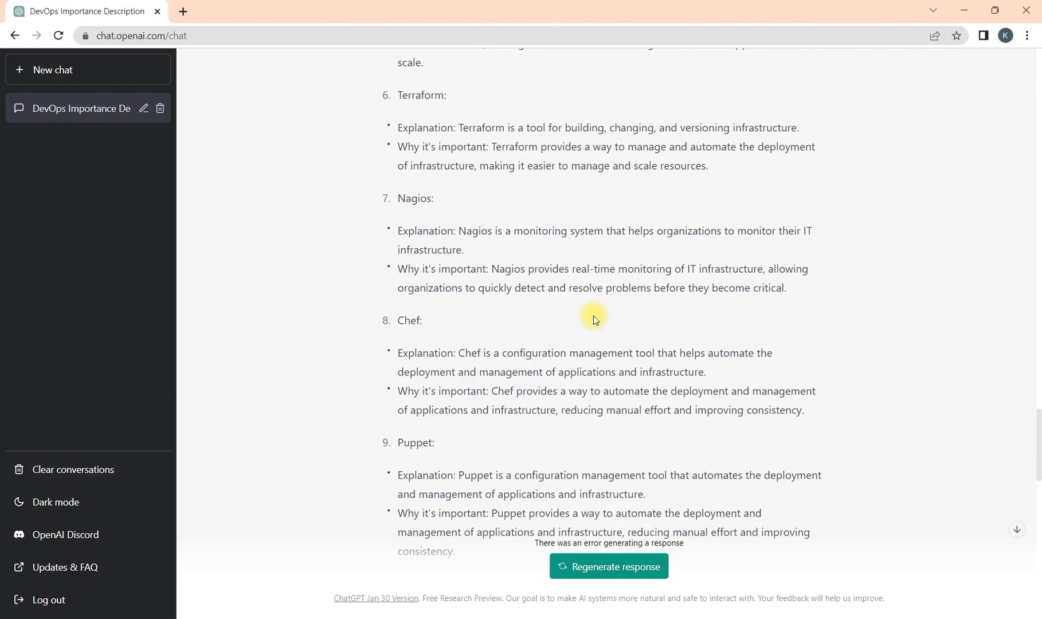
mouse_move(595, 317)
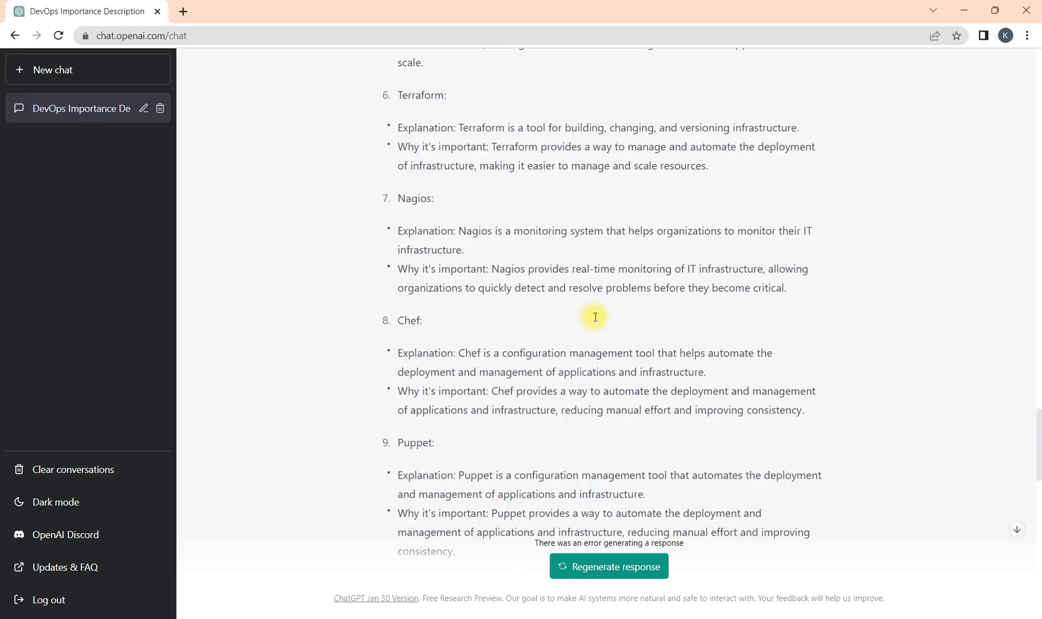
scroll(up, 3)
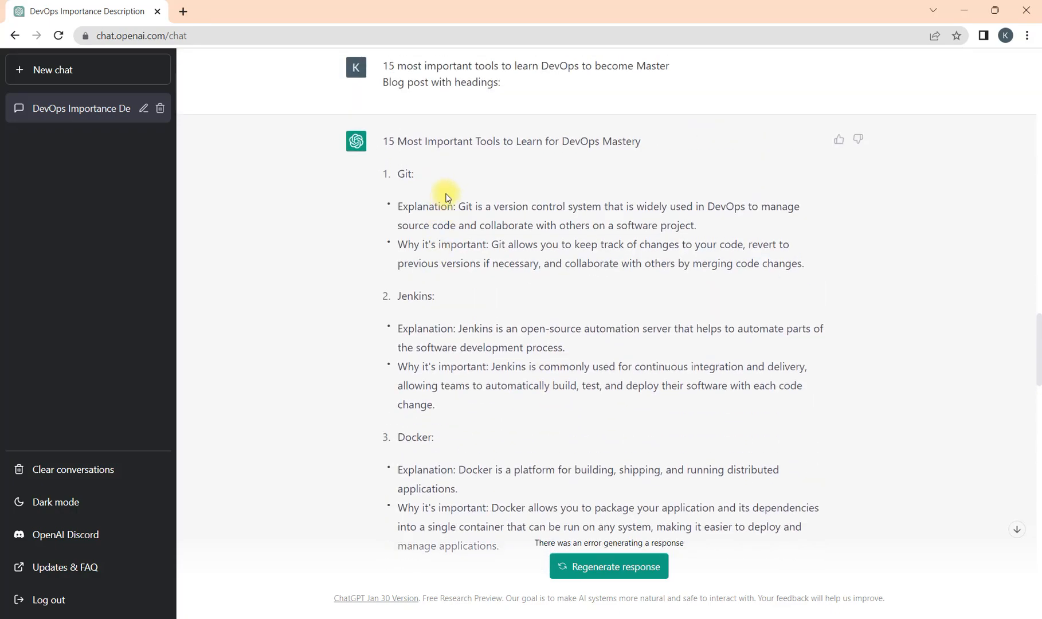
scroll(up, 3)
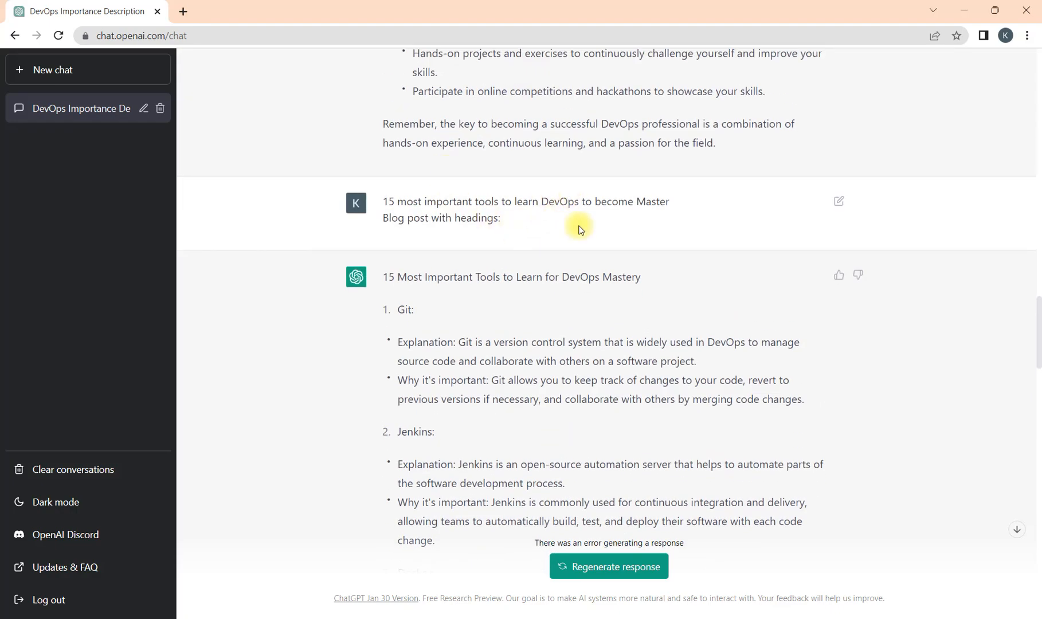
scroll(down, 3)
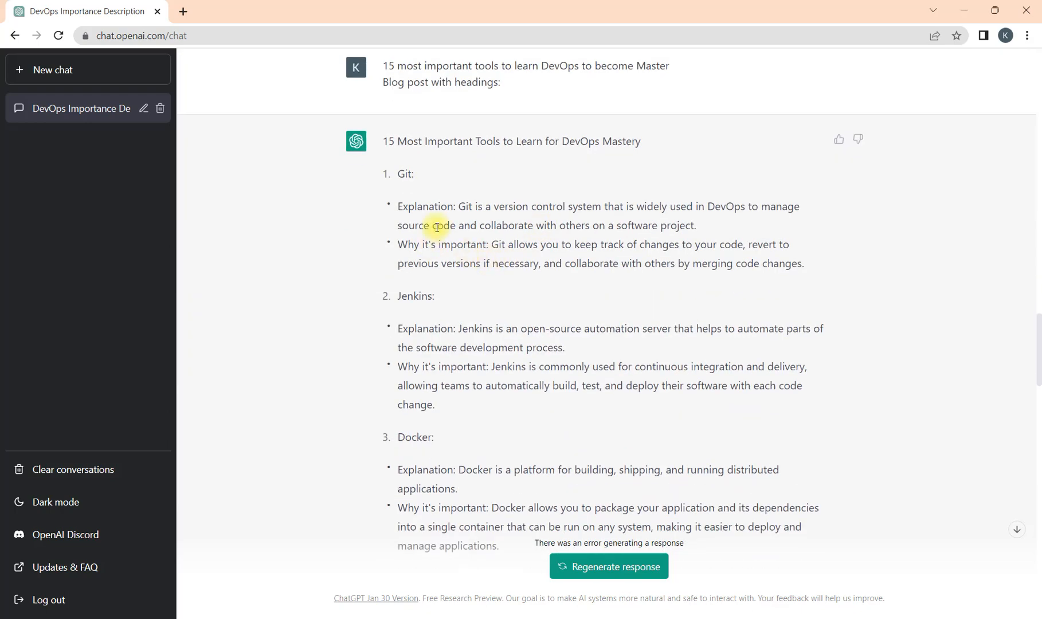
mouse_move(428, 173)
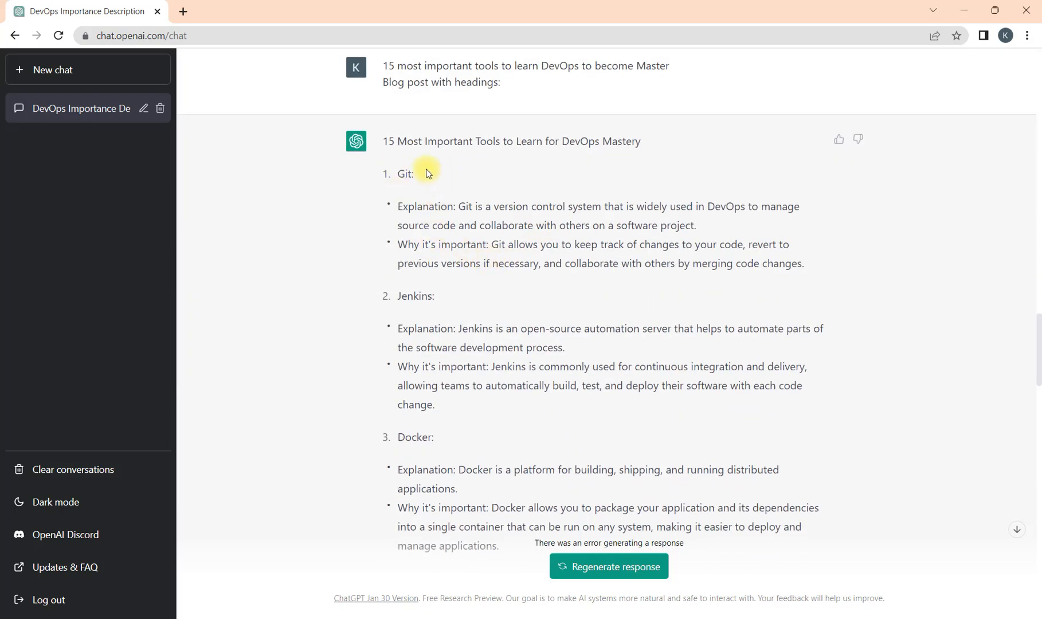